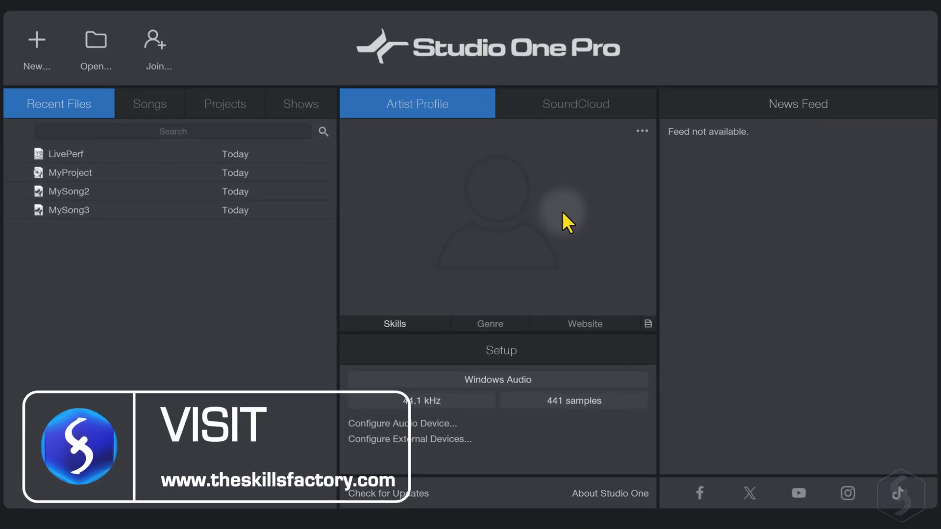
mouse_move(481, 229)
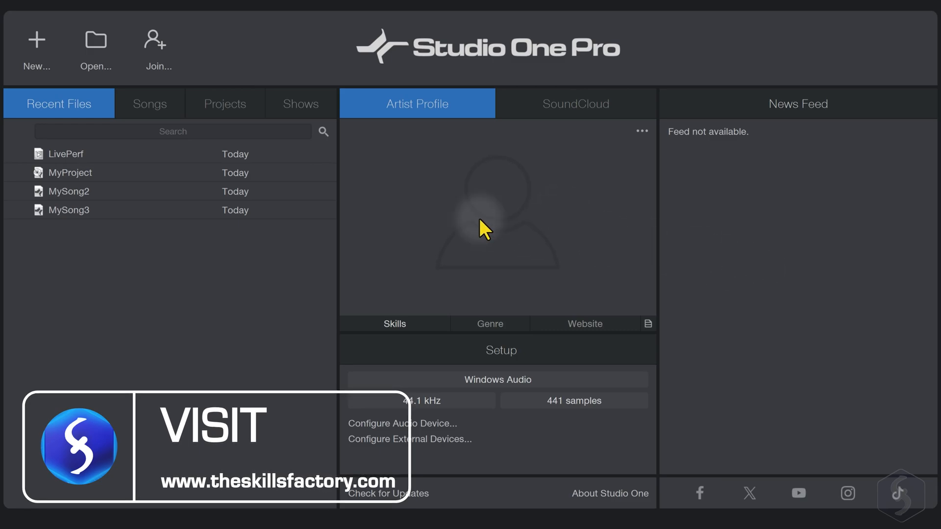
mouse_move(75, 147)
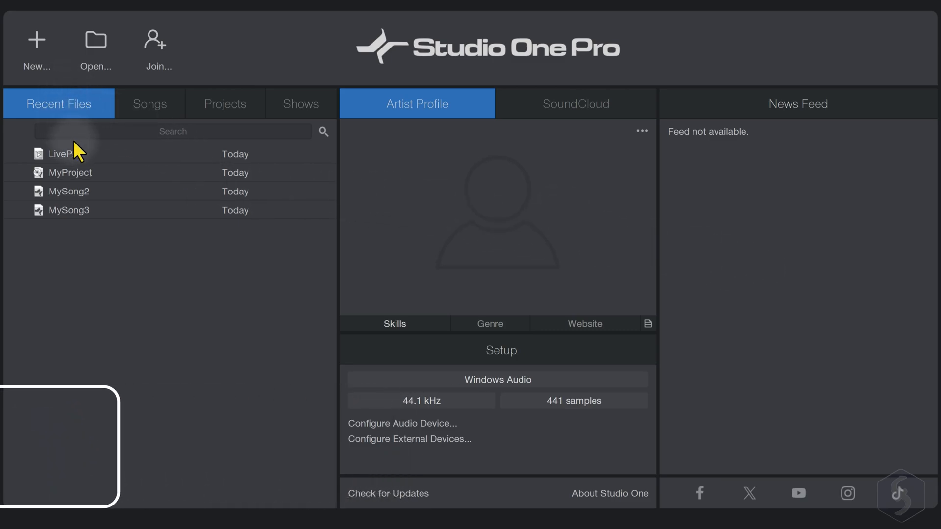
mouse_move(522, 369)
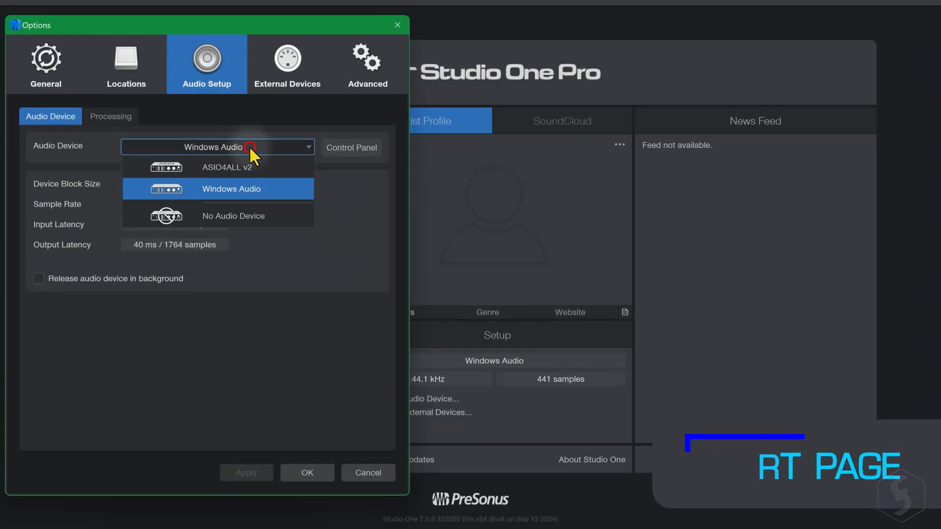
- Keep Windows Audio as the audio device, try adding a MIDI device, then start a new document
left_click(288, 64)
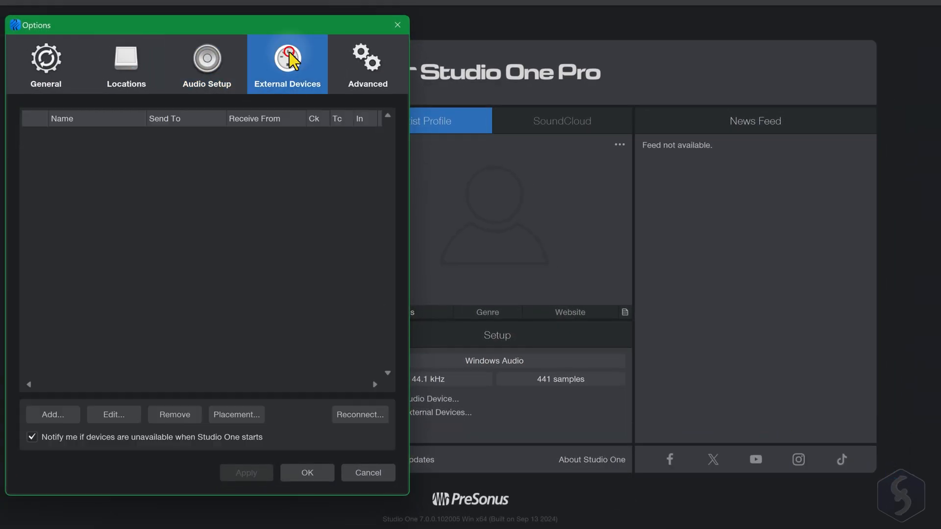
left_click(52, 414)
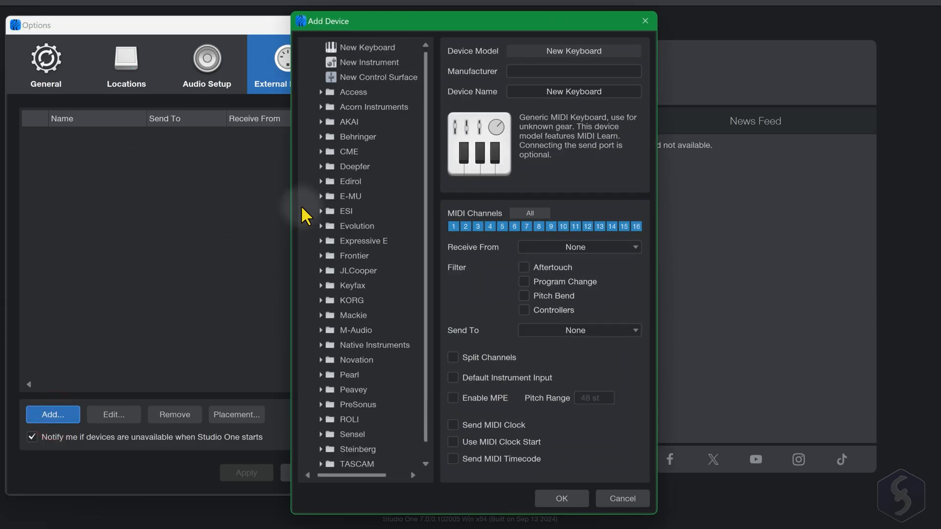
mouse_move(366, 378)
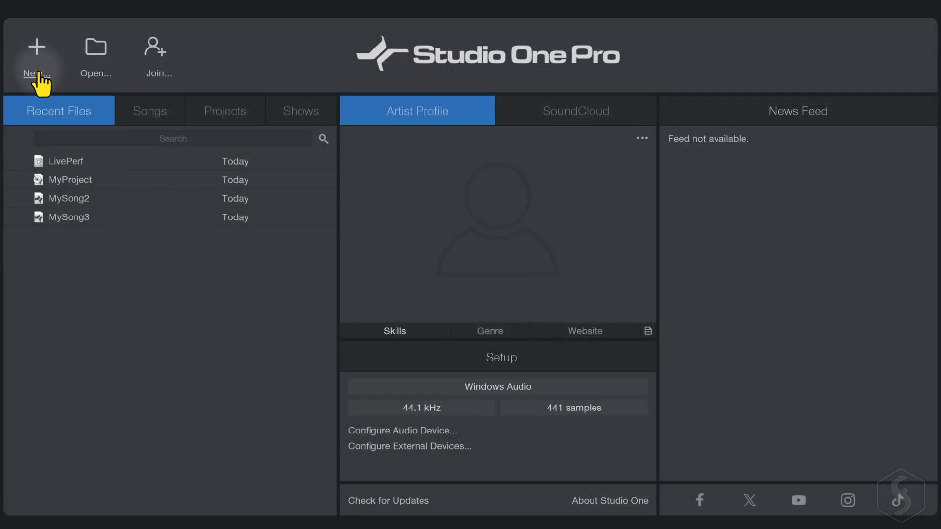
left_click(36, 57)
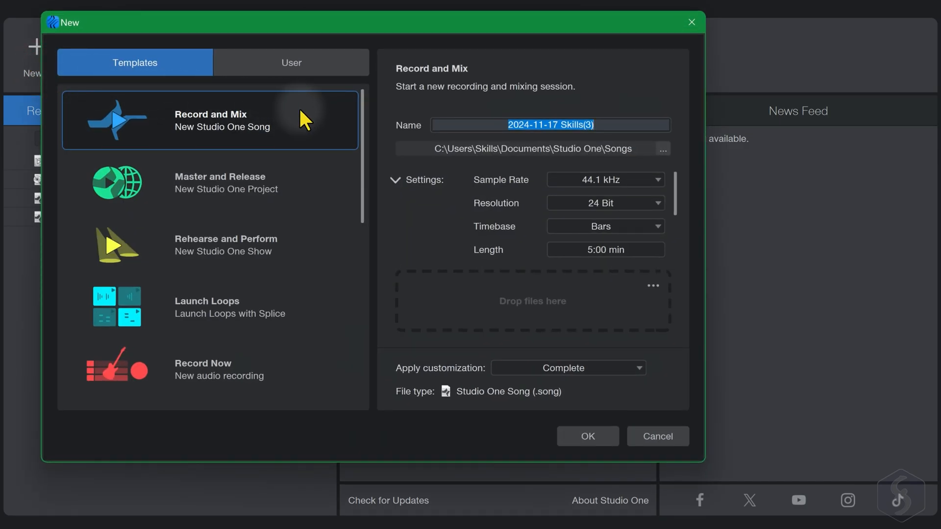
mouse_move(276, 366)
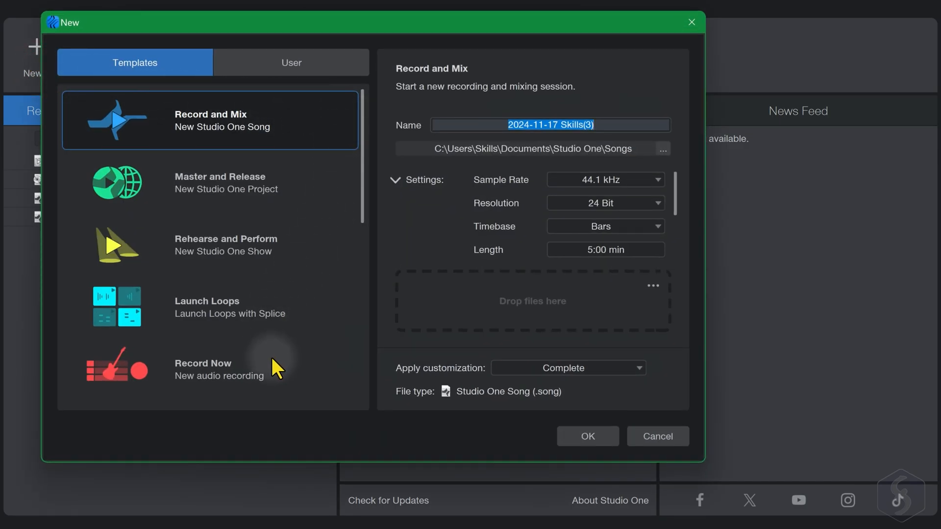
mouse_move(243, 180)
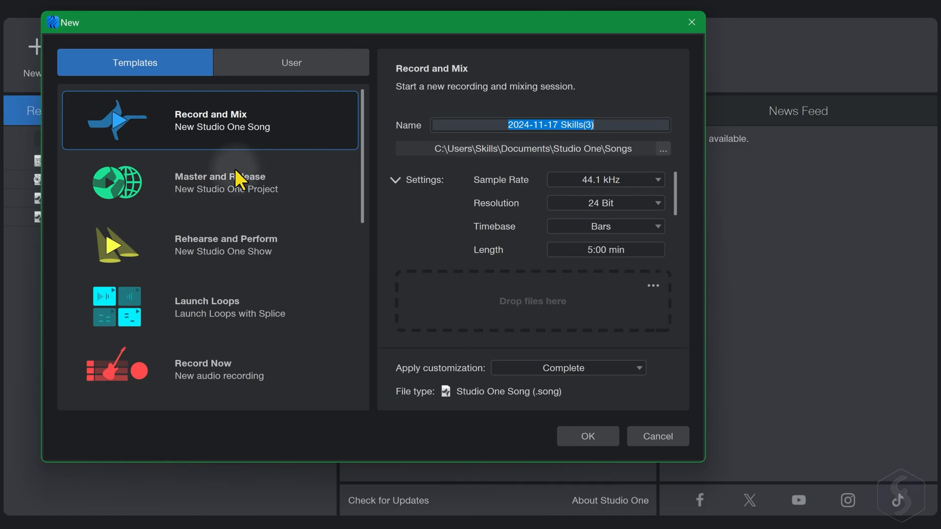
- Browse the Master and Release and Rehearse and Perform templates, then pick Record and Mix
left_click(586, 436)
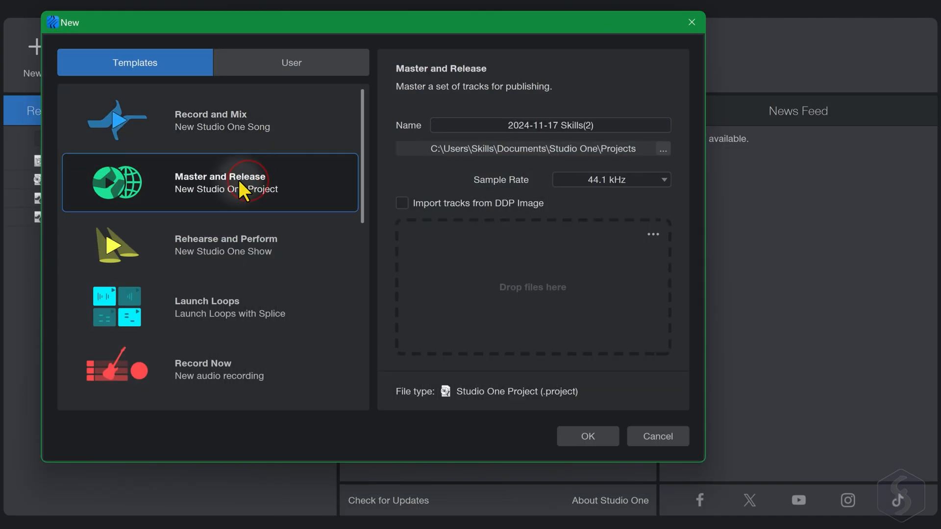
left_click(586, 436)
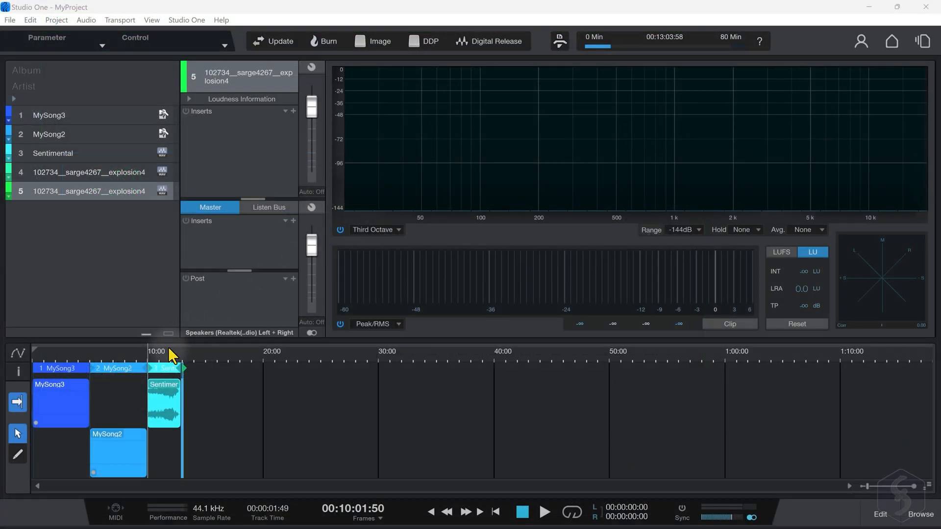
left_click(543, 511)
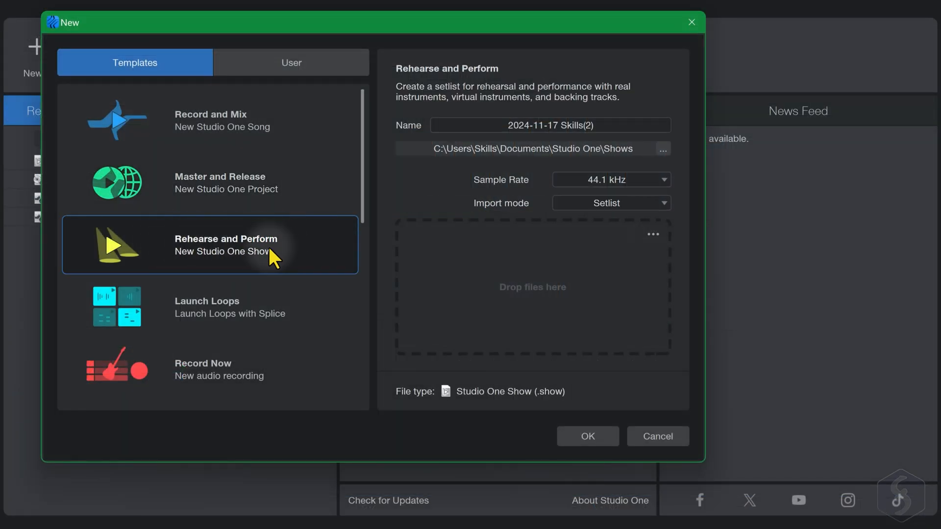
left_click(586, 436)
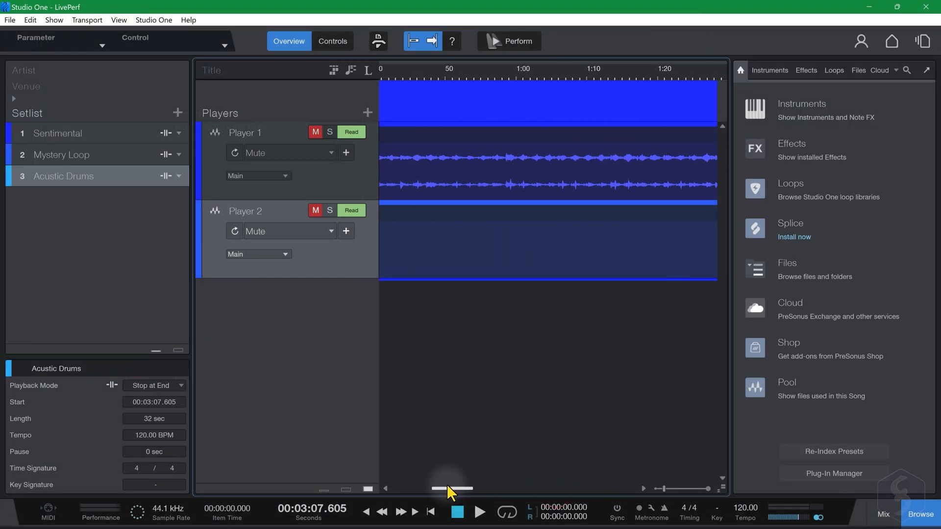
left_click(10, 20)
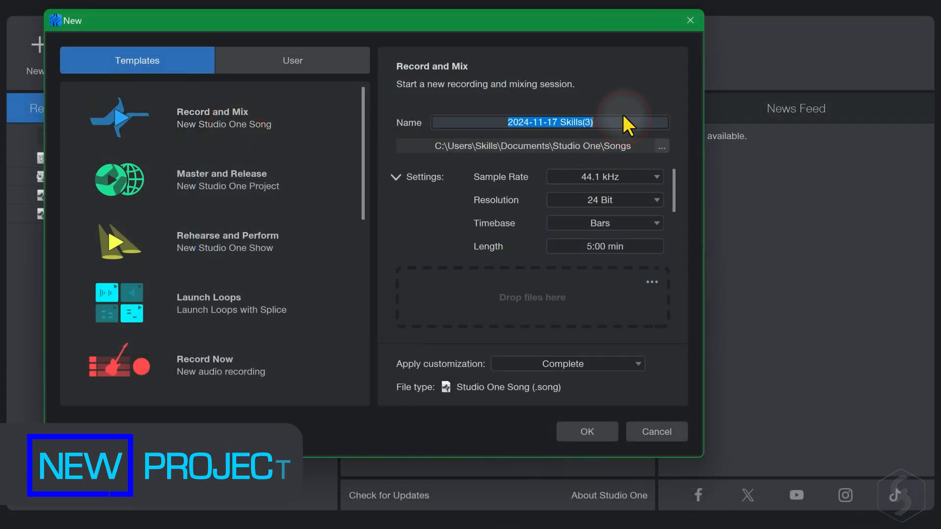
- Name the song mySong, keeping 44.1 kHz sample rate, 24 Bit resolution and Bars timebase
type("mySong")
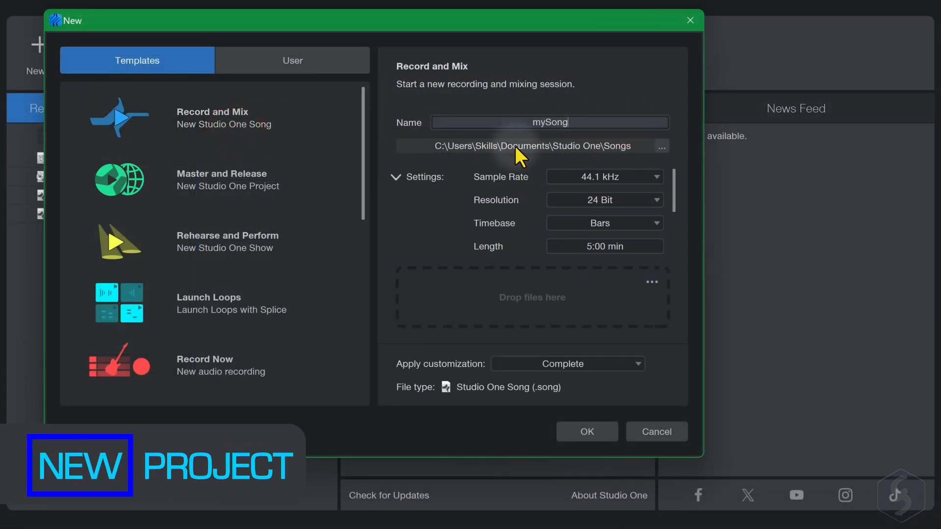
triple_click(549, 123)
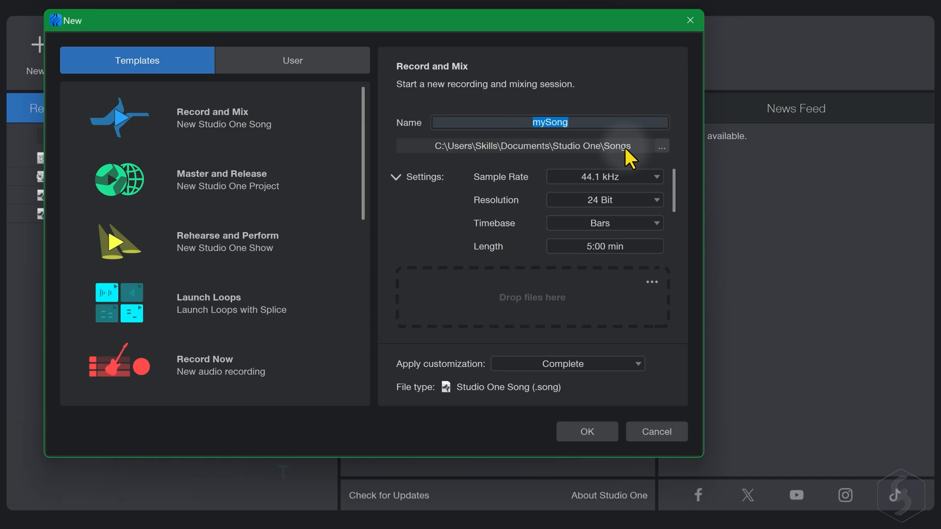
left_click(603, 176)
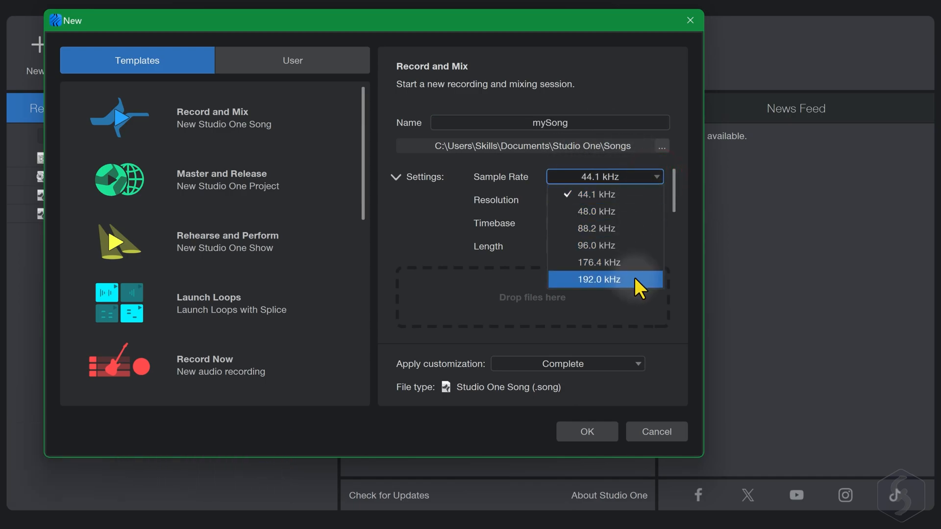
left_click(604, 200)
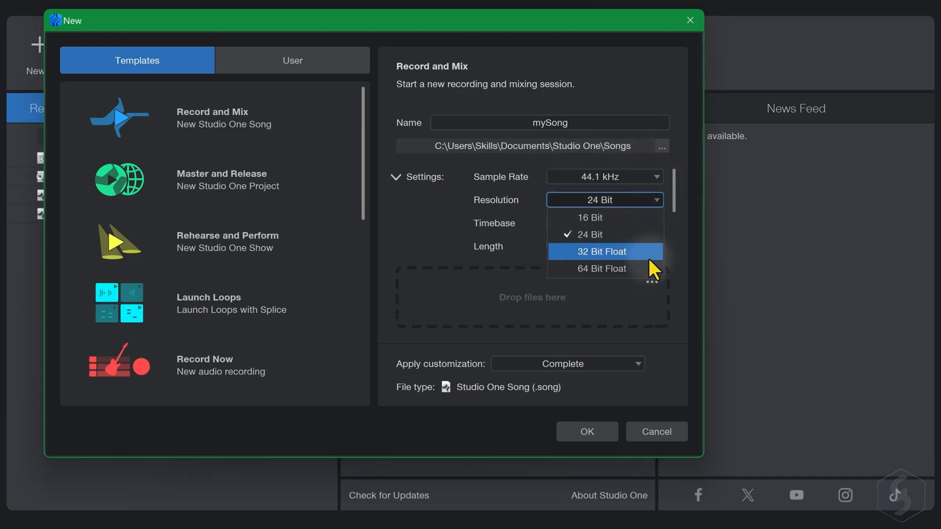
left_click(603, 222)
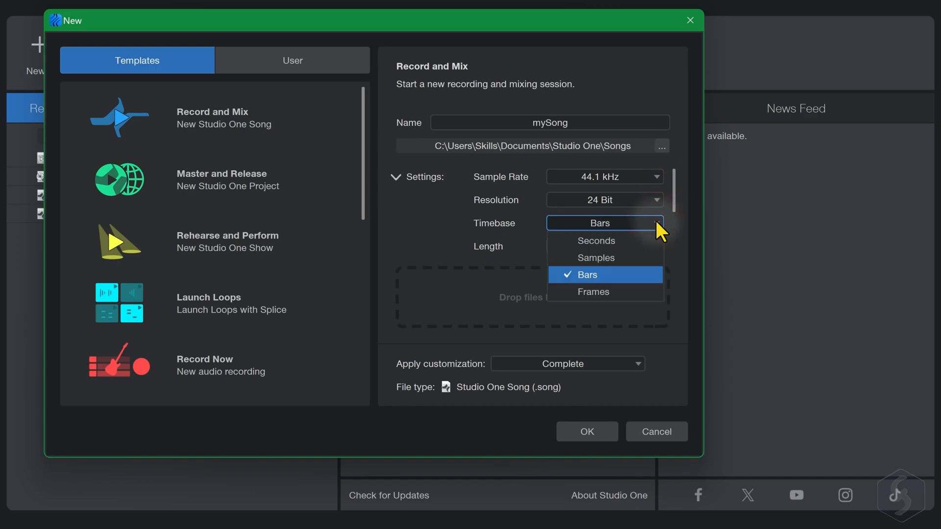
left_click(594, 275)
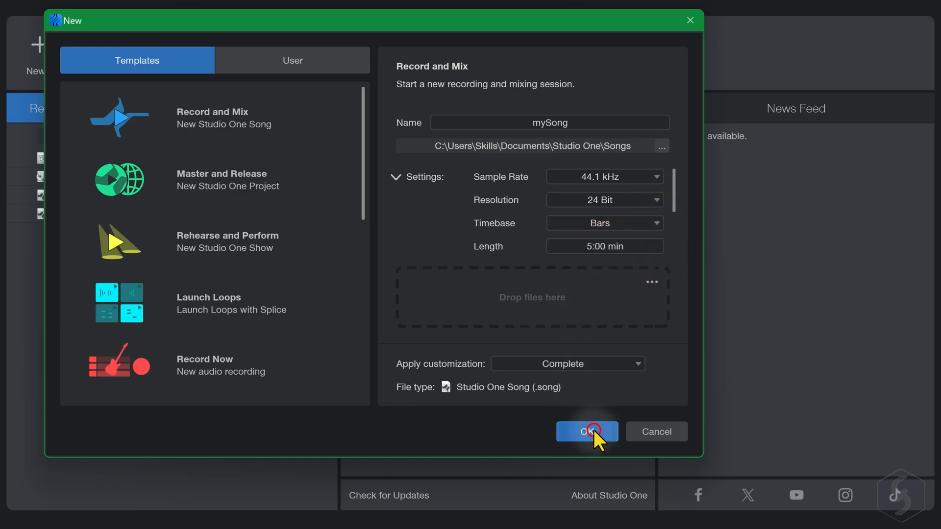
- Create the empty song mySong, then go back to the Home start page
left_click(586, 432)
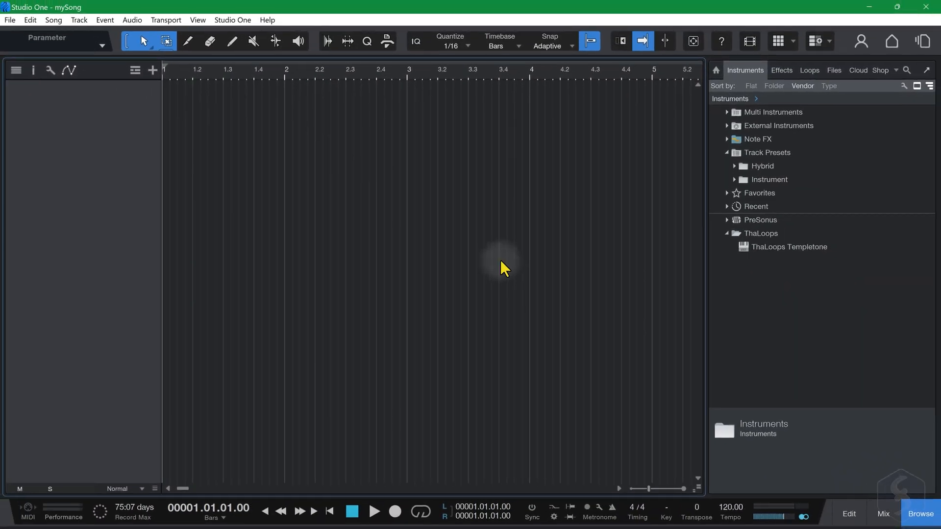
mouse_move(426, 77)
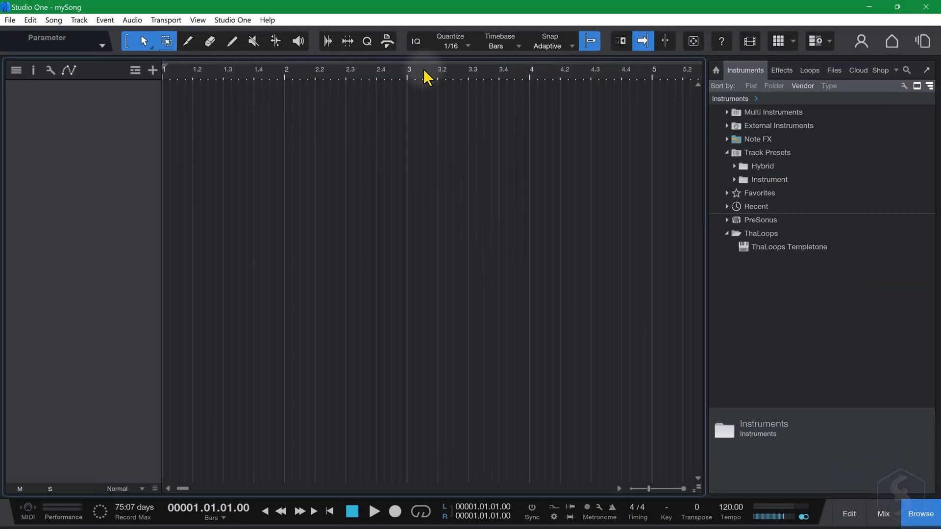
mouse_move(345, 82)
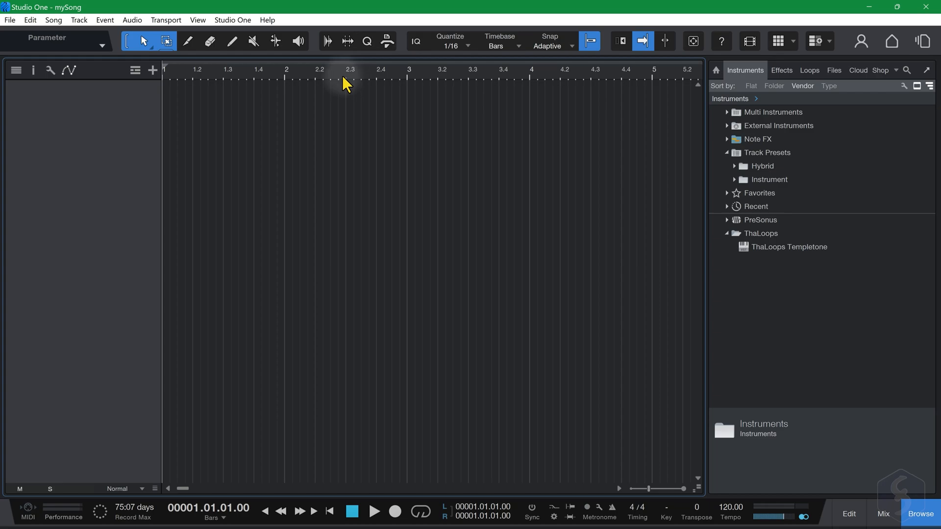
mouse_move(288, 48)
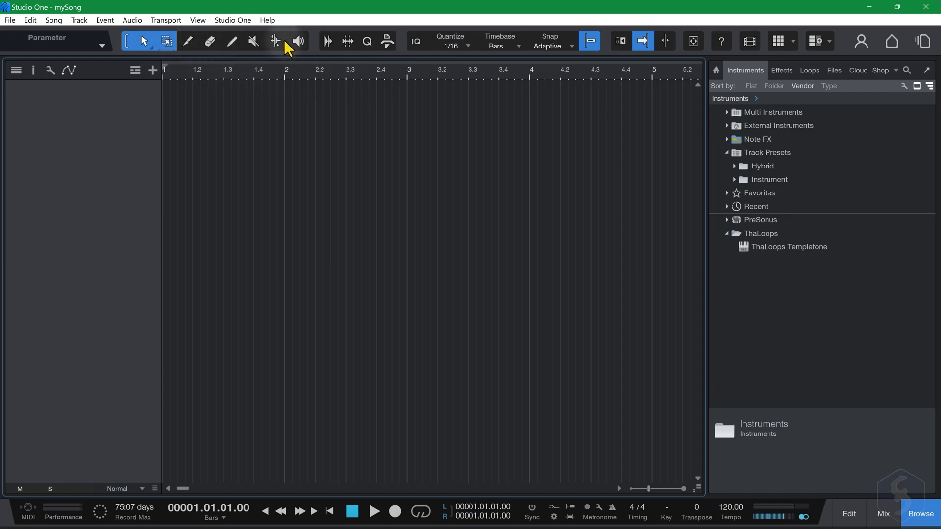
mouse_move(867, 491)
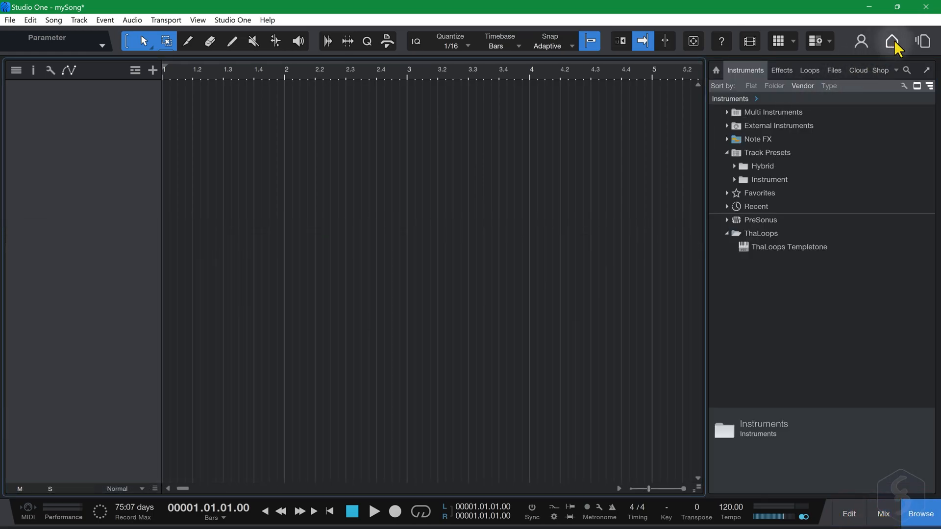
left_click(893, 40)
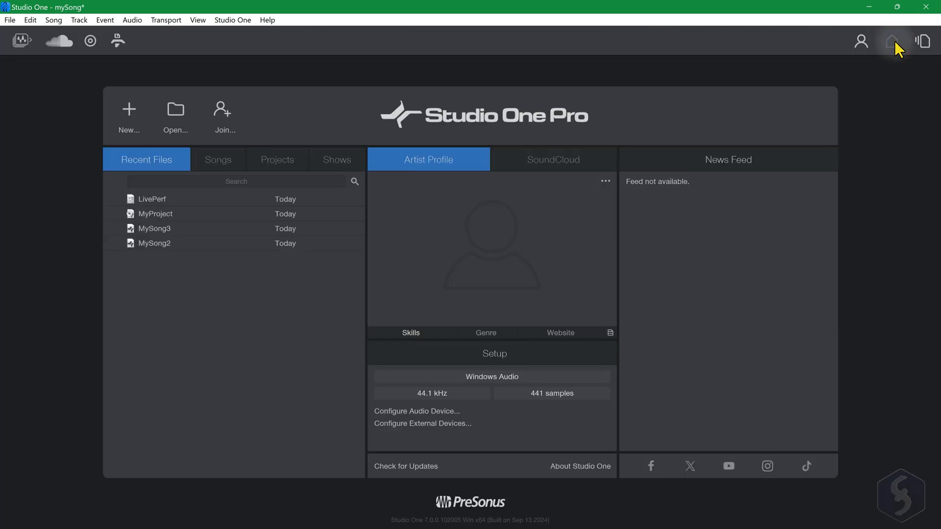
mouse_move(438, 368)
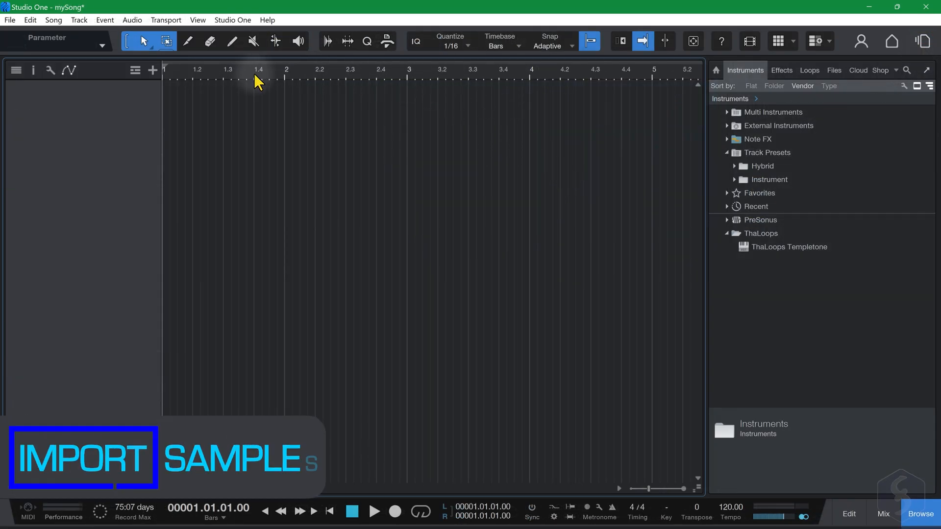
mouse_move(432, 78)
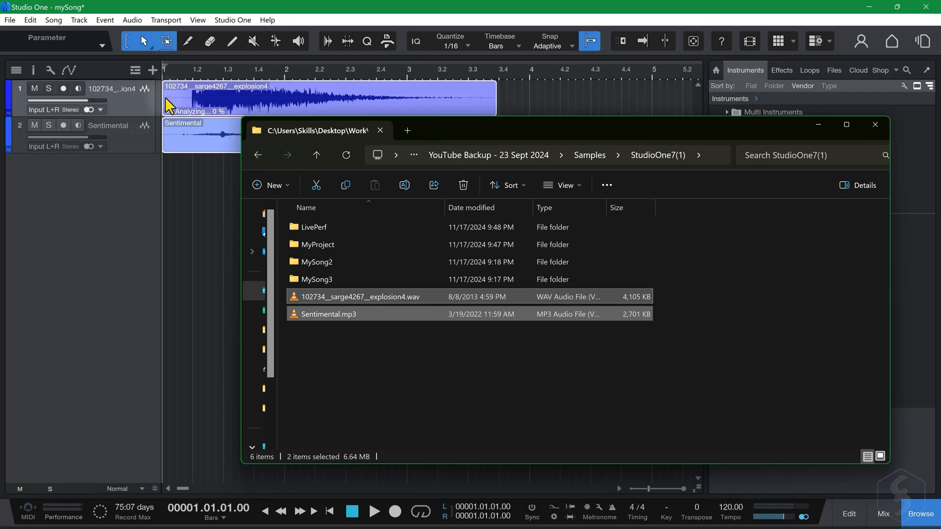
- Switch the arrange view track height from Normal to Medium
left_click(874, 124)
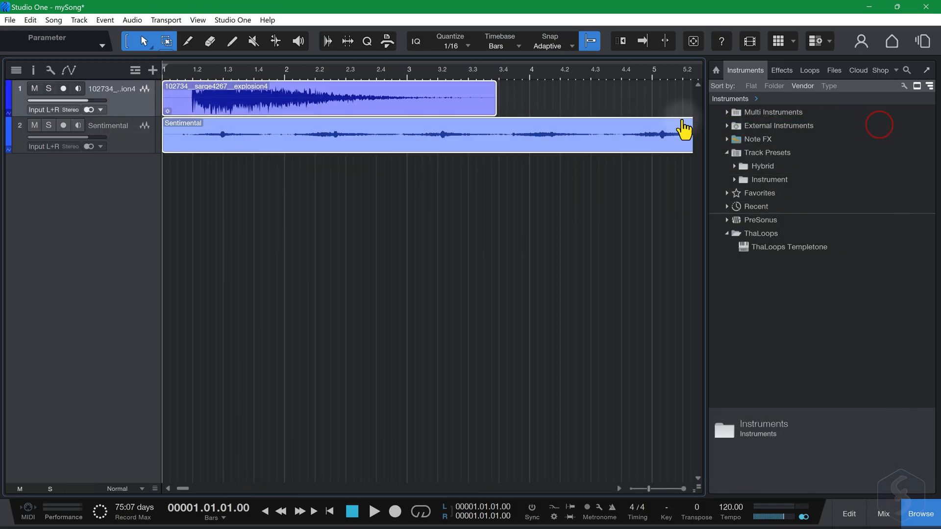
left_click(833, 70)
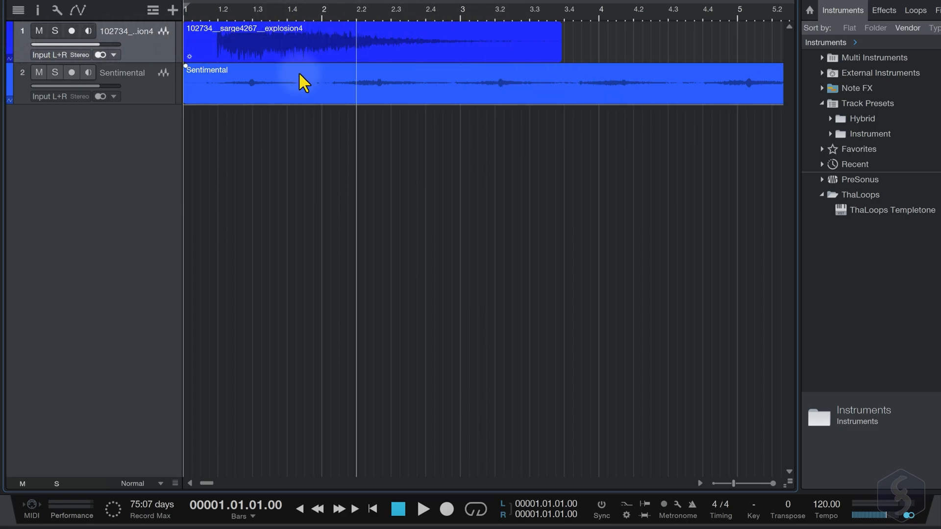
mouse_move(498, 96)
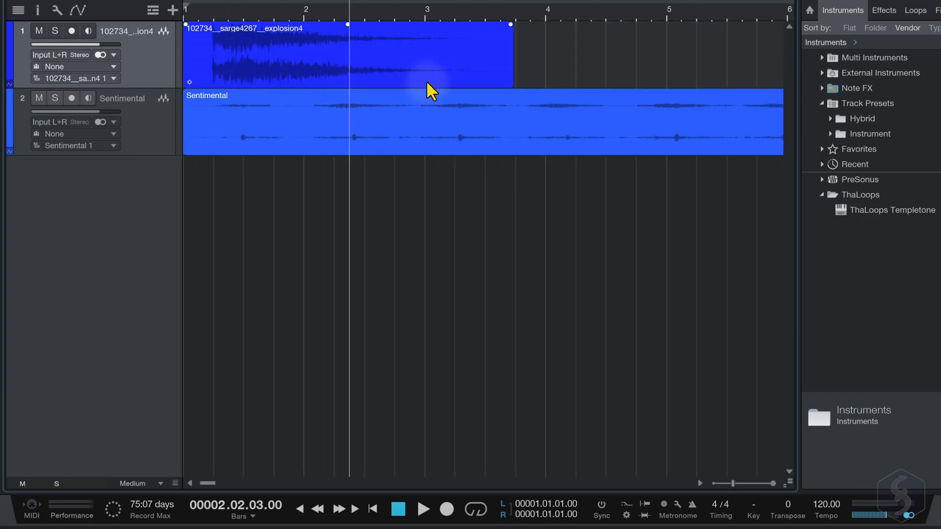
left_click(255, 11)
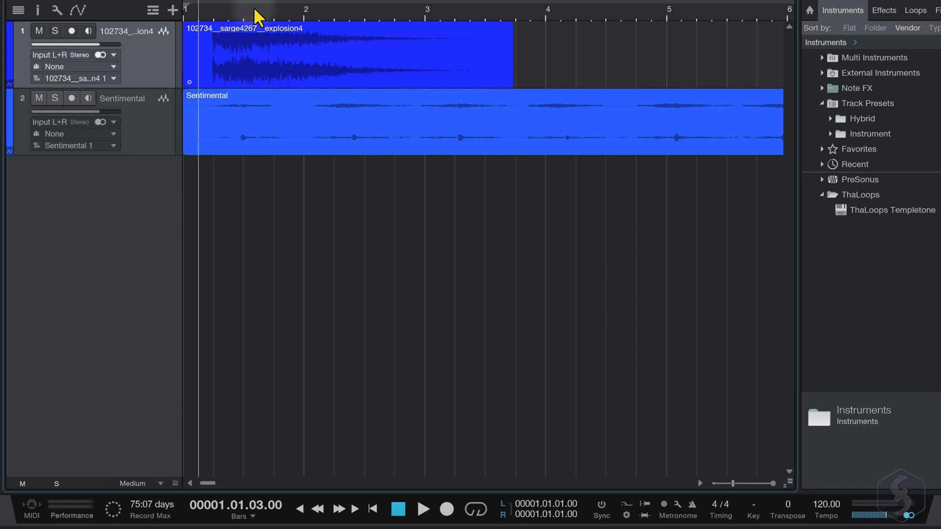
left_click(423, 509)
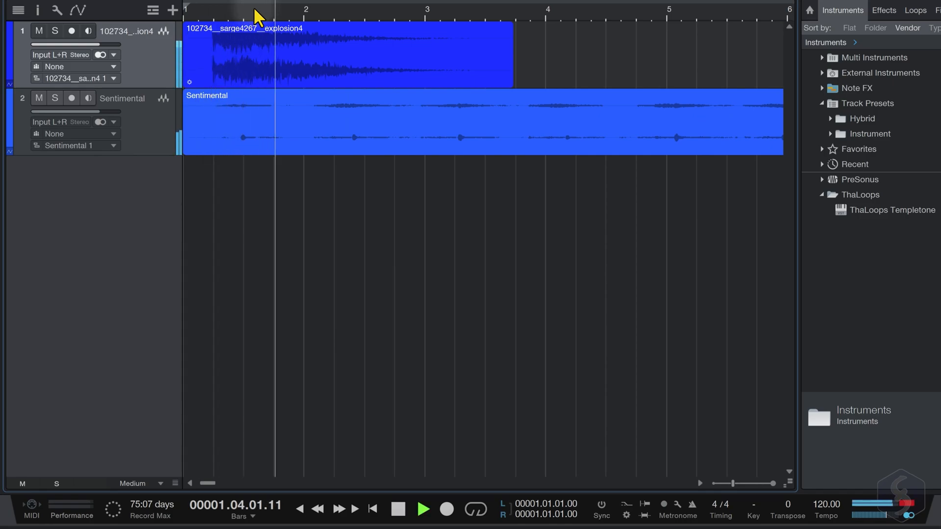
left_click(423, 508)
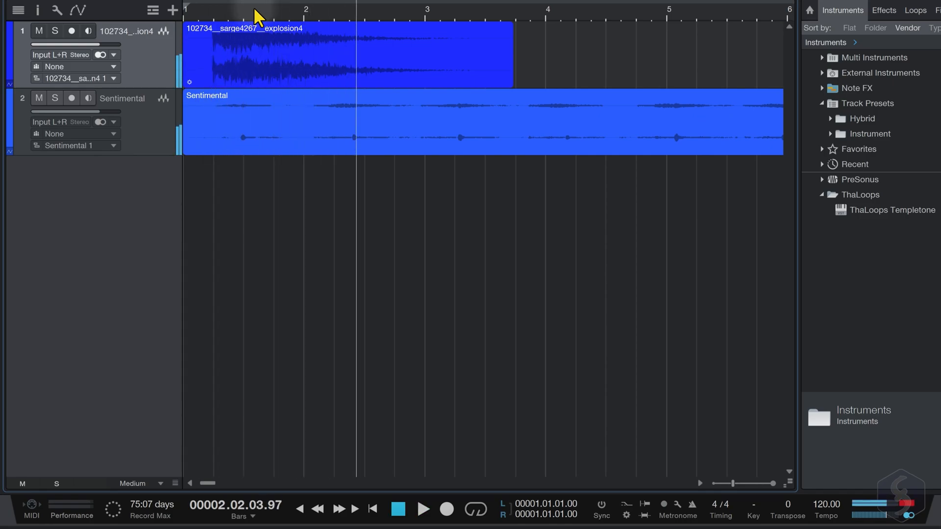
left_click(423, 508)
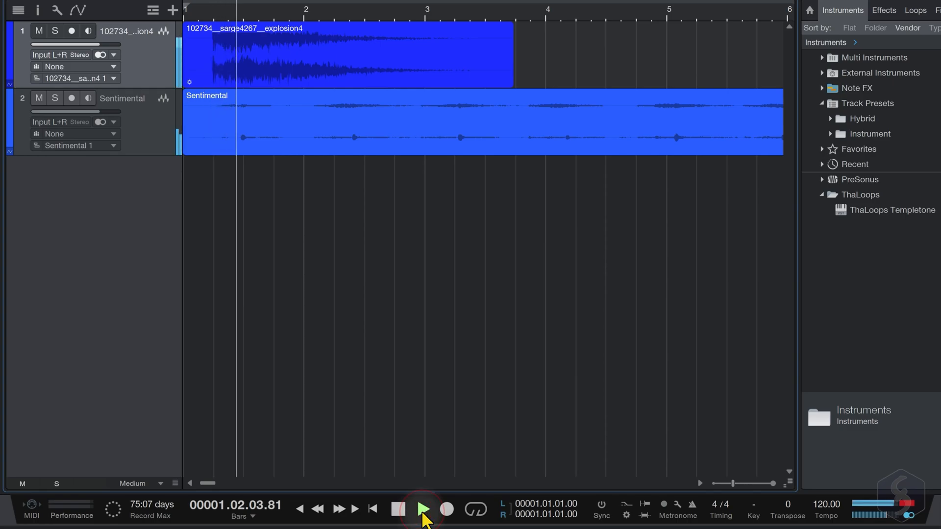
left_click(422, 510)
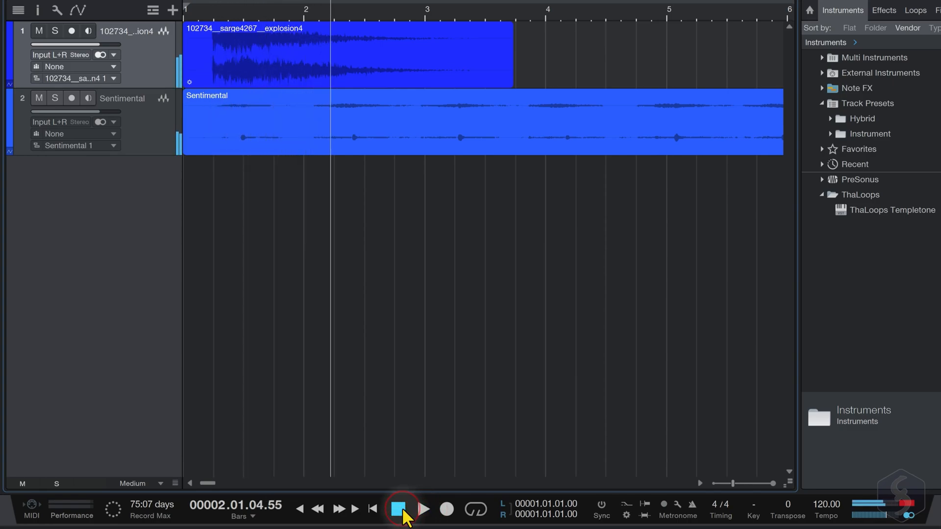
left_click(400, 510)
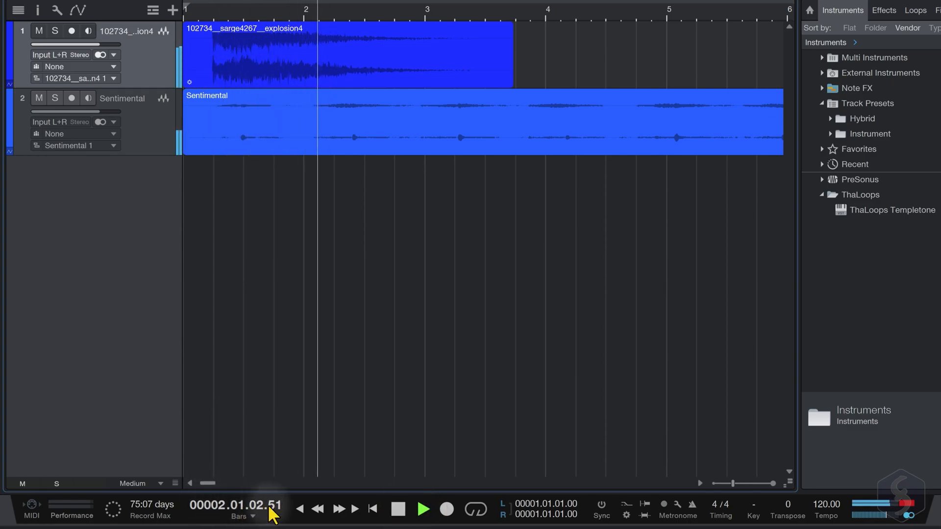
left_click(240, 517)
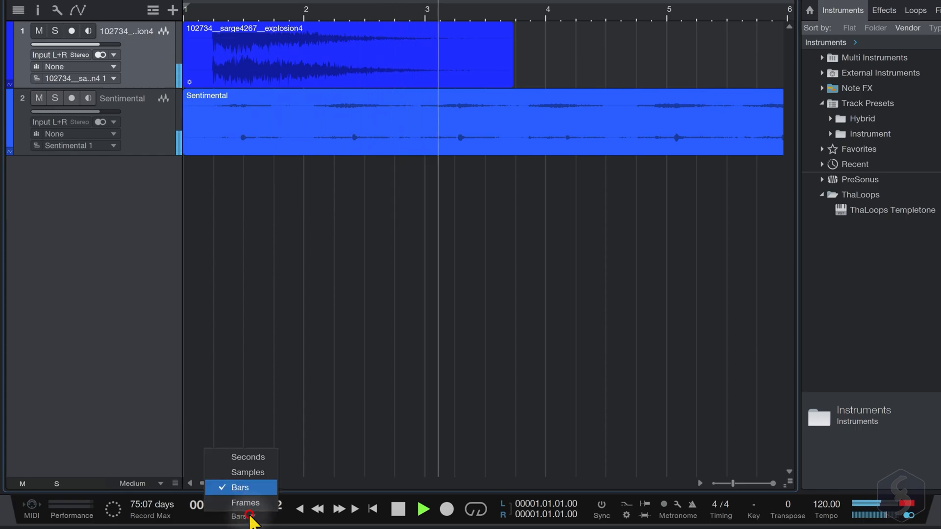
left_click(247, 456)
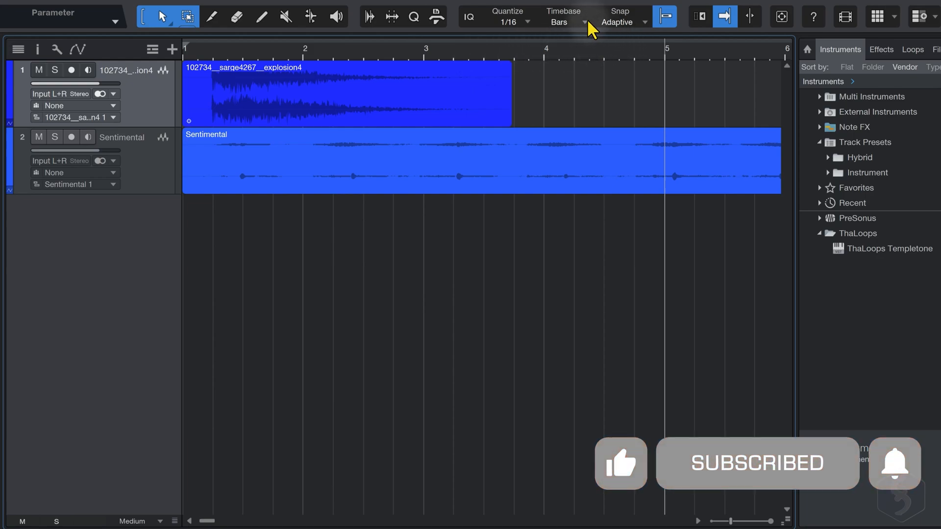
left_click(585, 23)
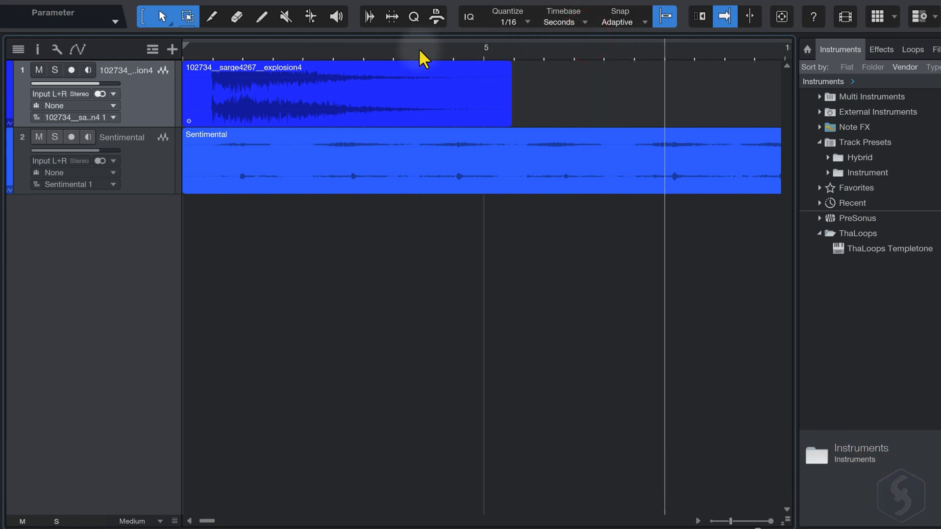
left_click(561, 22)
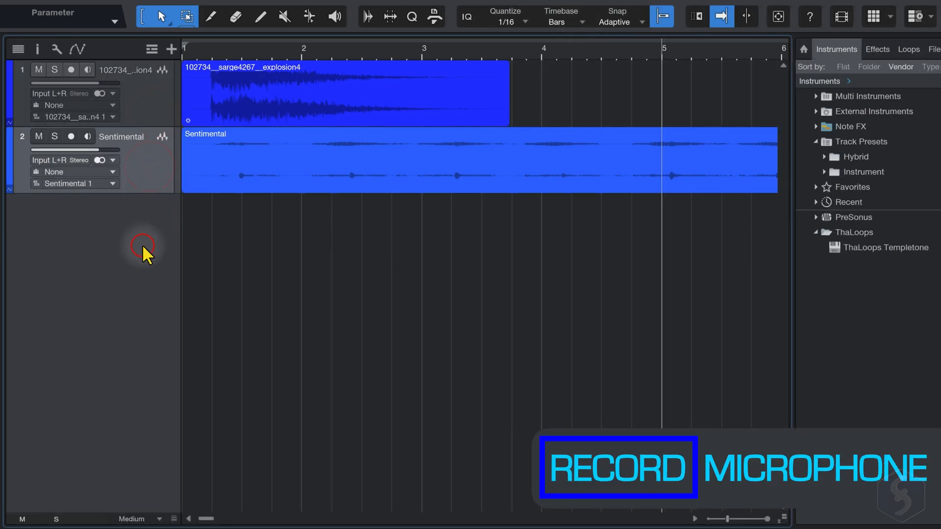
- Add stereo audio Track 3, arm record and monitoring, and record a short microphone take
right_click(144, 249)
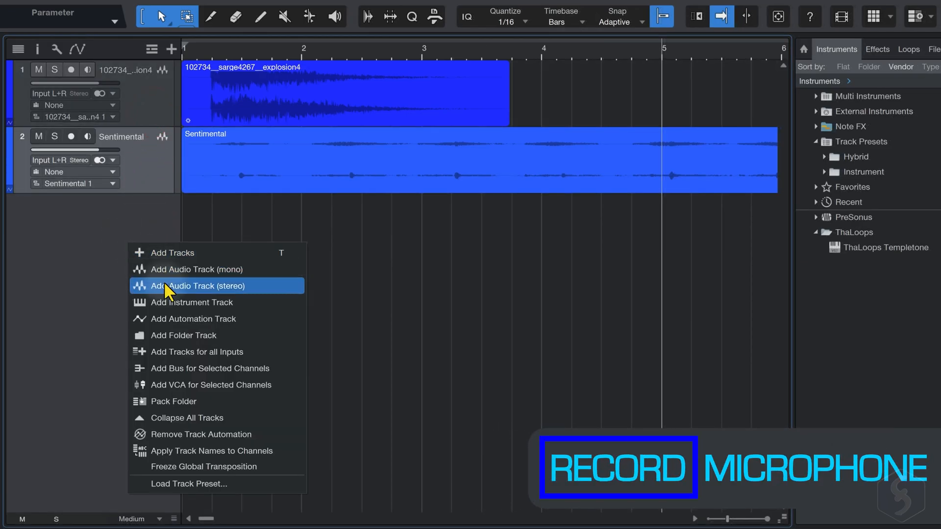
left_click(197, 286)
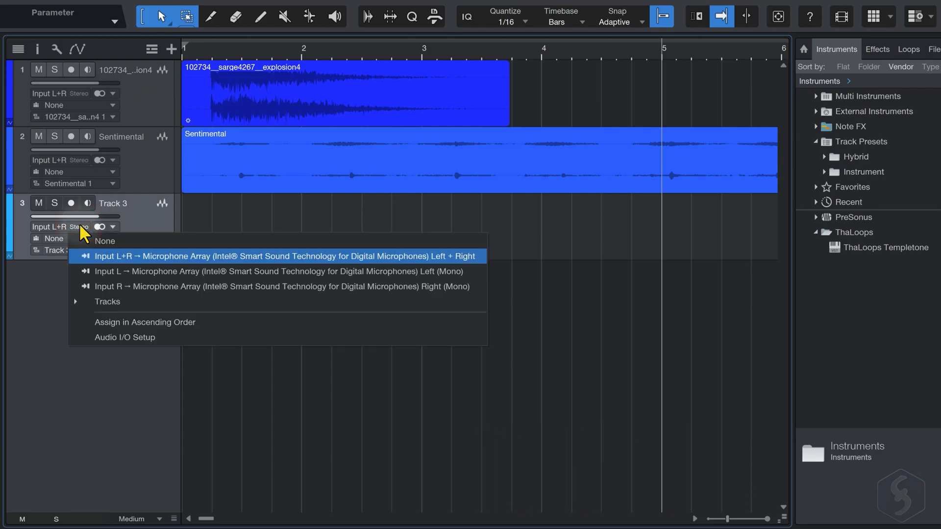
mouse_move(310, 276)
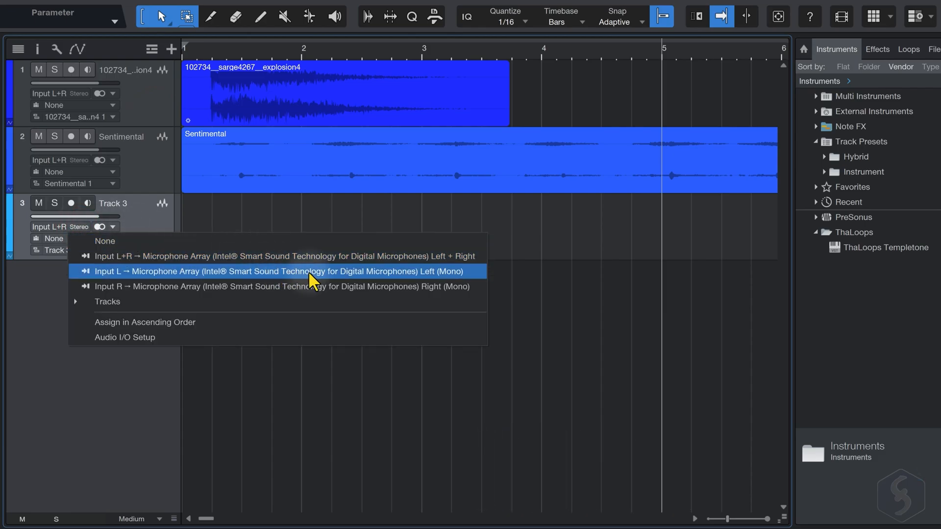
mouse_move(342, 260)
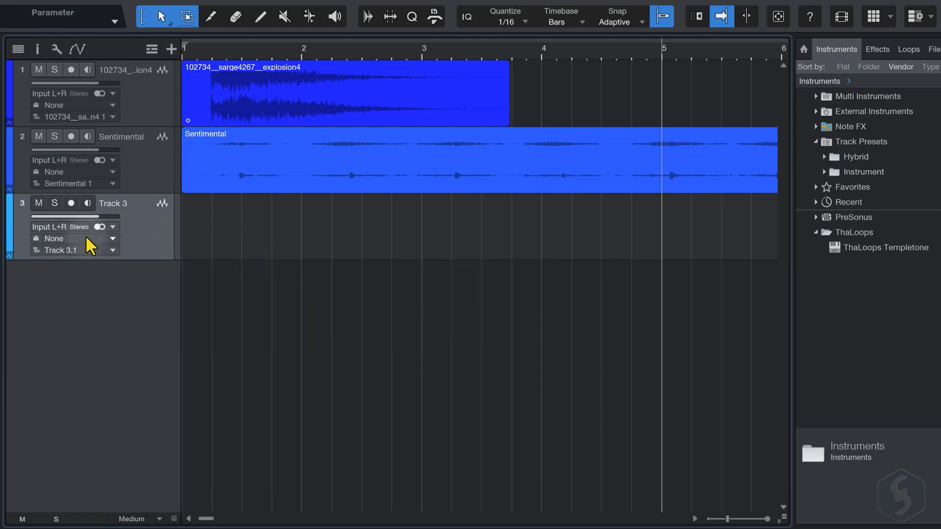
mouse_move(114, 222)
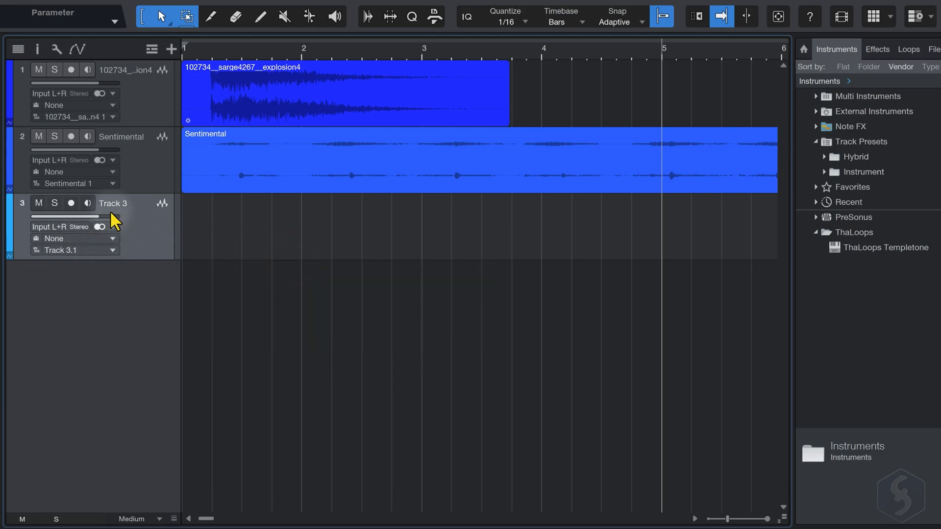
left_click(71, 203)
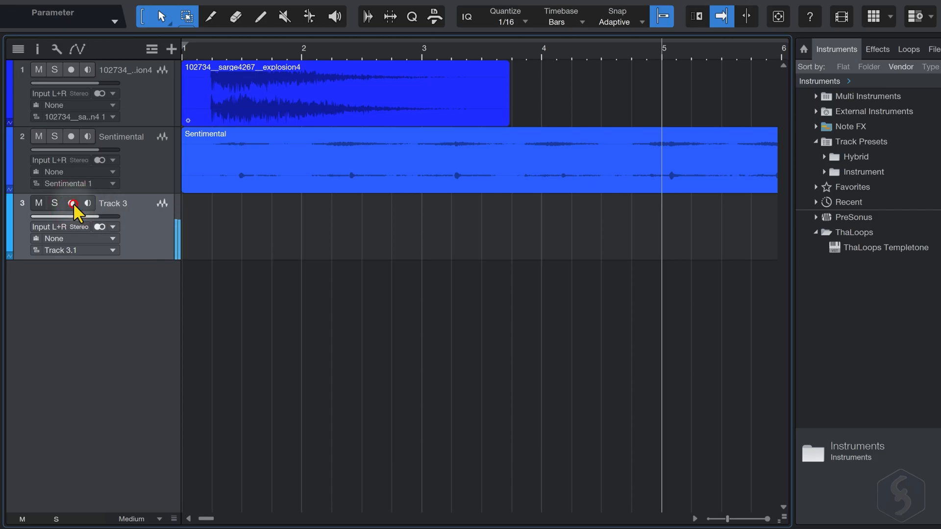
left_click(70, 202)
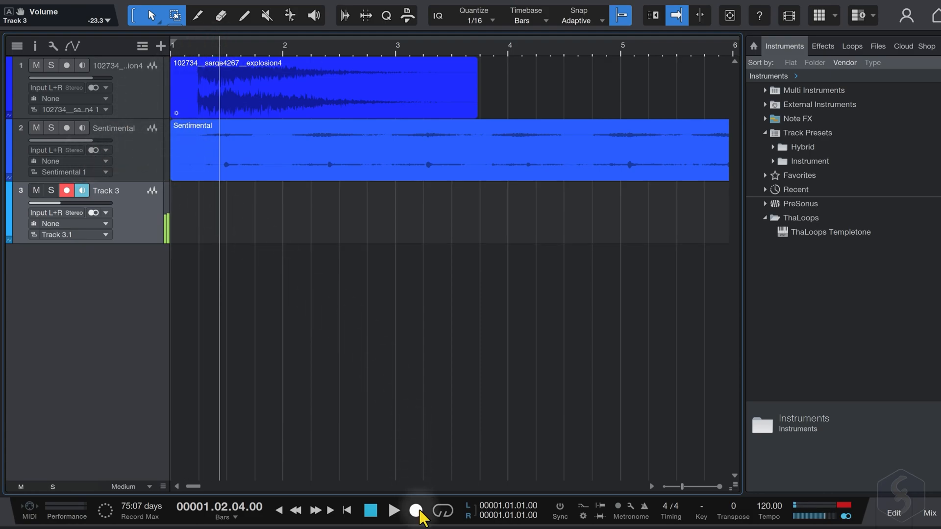
left_click(415, 510)
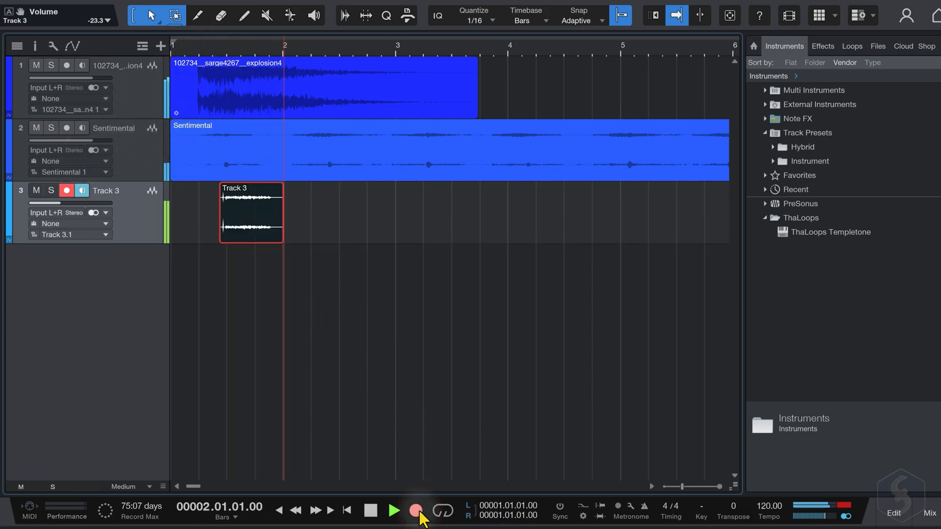
left_click(415, 510)
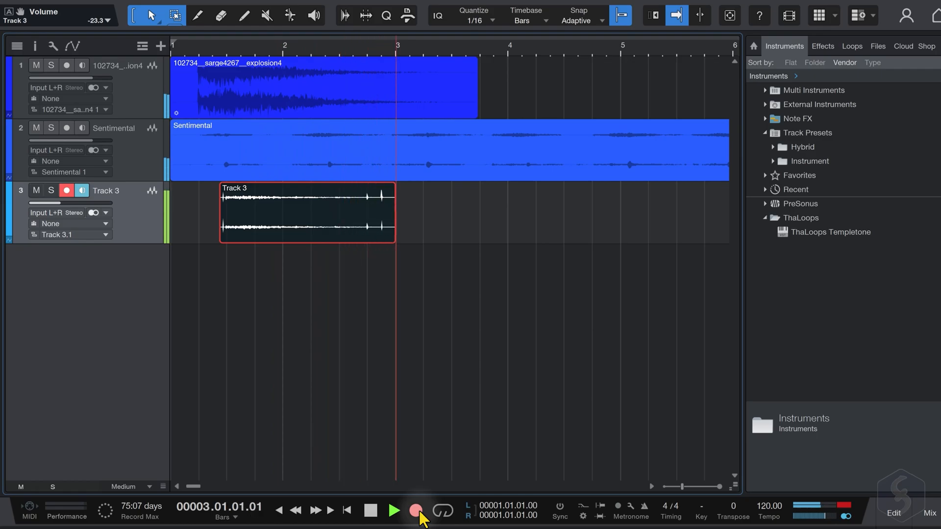
left_click(415, 510)
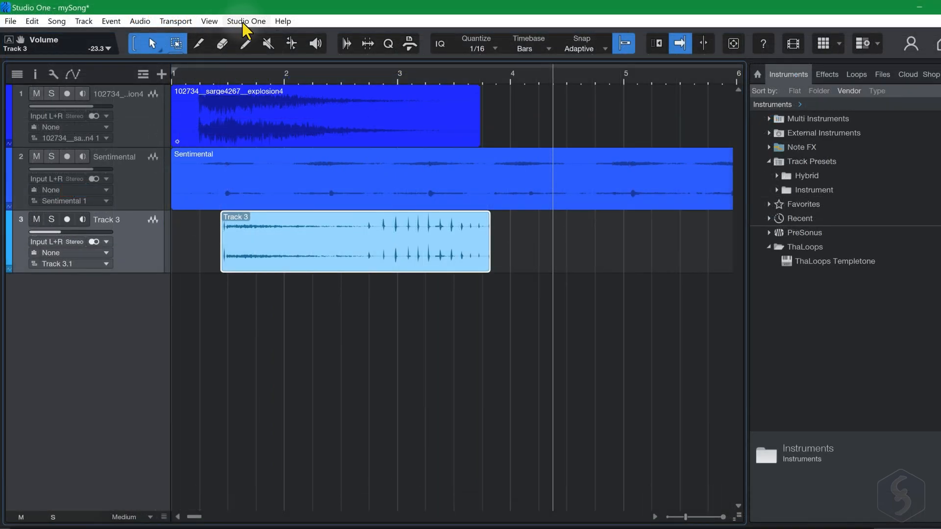
- In Options > Audio Setup, choose the Windows Audio device used for recording
left_click(246, 21)
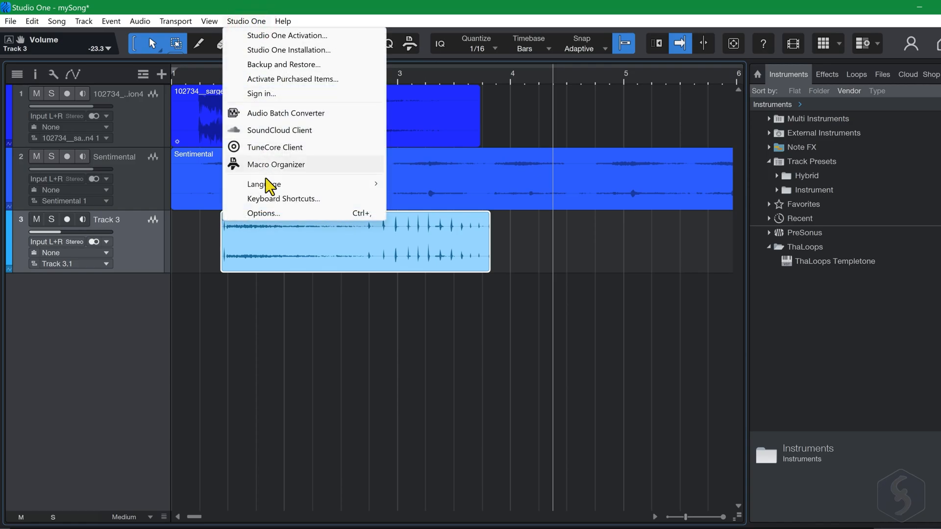
left_click(263, 213)
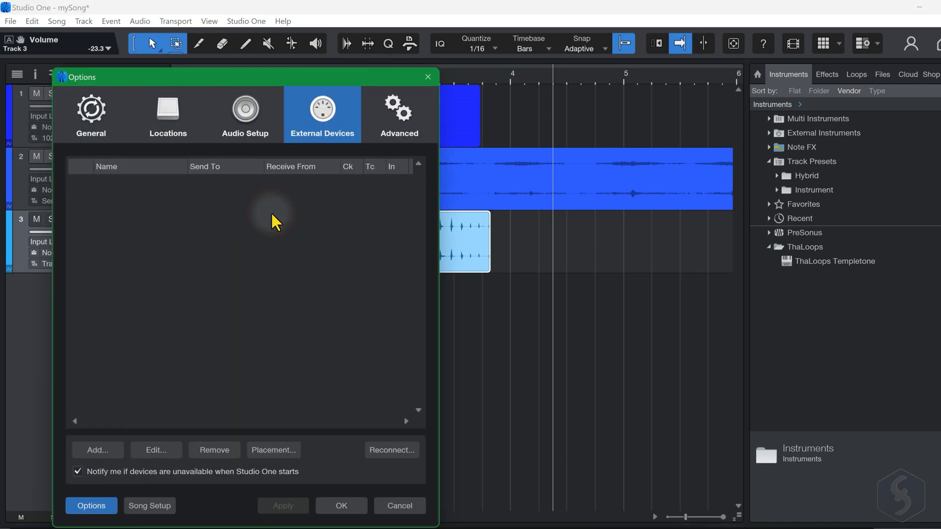
left_click(245, 111)
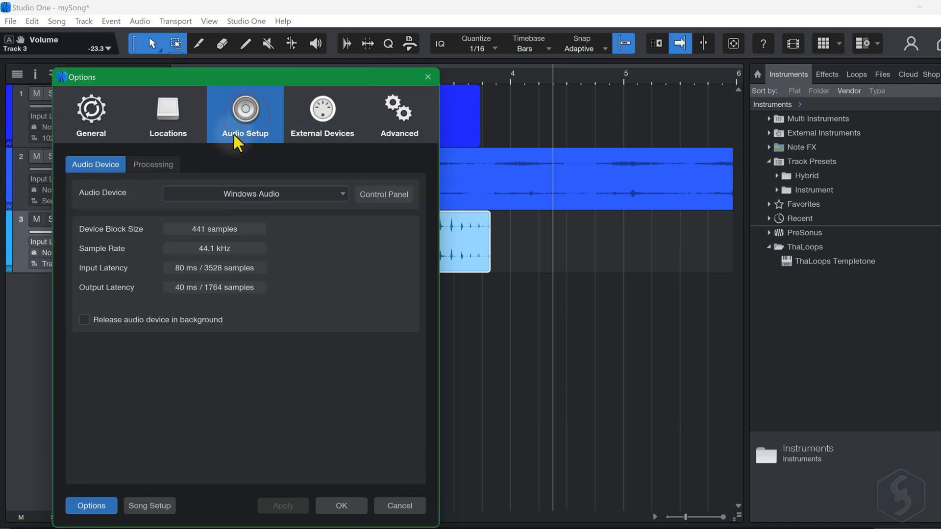
mouse_move(383, 194)
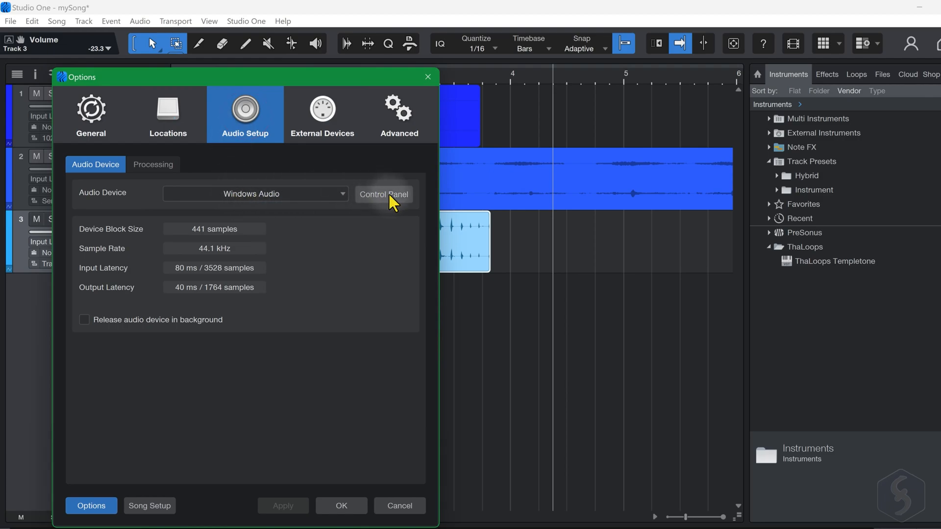
left_click(382, 194)
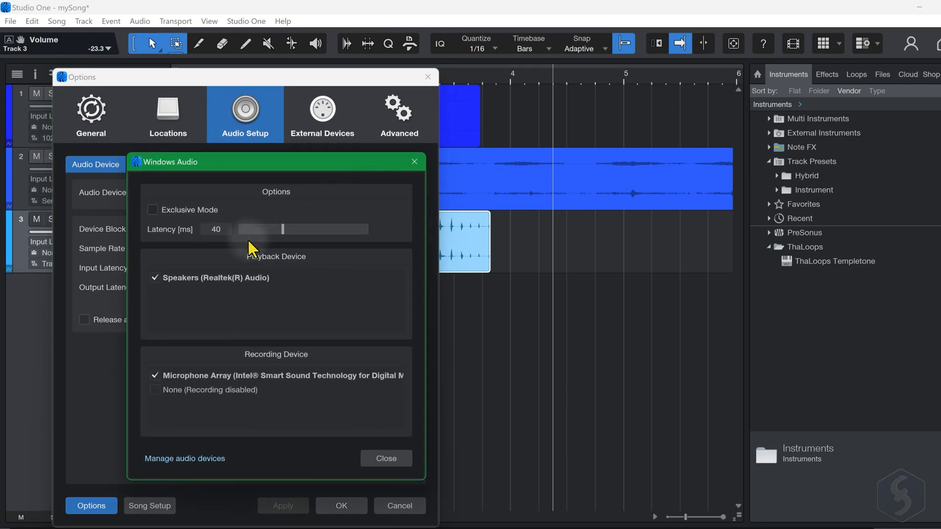
mouse_move(282, 360)
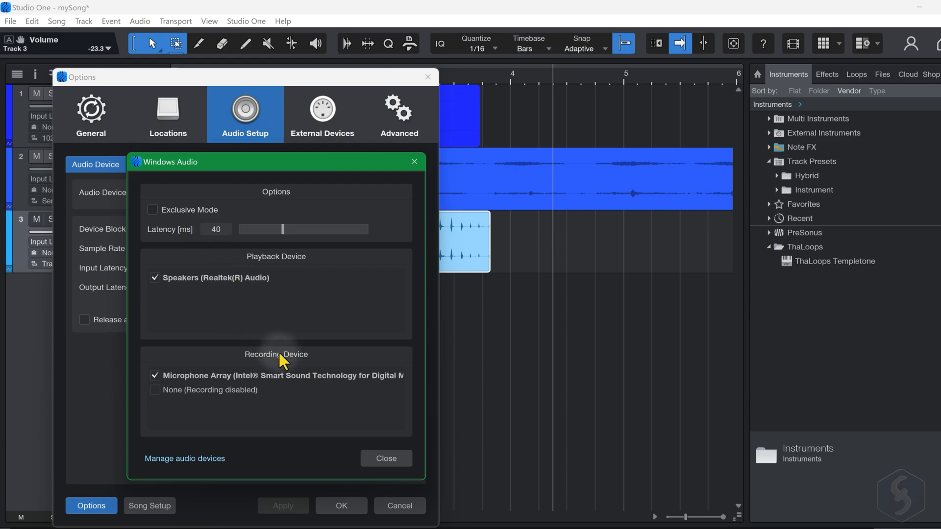
left_click(154, 374)
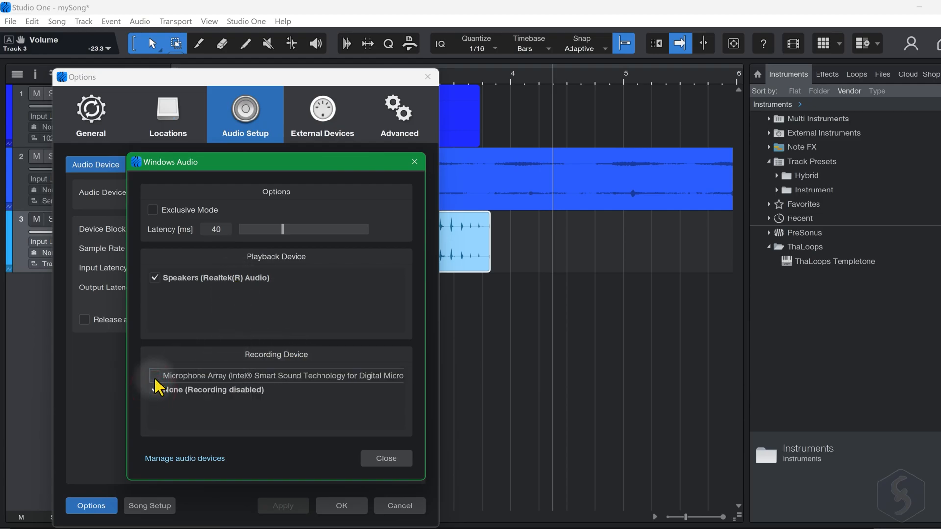
left_click(386, 458)
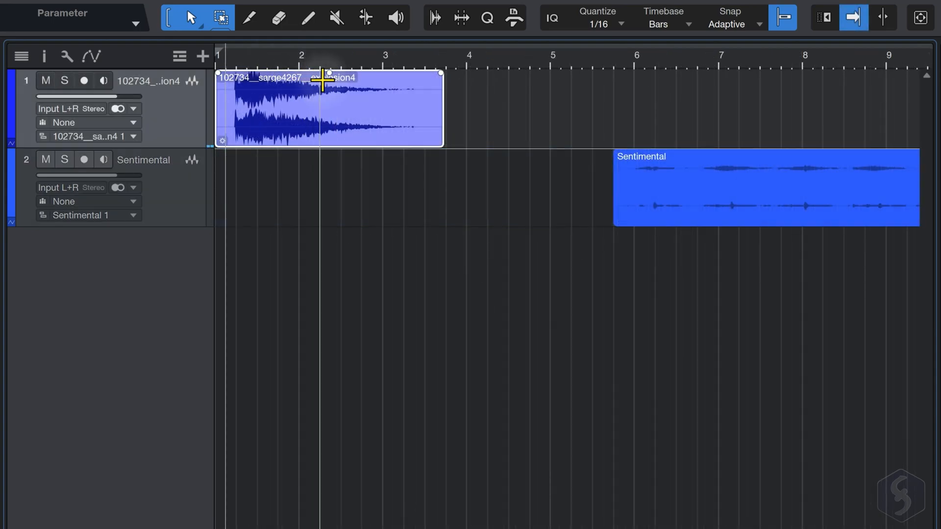
- Lower the explosion4 event to about -8.8 dB and drag in a fade-in
left_click_drag(329, 84, 329, 108)
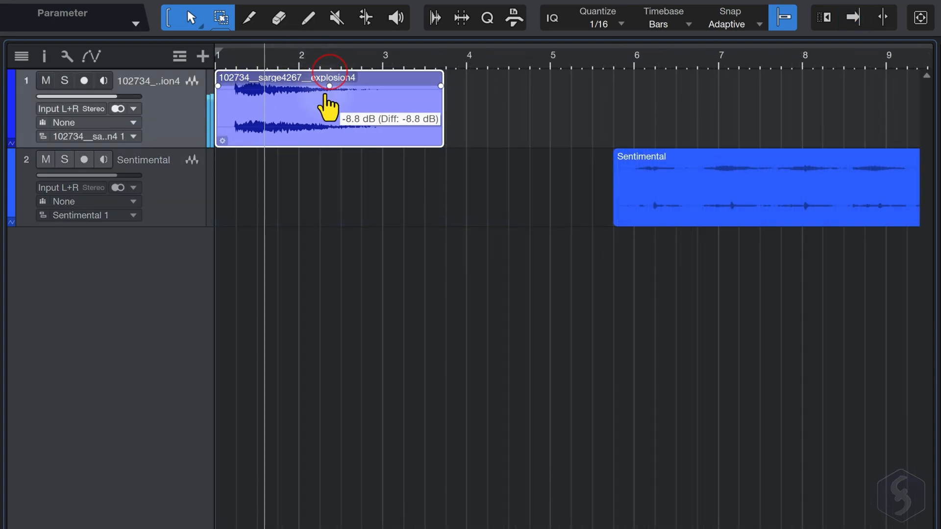
left_click_drag(329, 84, 329, 60)
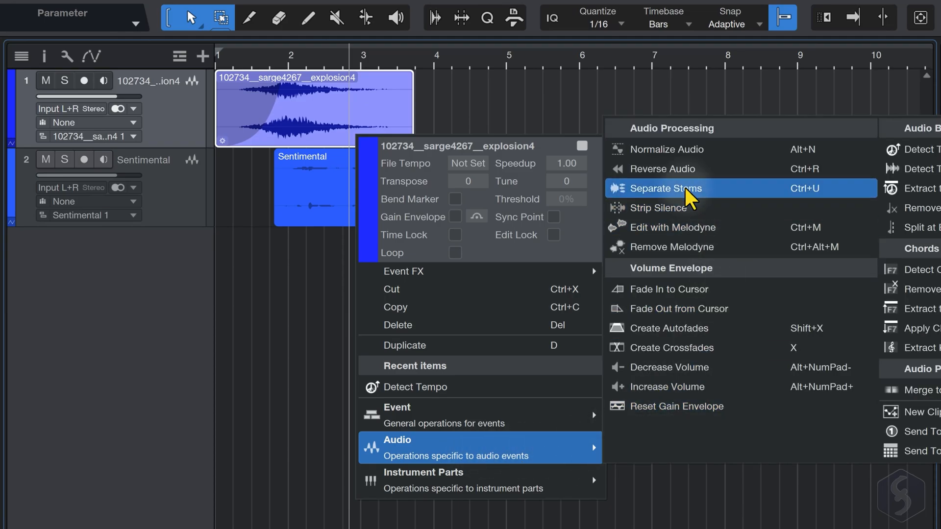
- Copy the explosion4 event and paste it around bars 4.5 to 7 on the same track
left_click(665, 188)
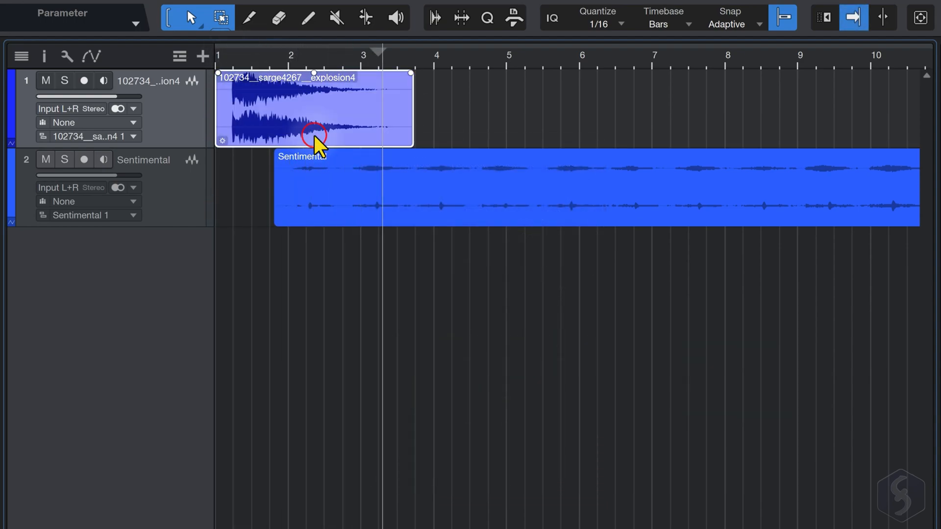
right_click(315, 136)
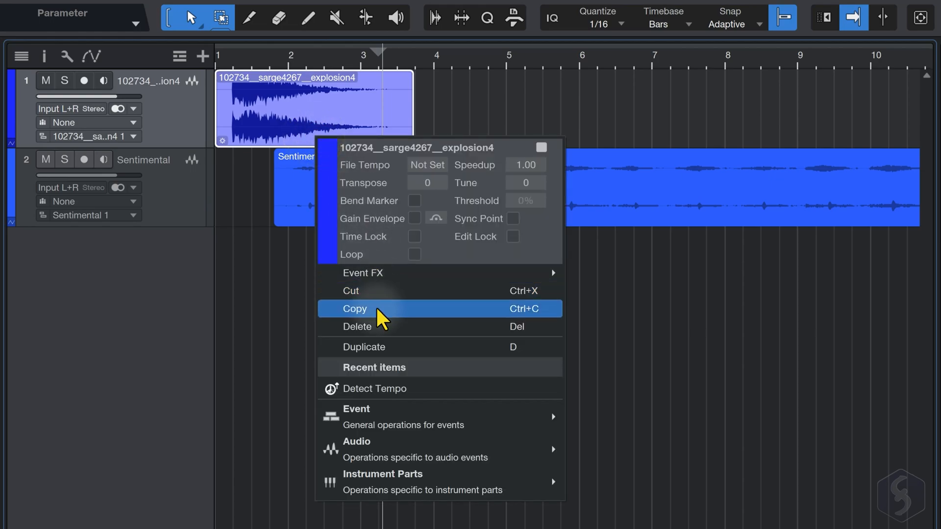
left_click(355, 308)
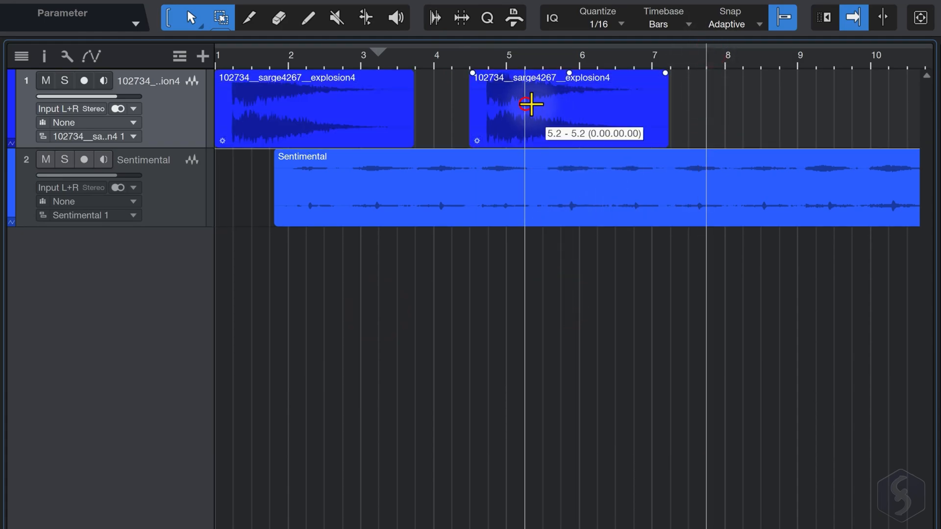
right_click(531, 117)
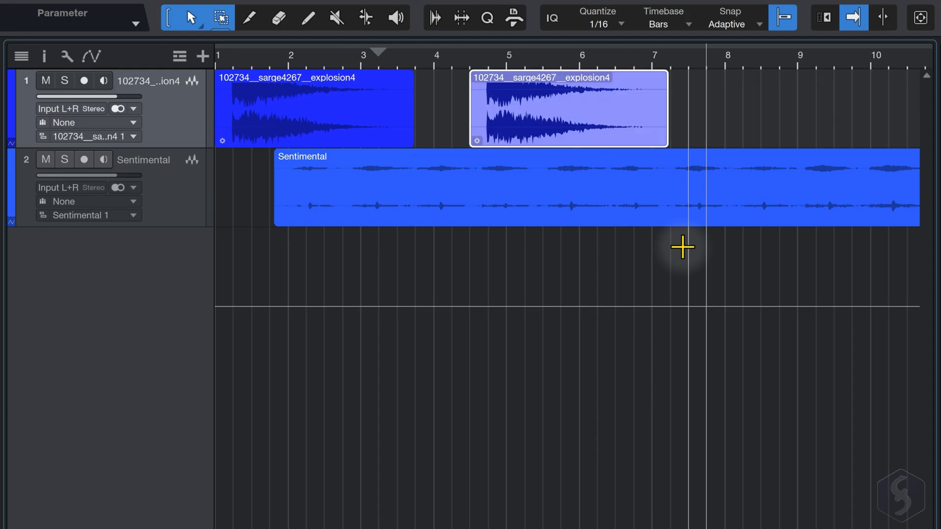
- Undo the paste and review the edits in Edit > History
left_click(39, 8)
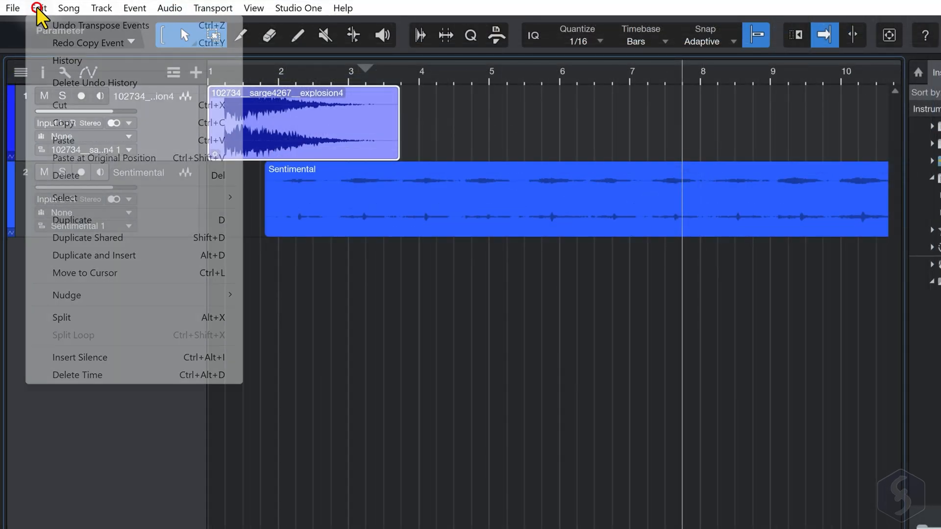
mouse_move(75, 60)
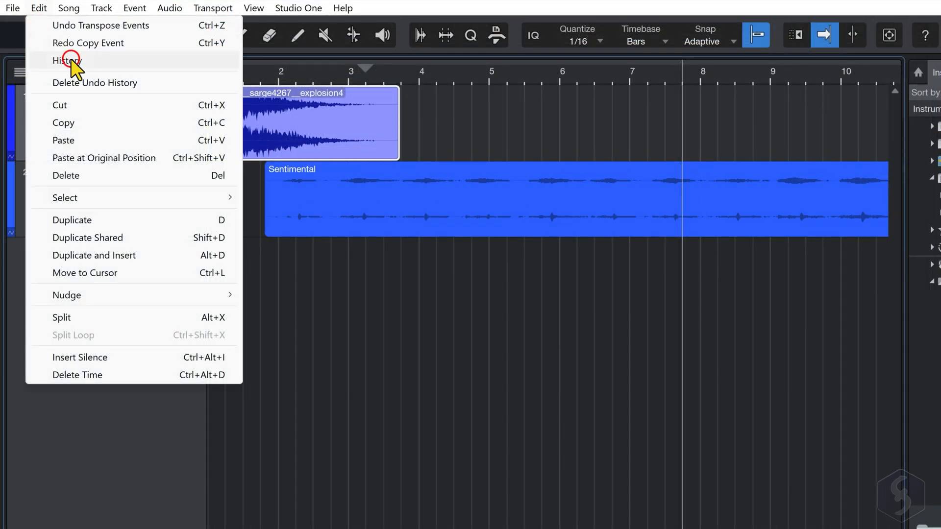
left_click(68, 60)
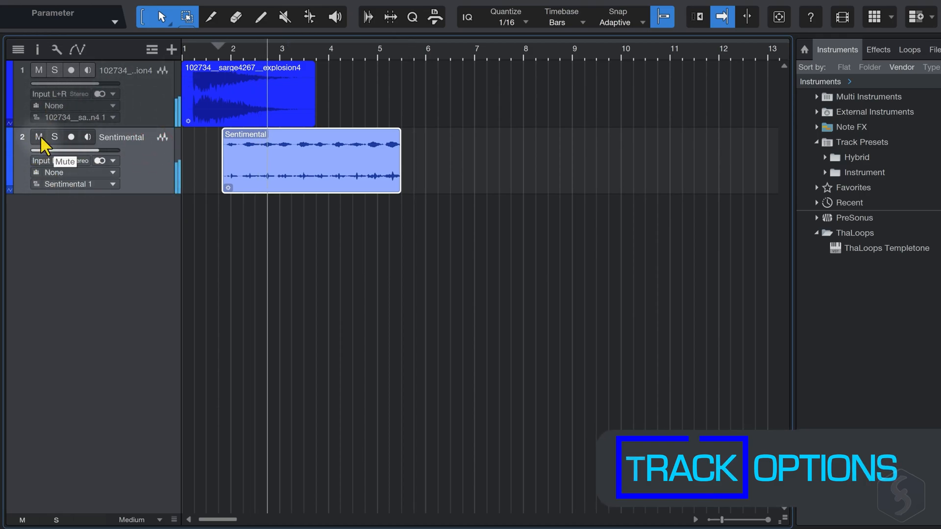
left_click(38, 136)
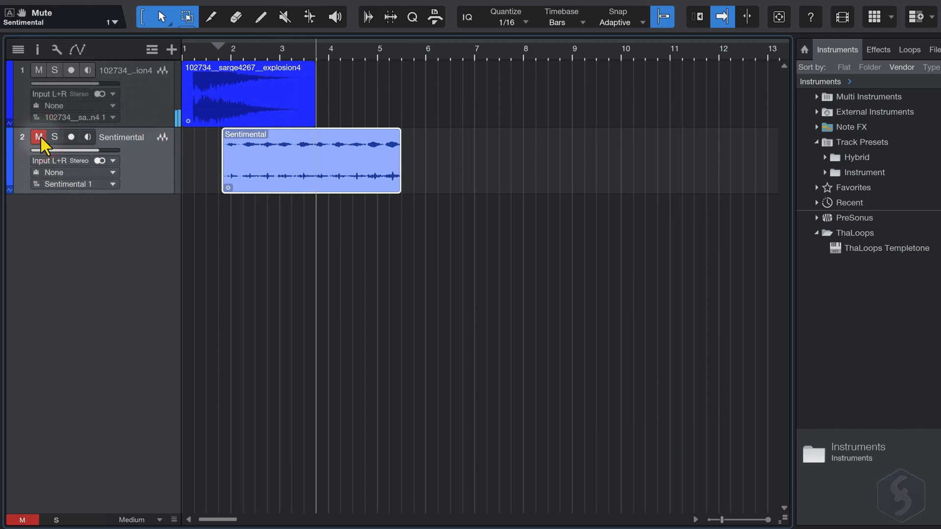
left_click(38, 137)
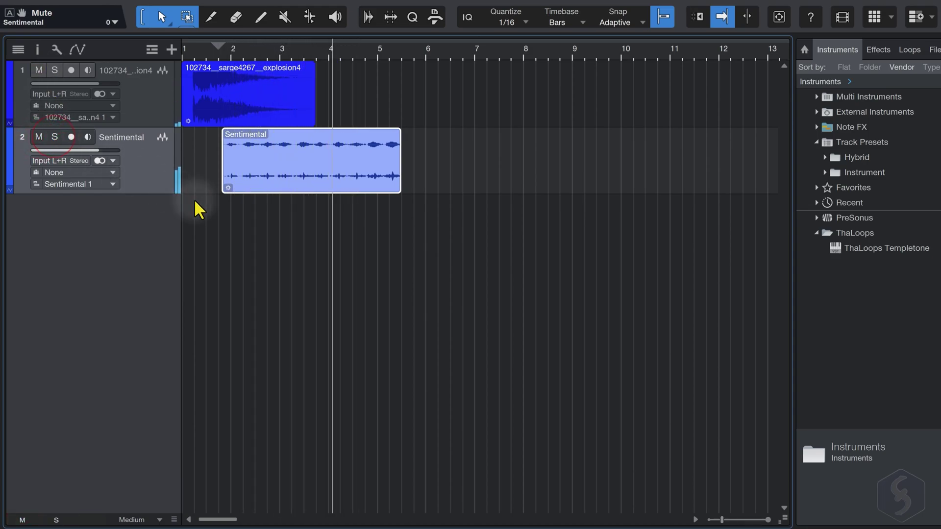
left_click(54, 137)
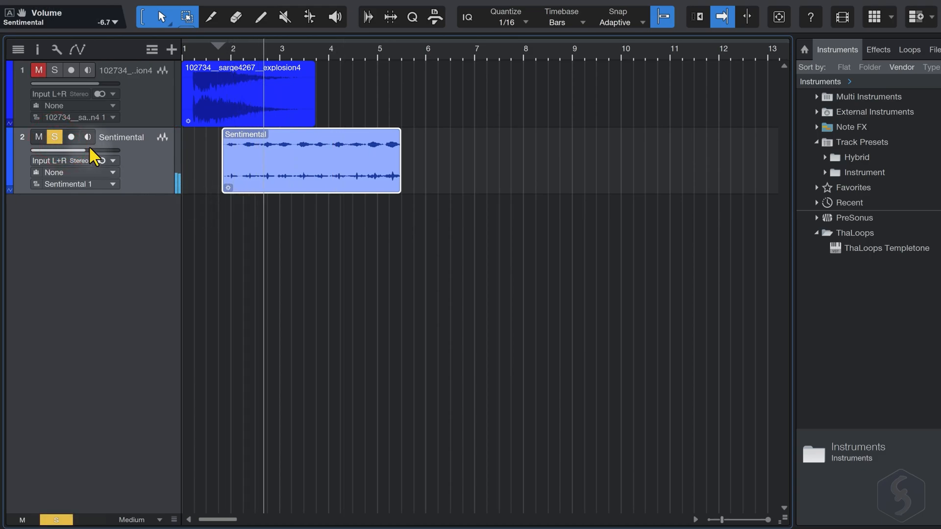
left_click_drag(77, 150, 118, 150)
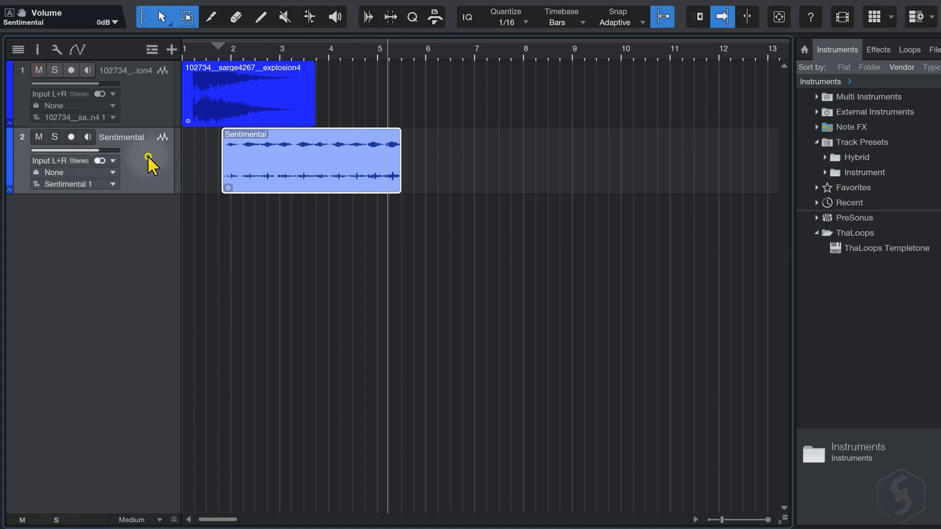
right_click(147, 163)
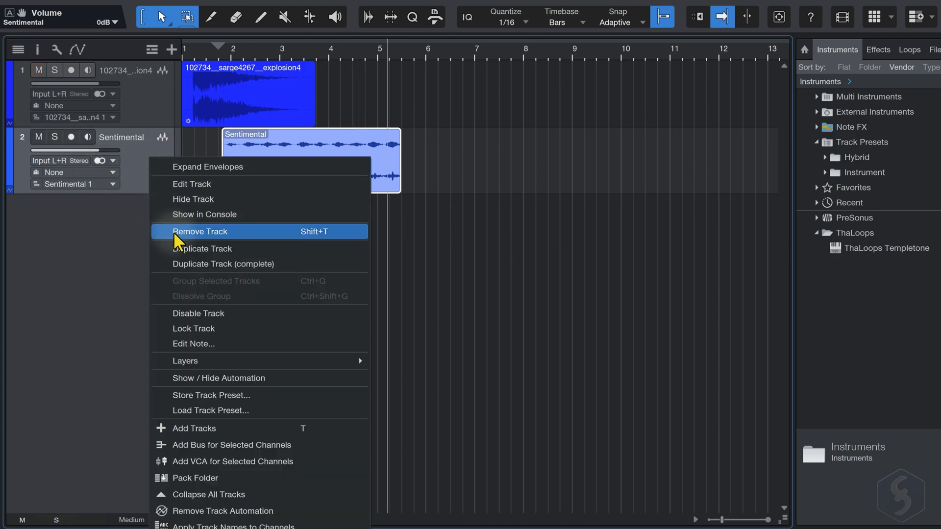
mouse_move(248, 237)
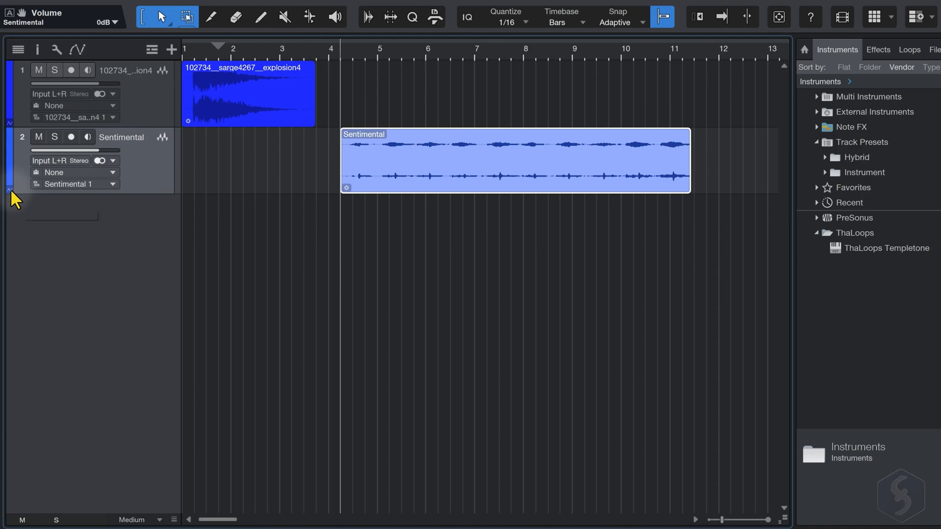
- Expand the Sentimental track's automation lanes and draw volume points with the Paint tool
left_click(10, 191)
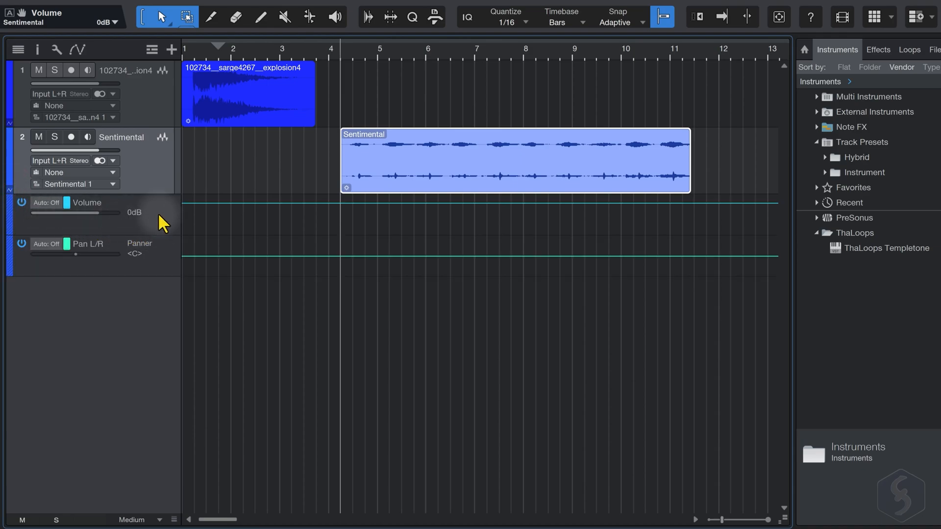
mouse_move(128, 213)
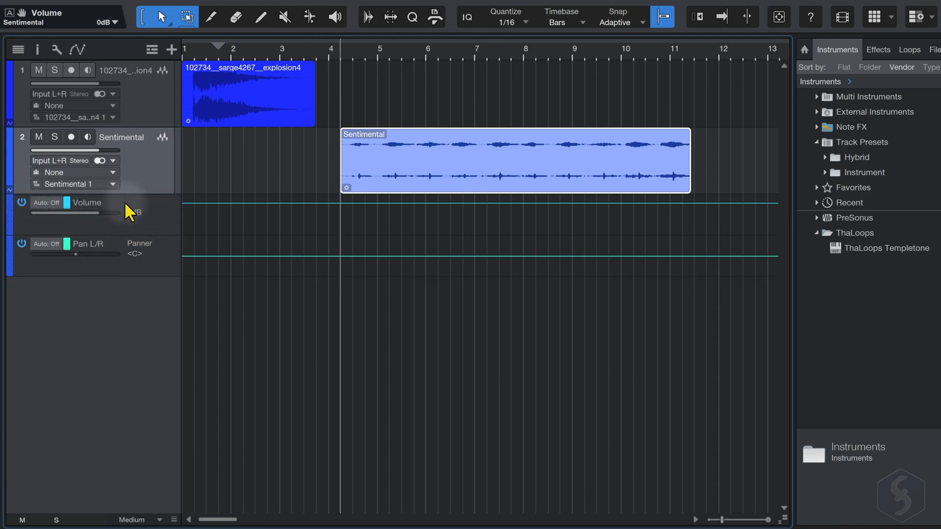
mouse_move(552, 233)
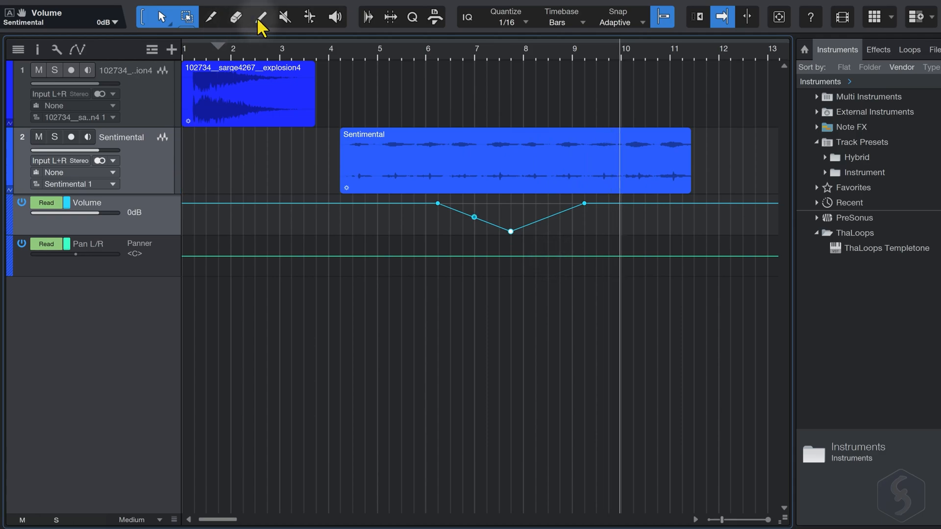
left_click(260, 16)
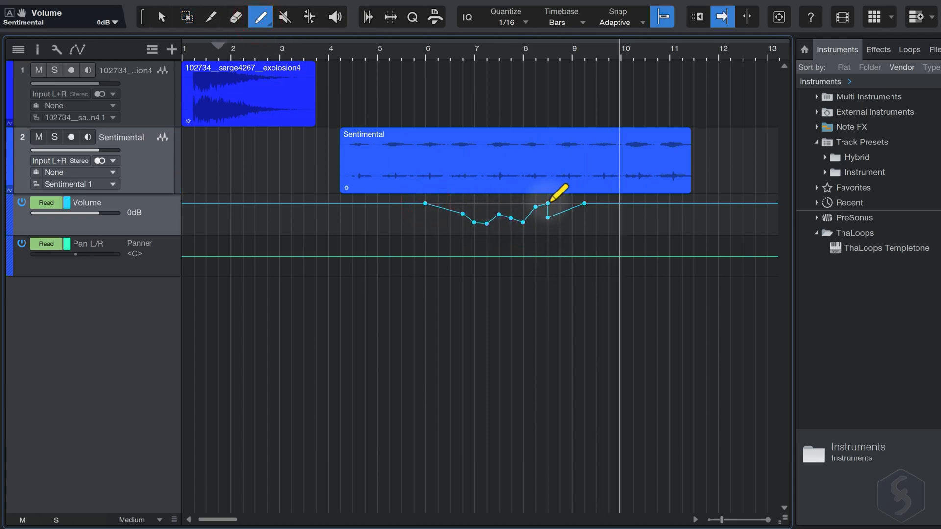
left_click(235, 16)
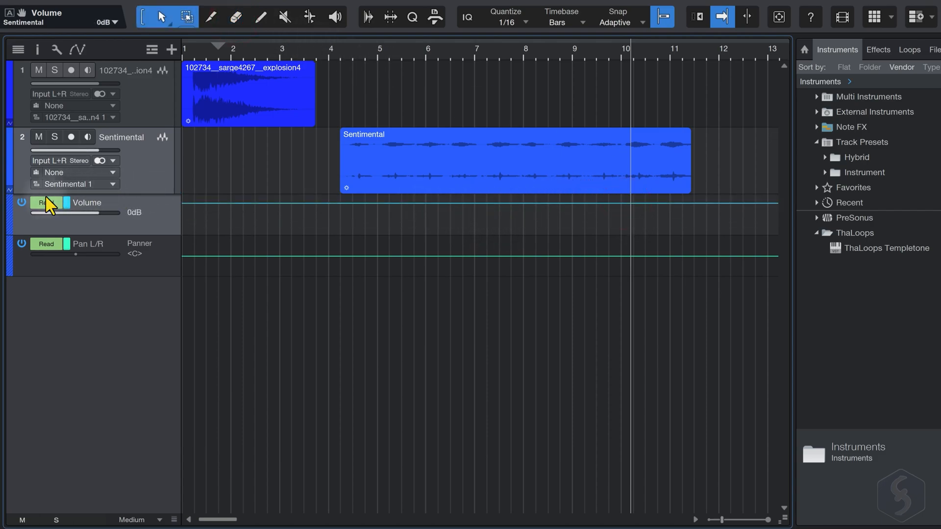
mouse_move(22, 203)
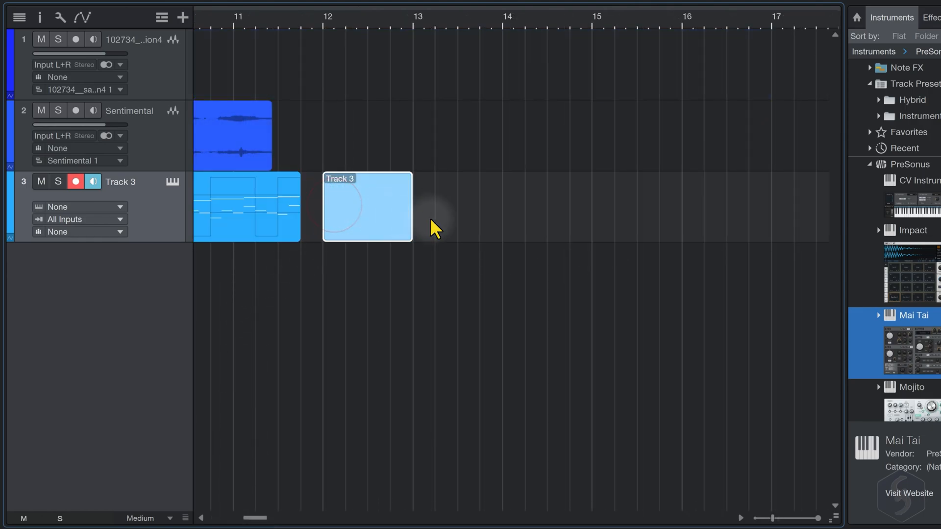
mouse_move(441, 234)
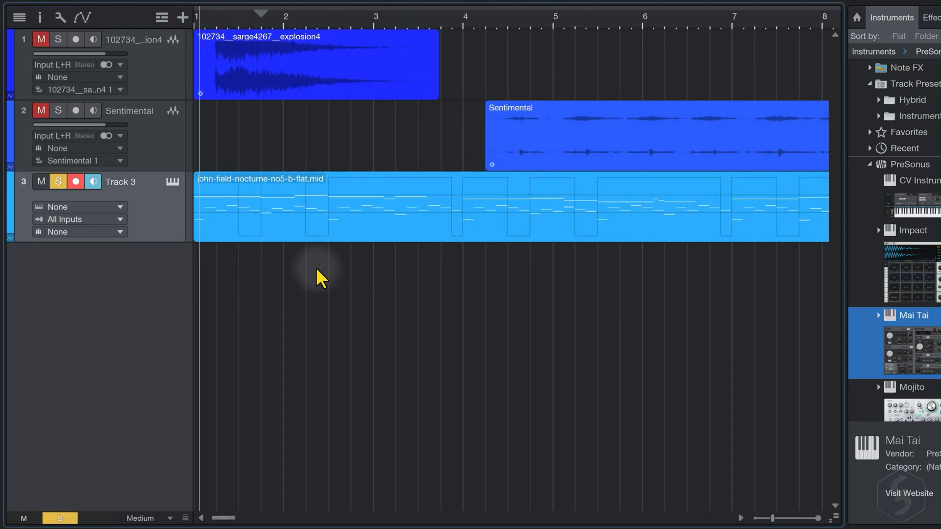
- Create instrument Track 3 with an empty event at song start, then clear the clip selection
left_click(287, 11)
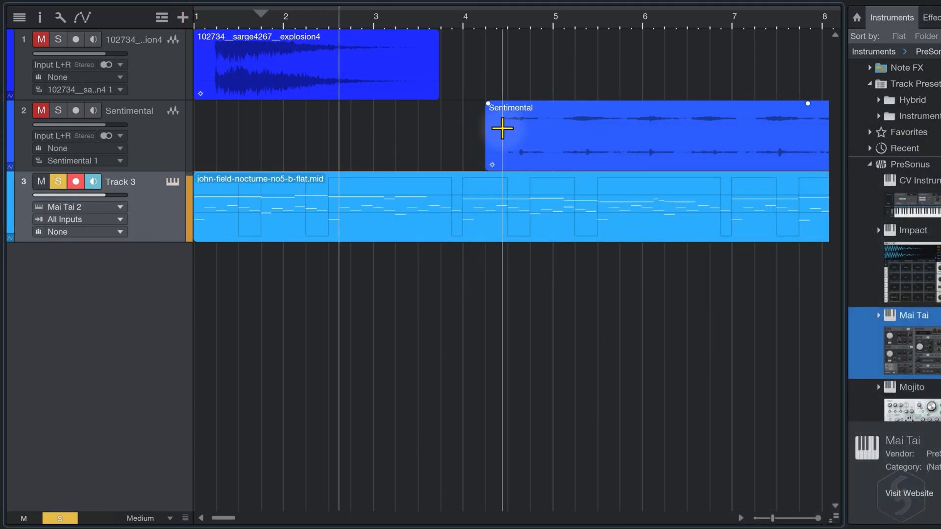
left_click(459, 270)
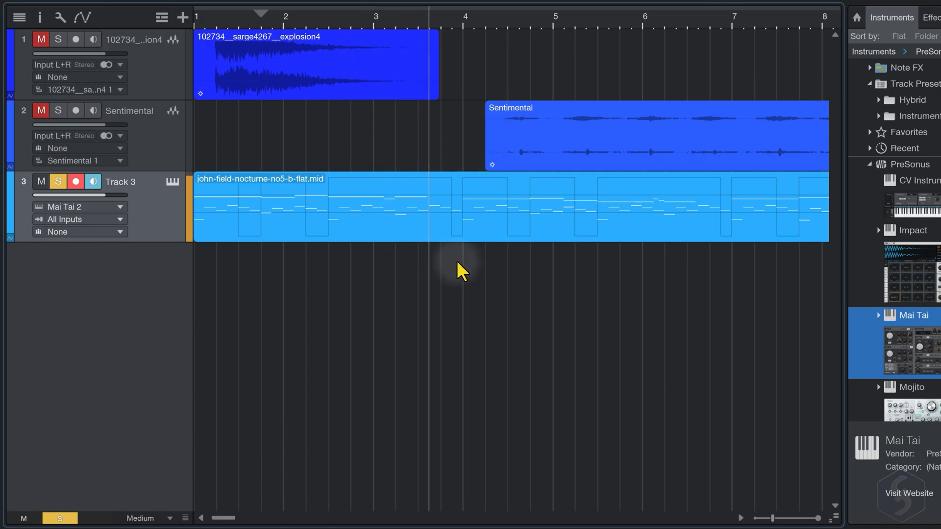
left_click(782, 70)
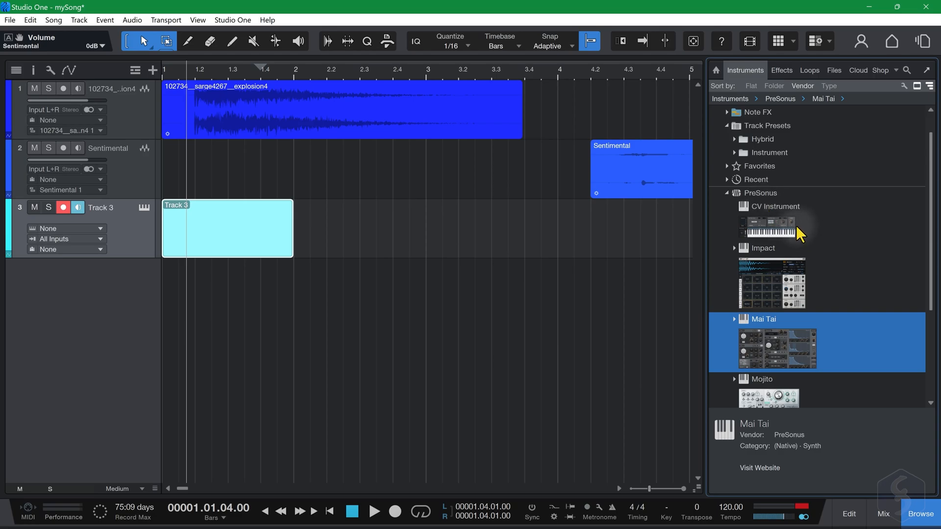
- Route Mai Tai as Track 3's instrument and raise its Osc 1 Level knob
scroll("down", 3)
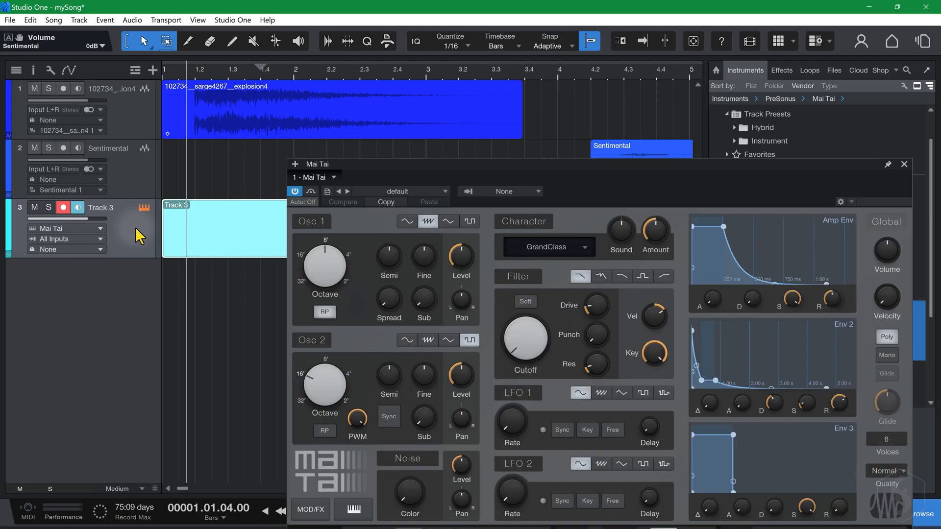
left_click(903, 164)
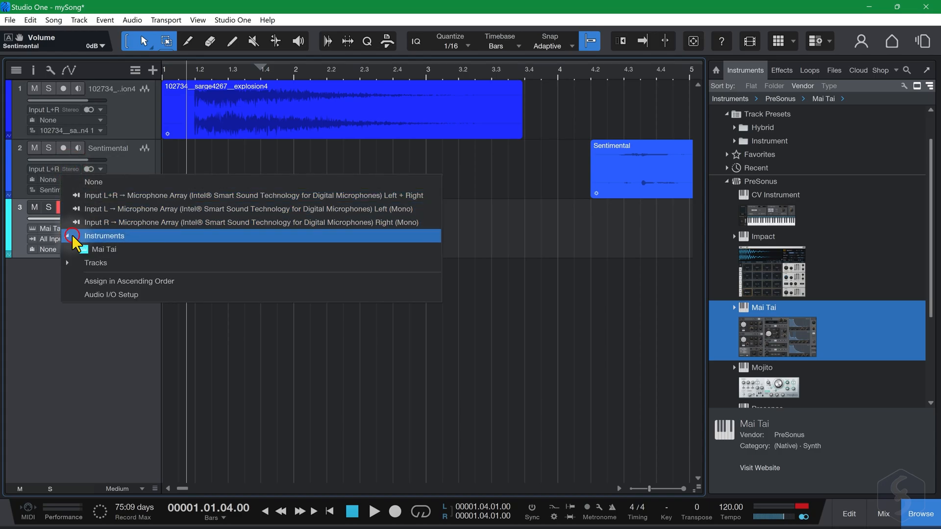
left_click(104, 235)
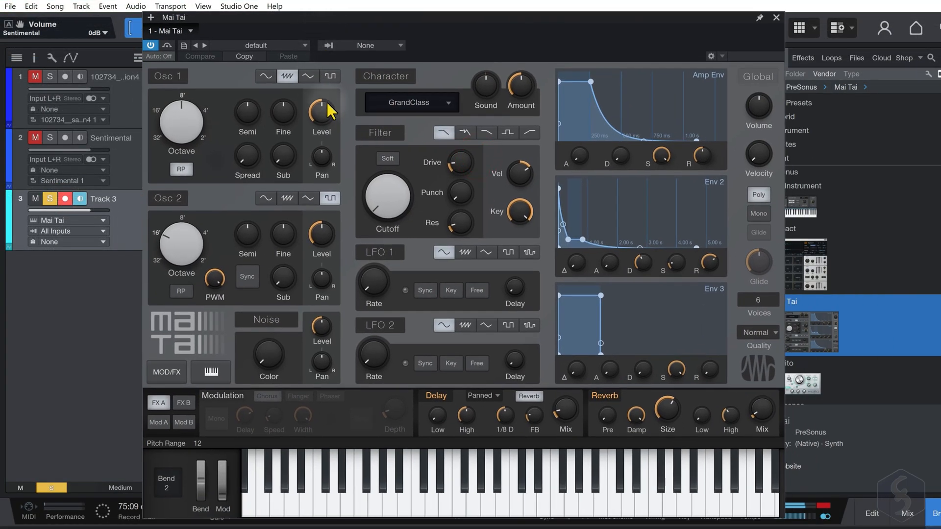
left_click_drag(321, 111, 321, 144)
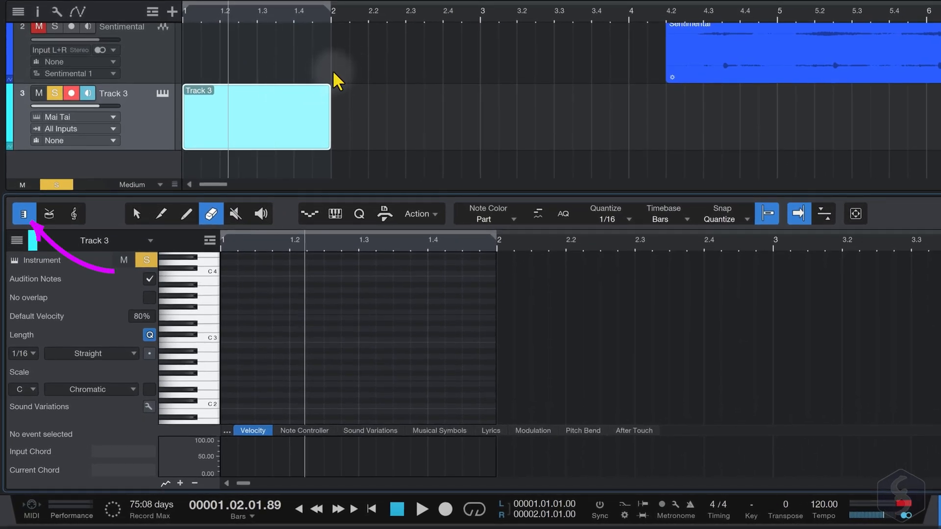
mouse_move(267, 274)
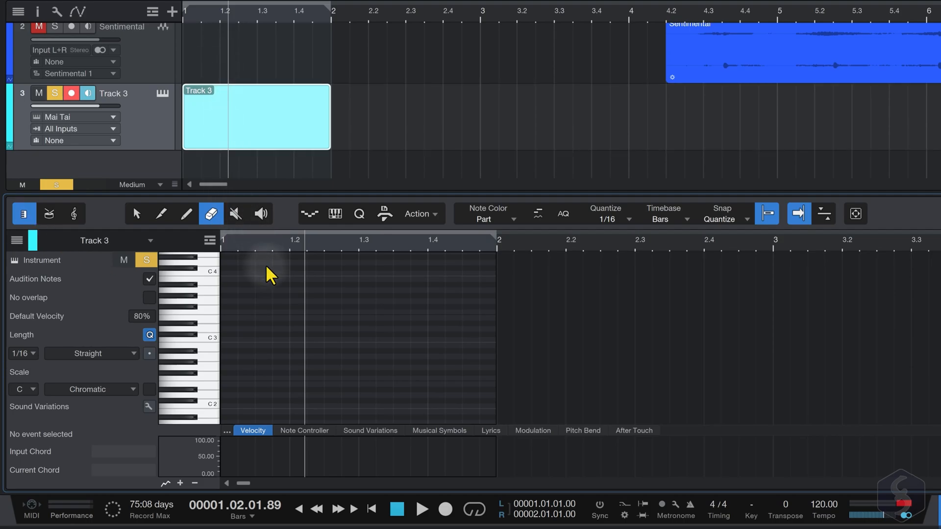
- View the Track 3 part in Drum and Score layouts, then return to Piano view
left_click(48, 214)
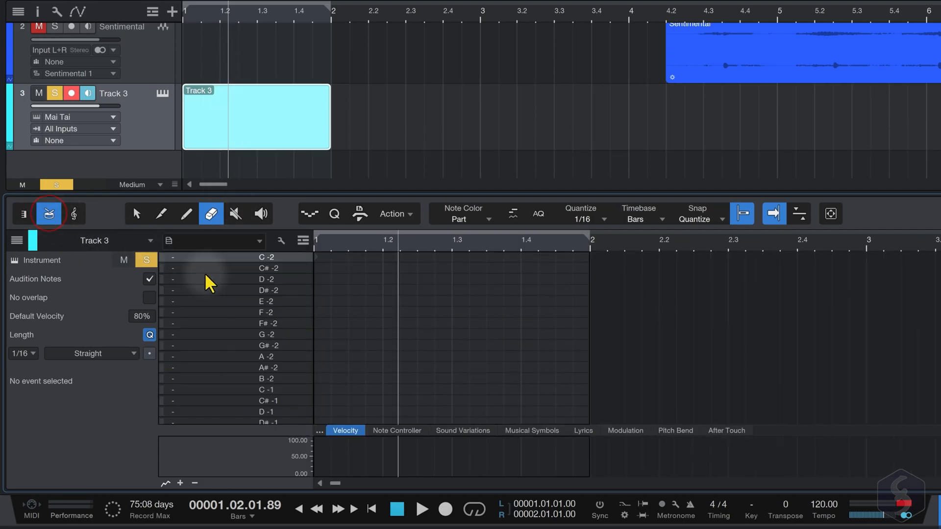
left_click(73, 213)
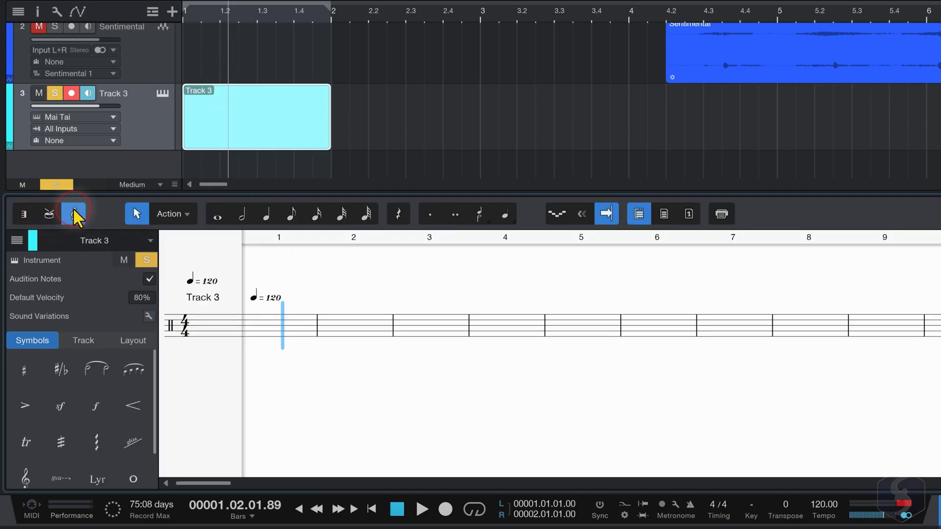
left_click(73, 214)
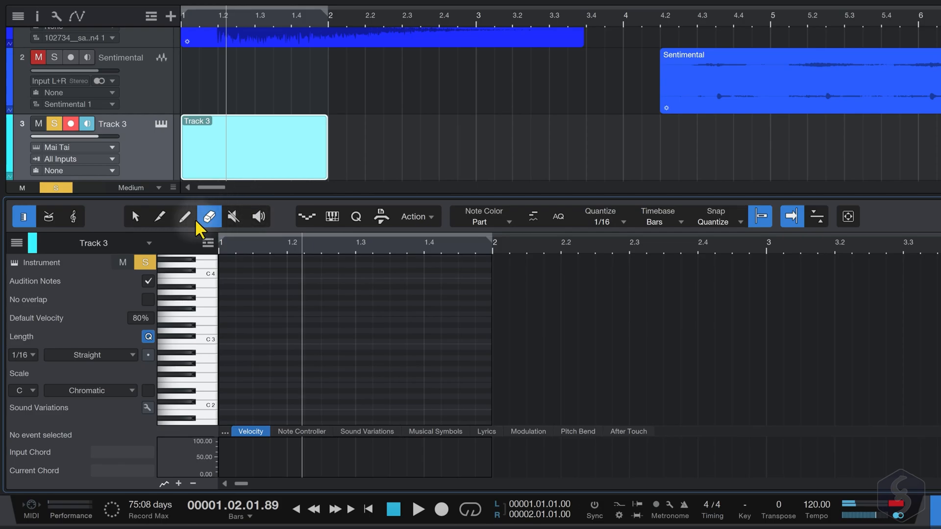
- Draw an eight-note melody with the Paint tool and shorten the E3 note
left_click(184, 217)
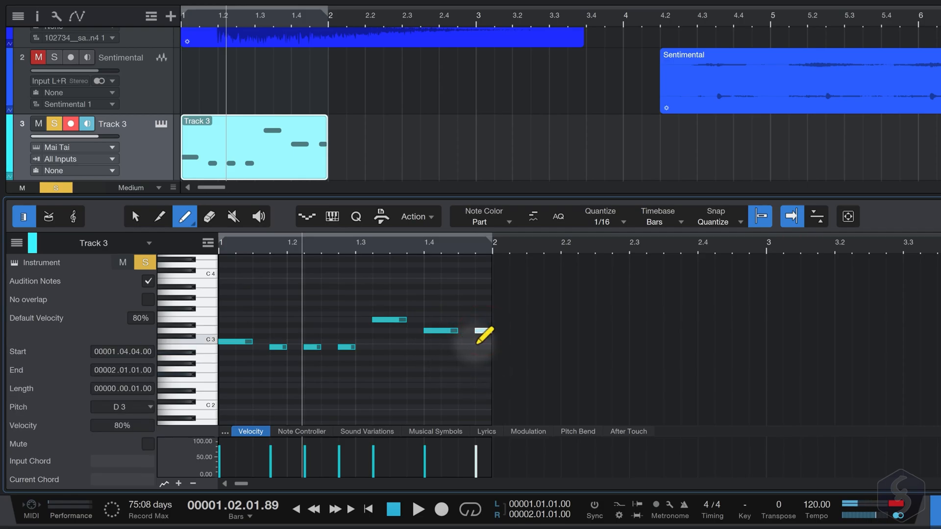
left_click(135, 217)
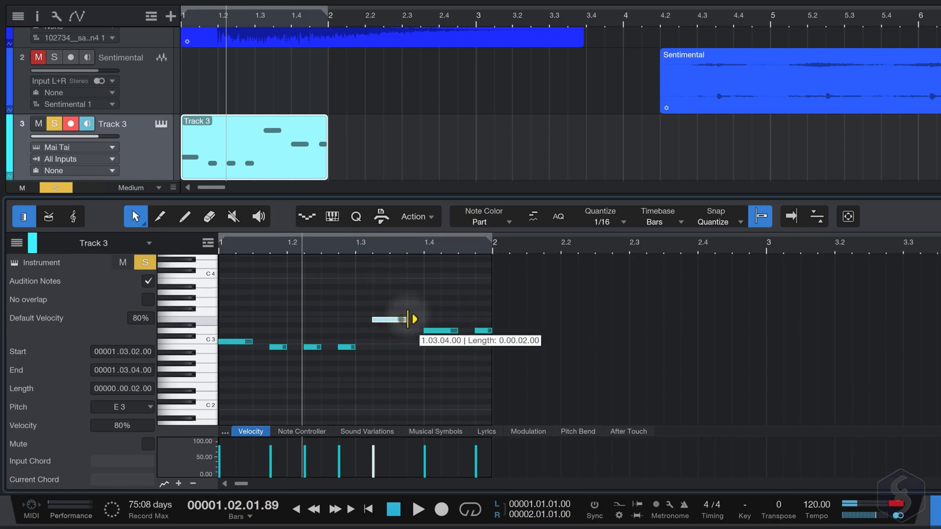
left_click(250, 432)
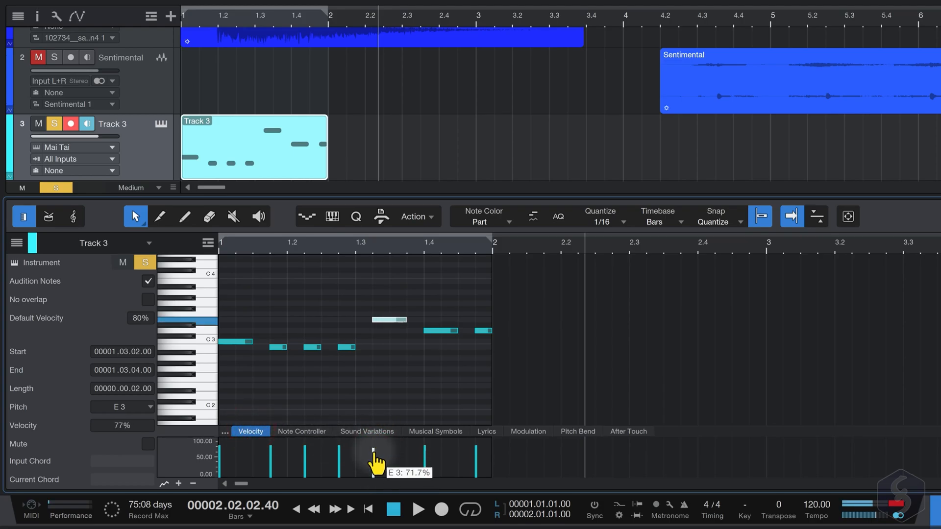
- Draw and erase a pitch bend curve, then loop playback over the first bar
left_click(578, 431)
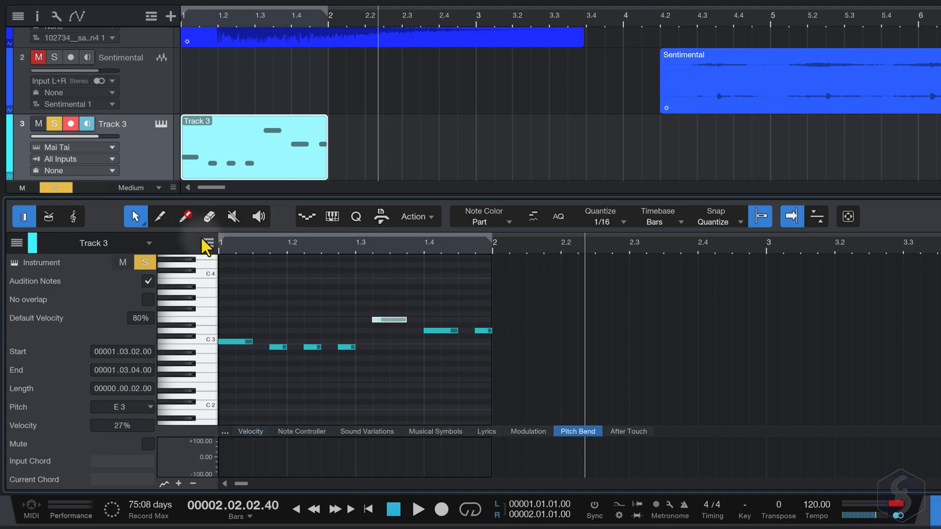
left_click(185, 216)
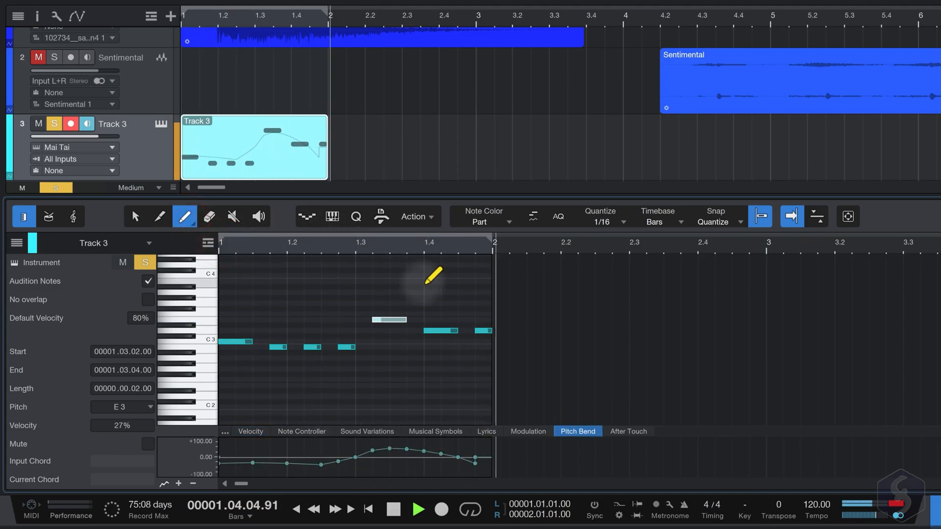
left_click(209, 216)
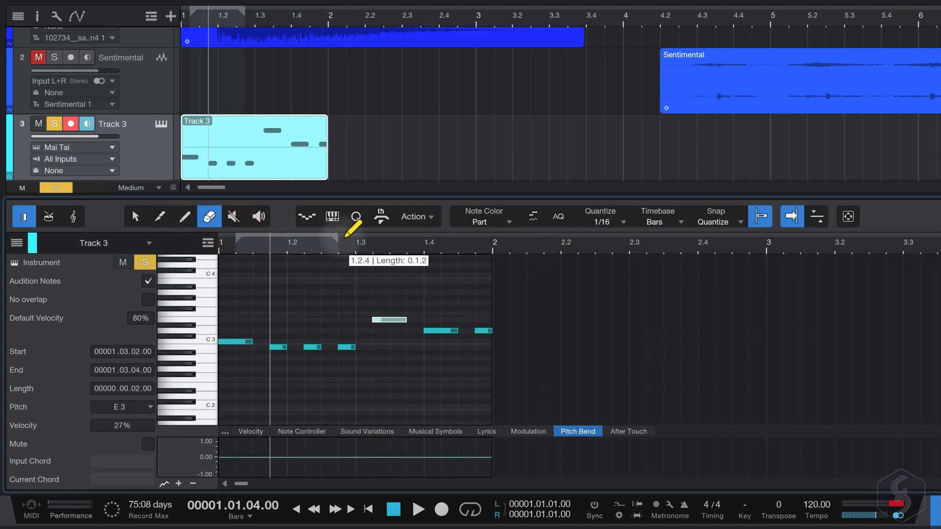
left_click(249, 243)
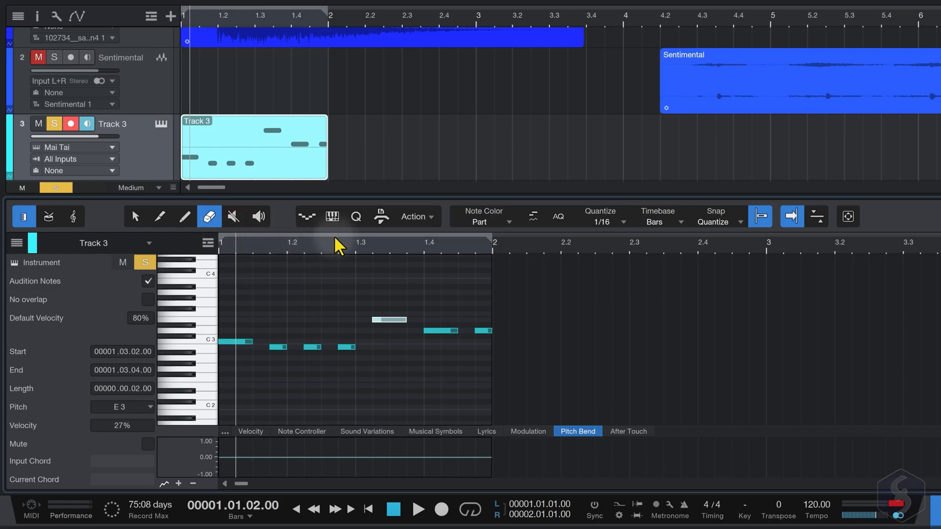
mouse_move(270, 15)
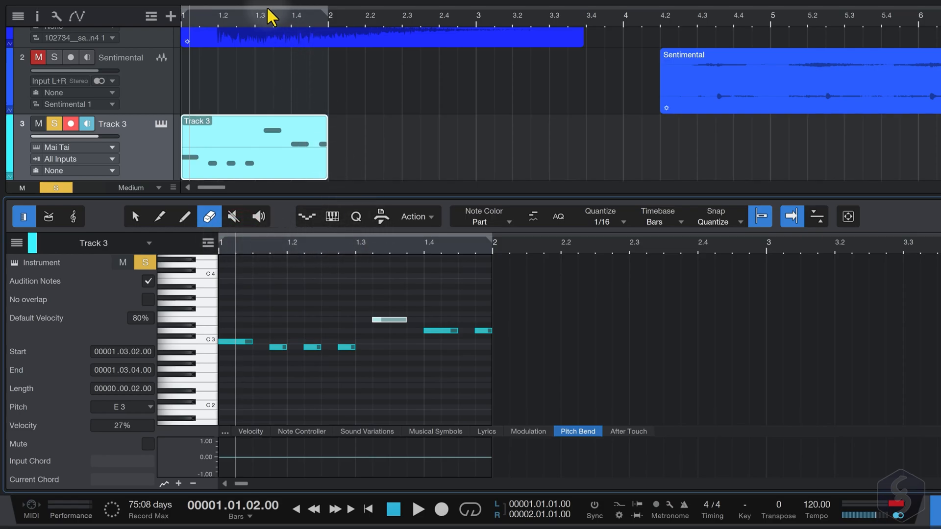
mouse_move(299, 47)
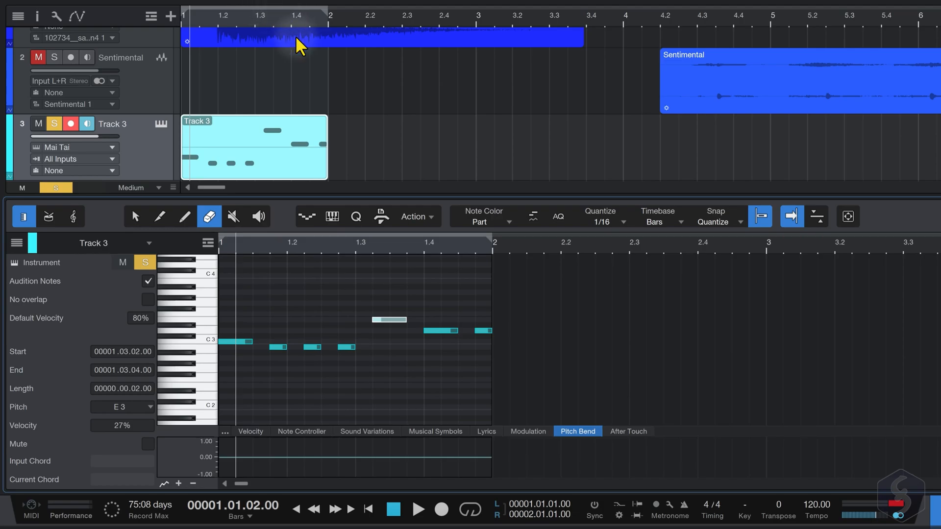
mouse_move(471, 508)
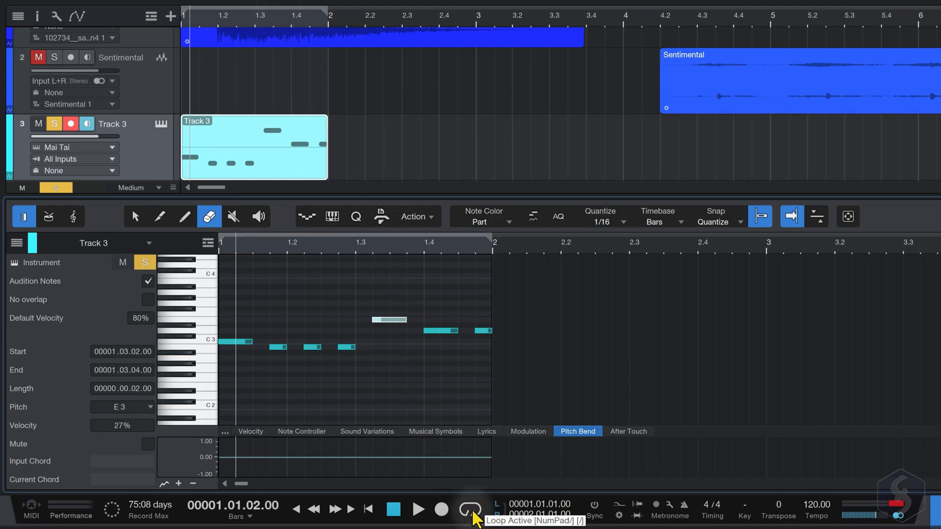
left_click(418, 509)
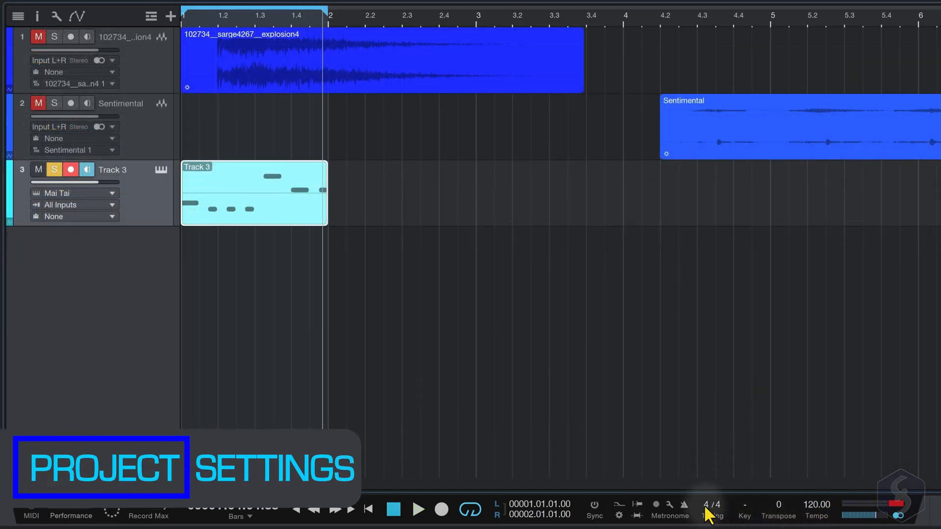
- Keep 4/4, move the Sentimental clip near bar 2.3, adjust transpose, and audition playback
left_click(708, 504)
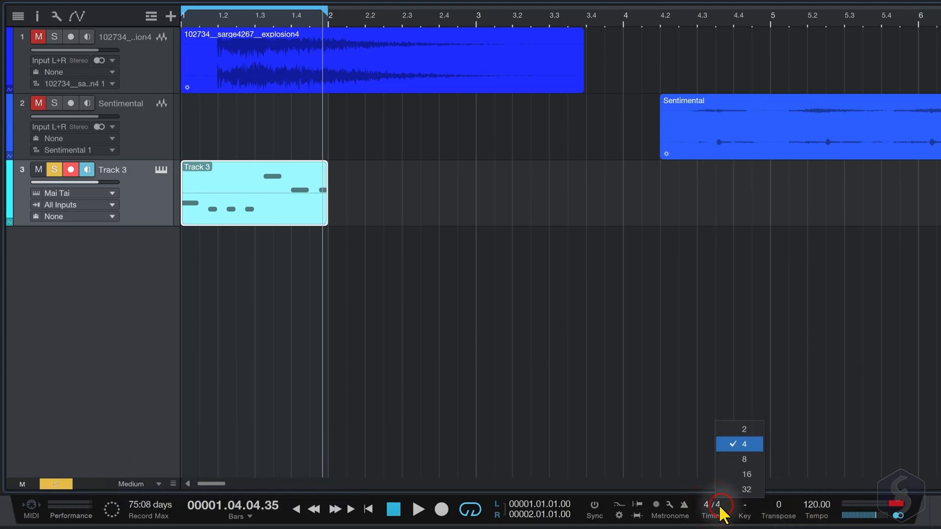
left_click(743, 444)
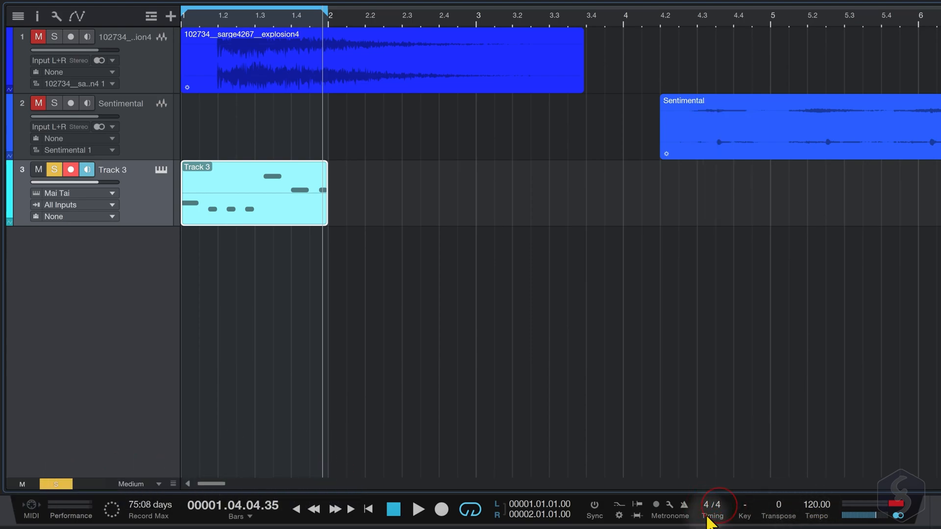
left_click(417, 508)
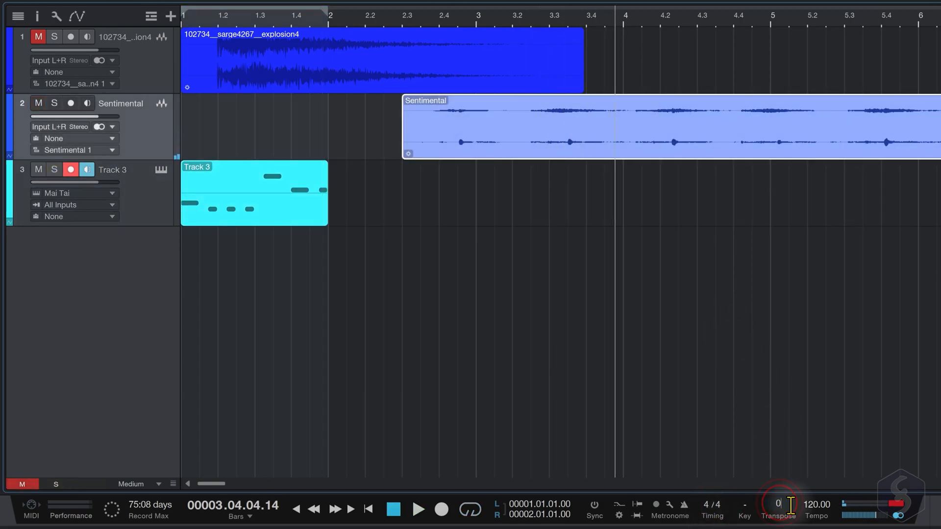
left_click(777, 504)
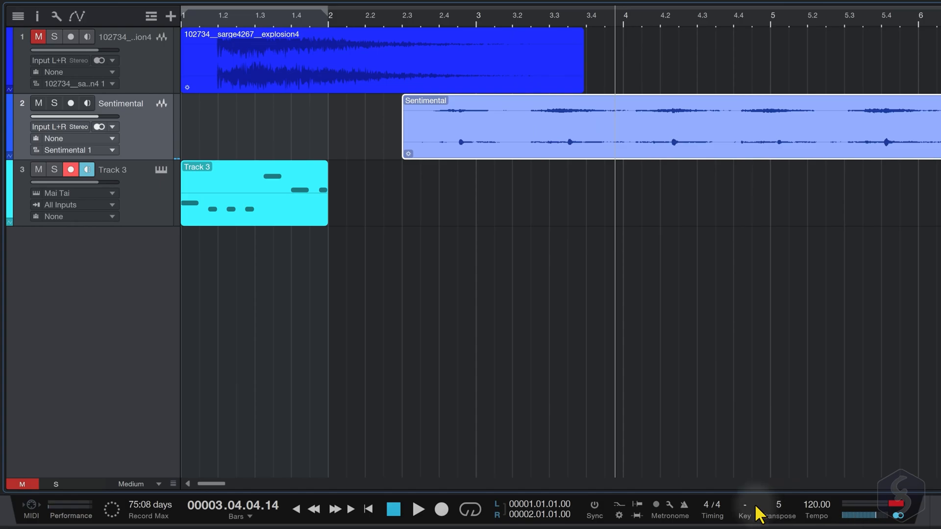
left_click(37, 16)
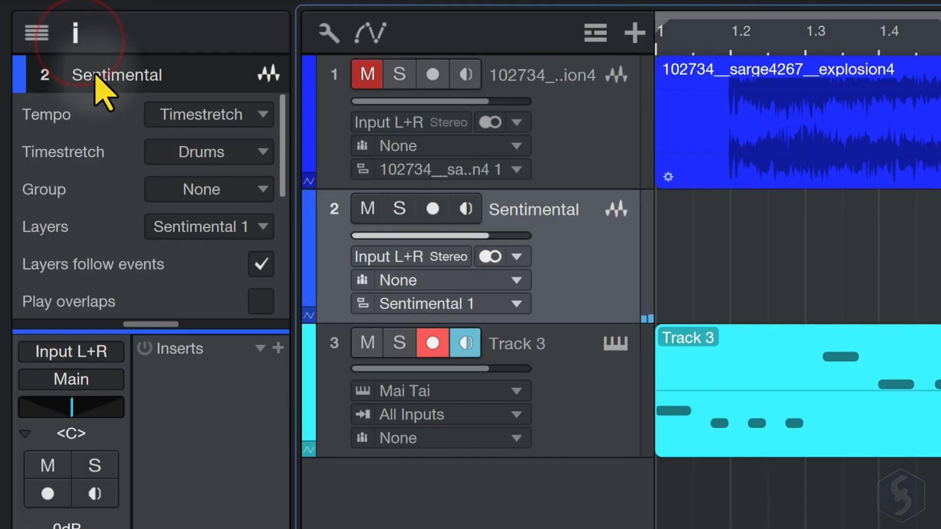
scroll("down", 3)
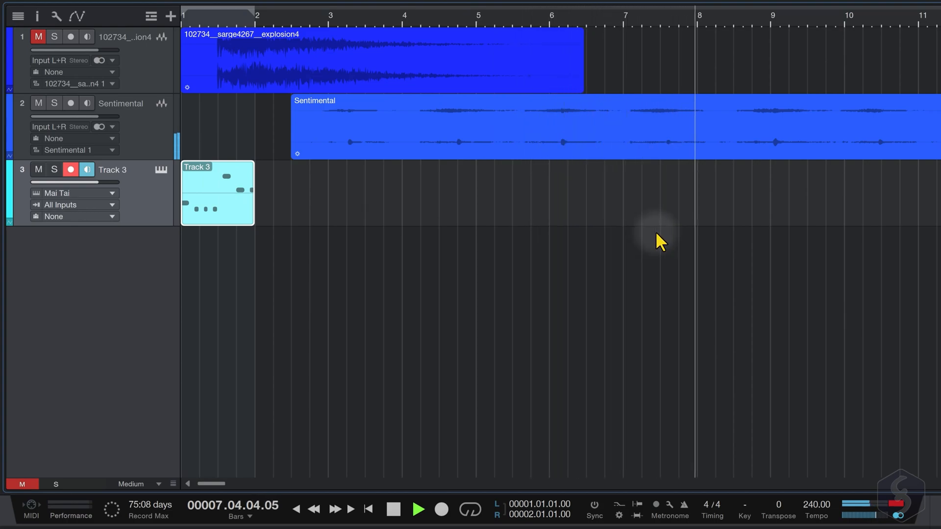
left_click(418, 510)
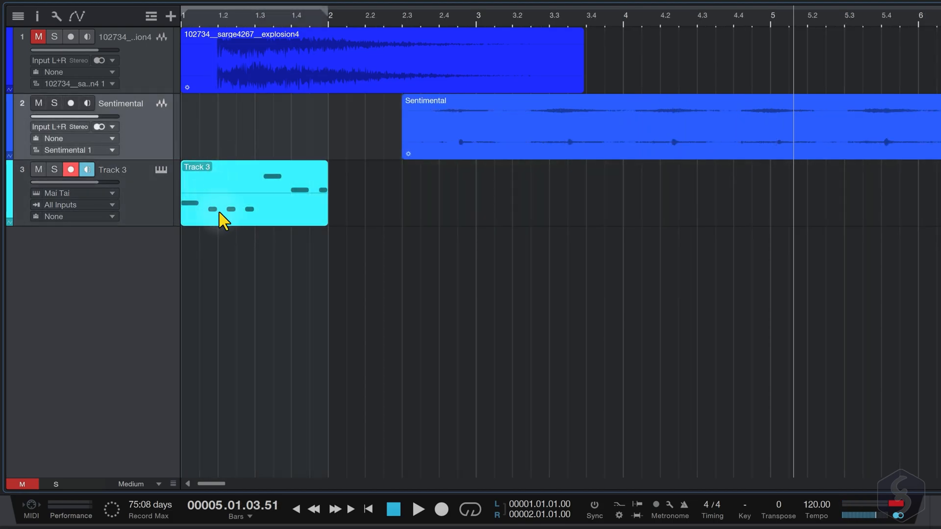
mouse_move(267, 231)
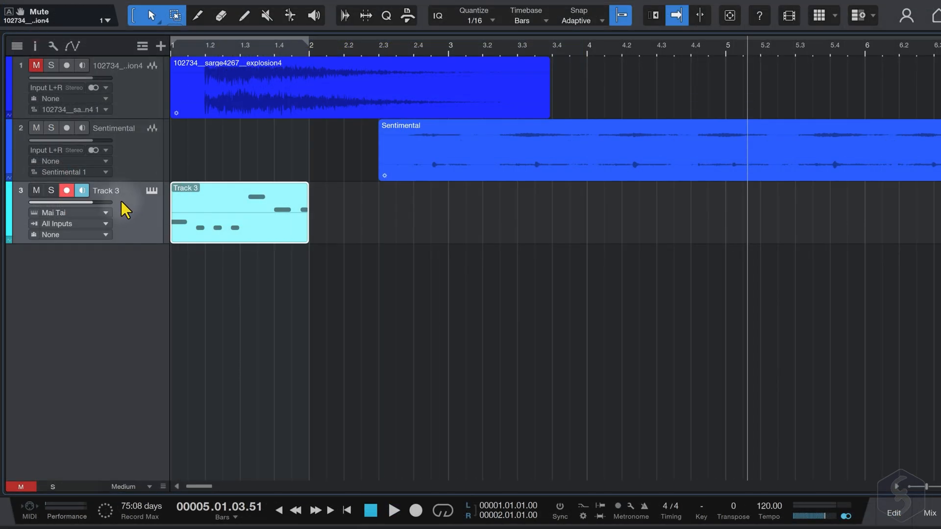
mouse_move(122, 213)
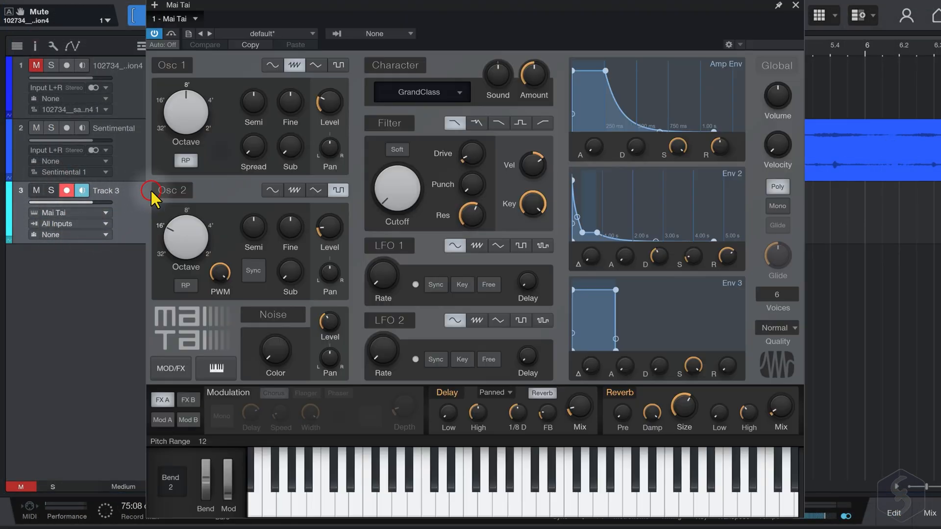
- Add an automation lane for the Mai Tai oscillator Level parameter on Track 3
right_click(329, 226)
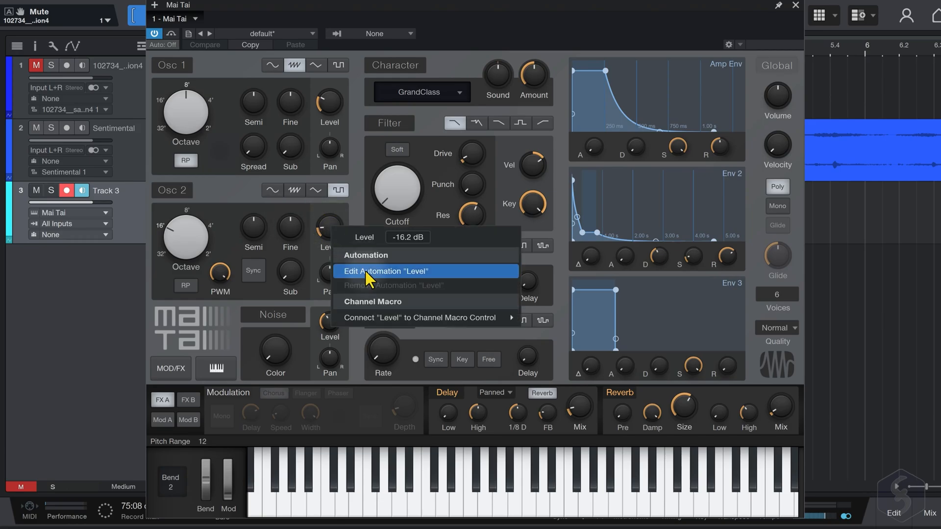
right_click(398, 192)
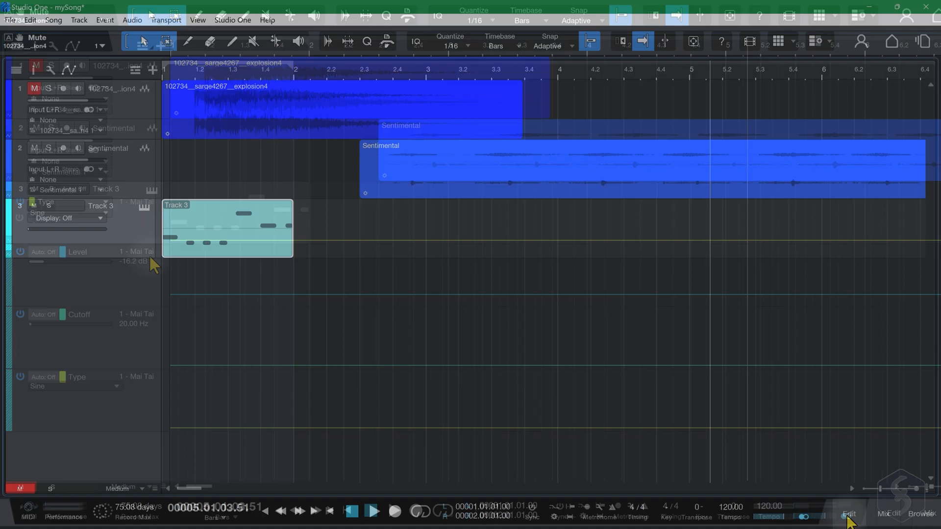
- Open the mixing console and hide its Instruments and Inputs panels
left_click(882, 514)
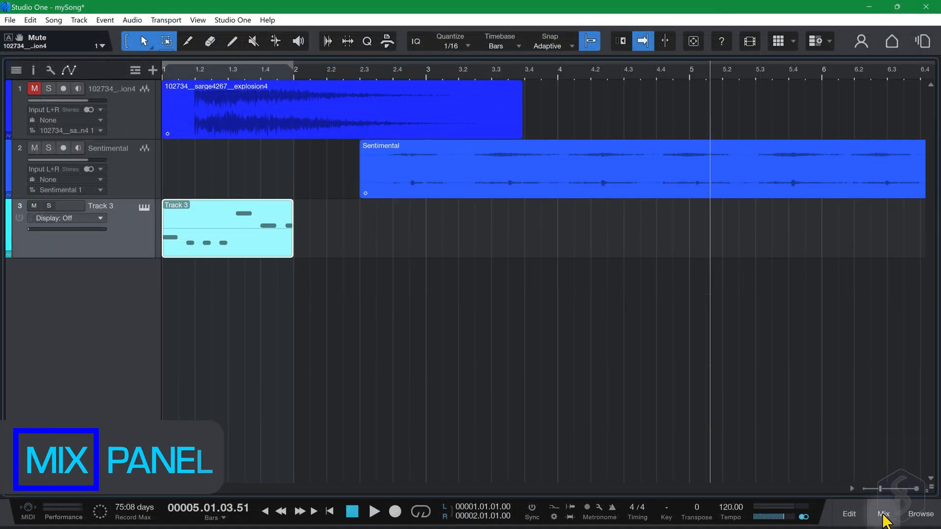
left_click(883, 514)
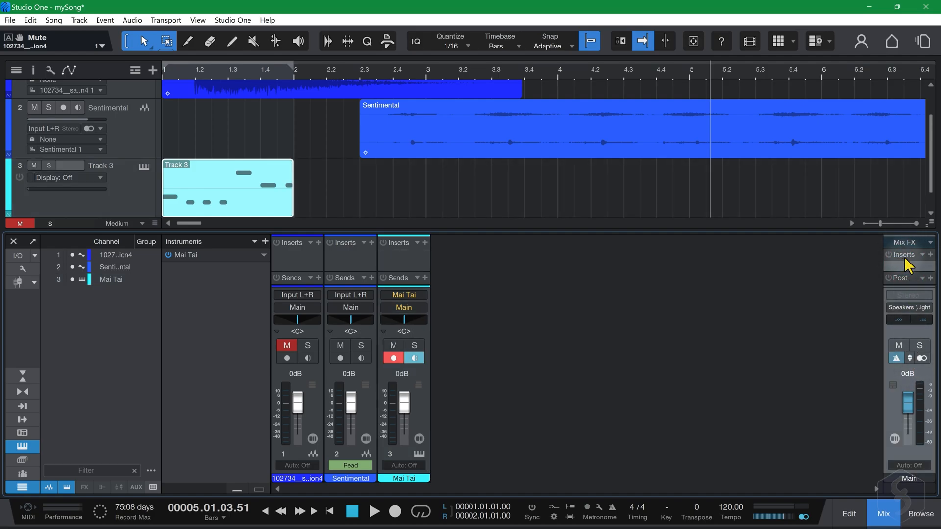
left_click(374, 511)
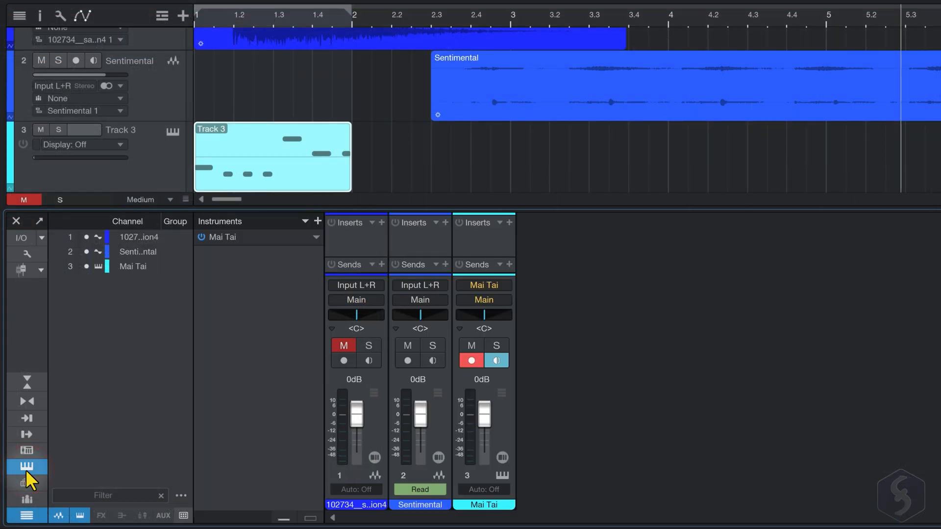
left_click(27, 435)
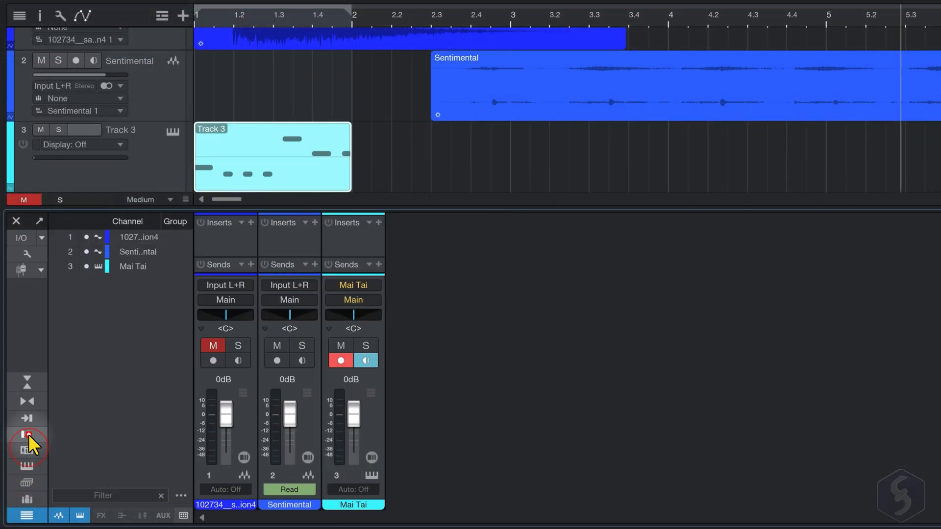
left_click(26, 418)
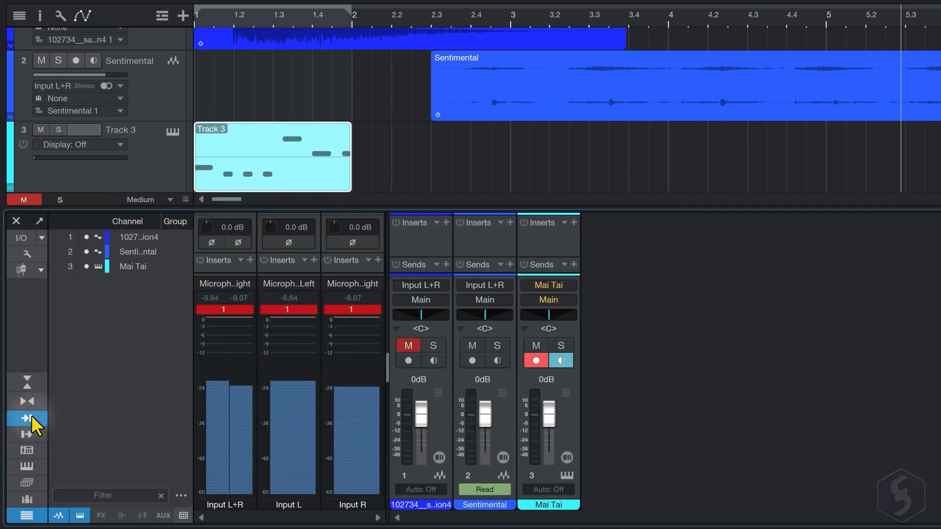
left_click(26, 417)
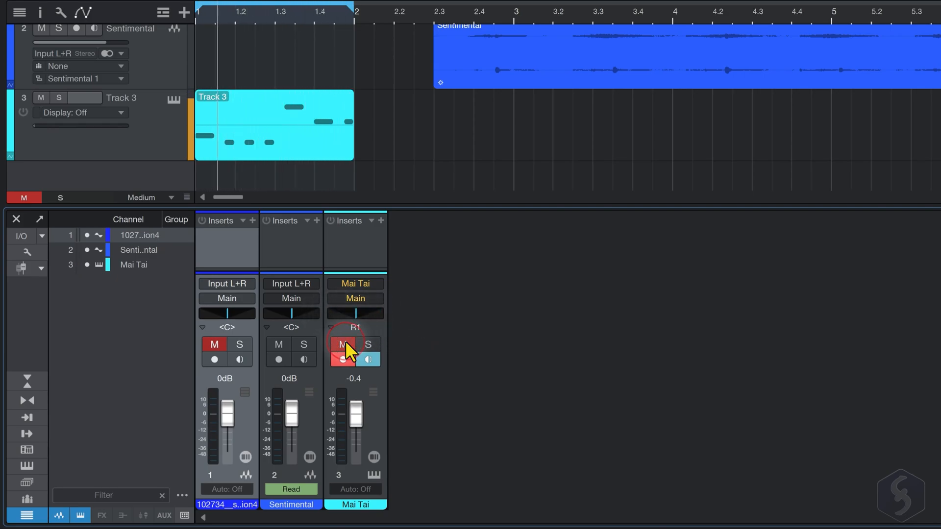
- Keep Mai Tai's output routed to Main and show the track Inspector
left_click(344, 345)
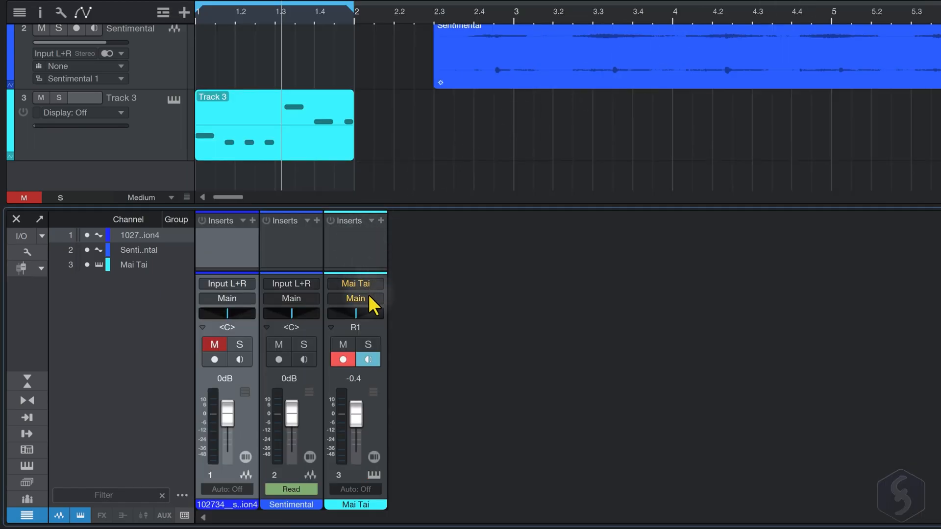
left_click(355, 298)
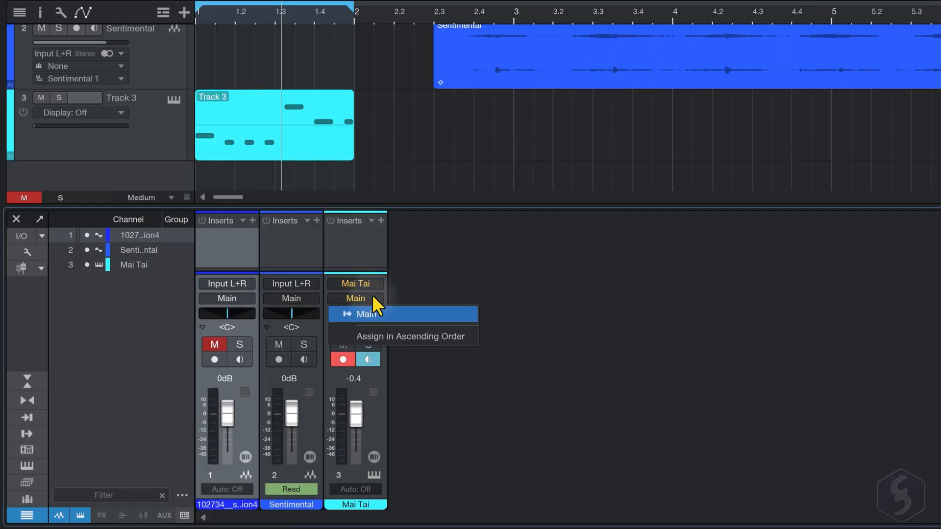
left_click(366, 313)
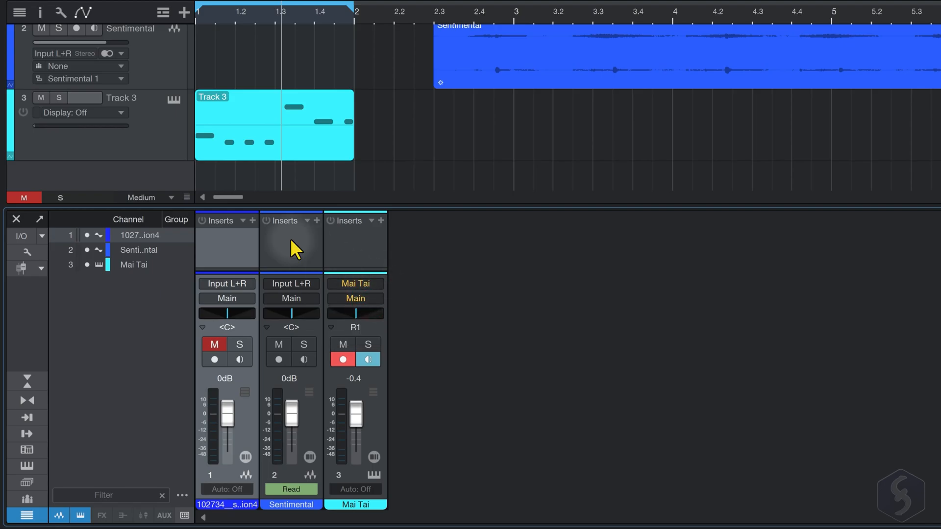
mouse_move(40, 12)
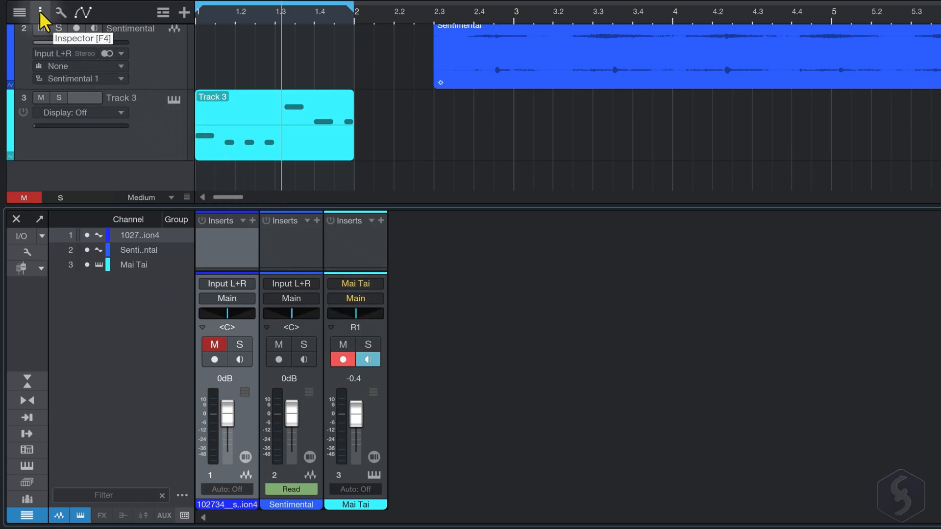
left_click(40, 11)
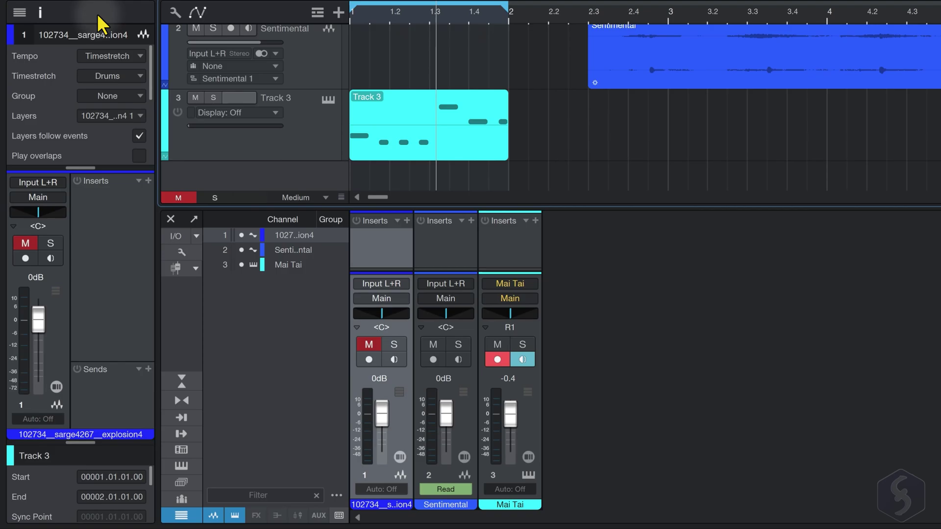
- Add Flanger and Autofilter from the Browser's Effects list to Mai Tai's inserts
left_click(917, 512)
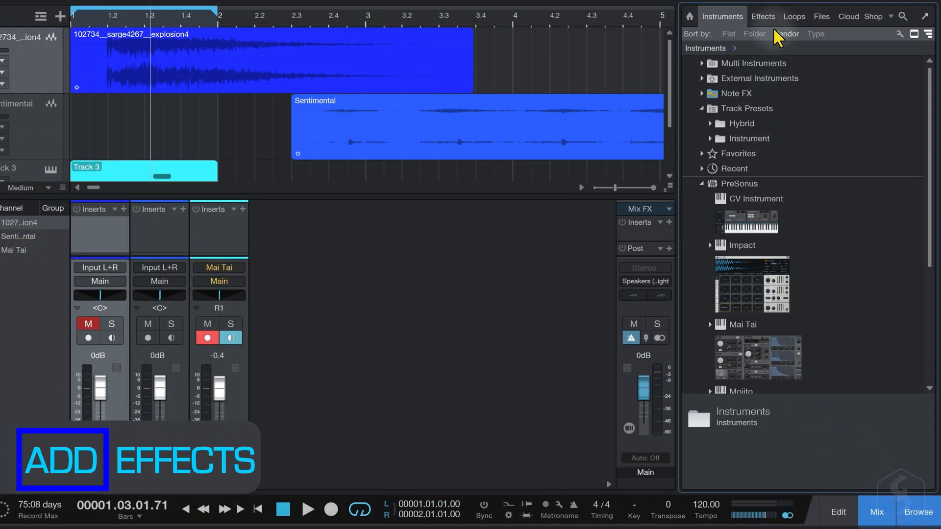
left_click(763, 16)
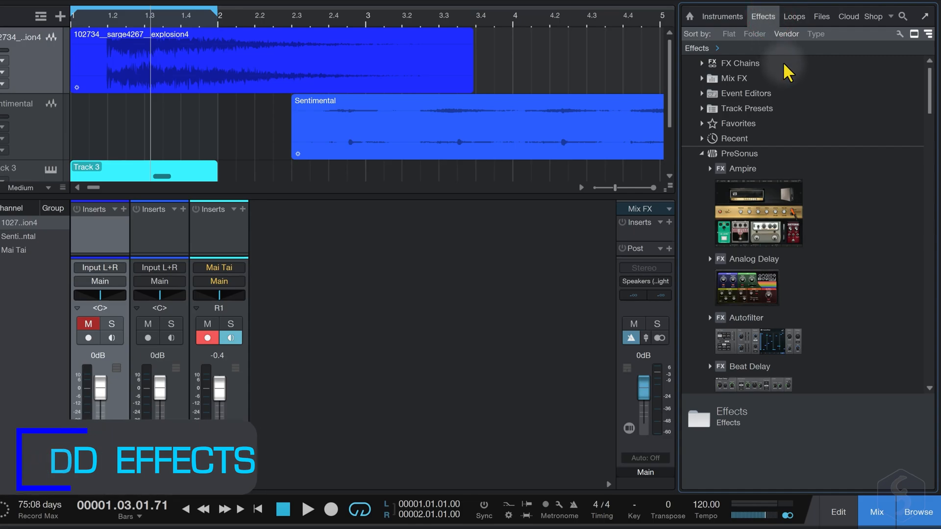
scroll("down", 3)
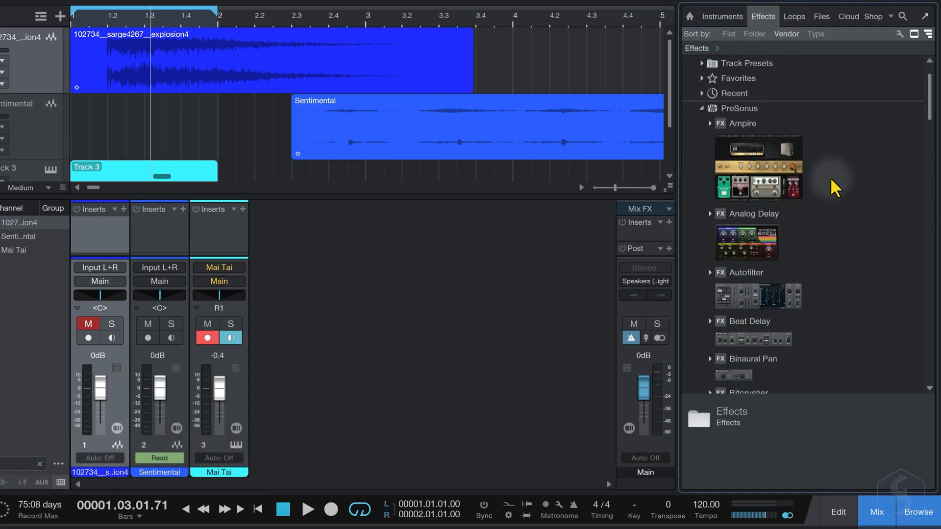
scroll("down", 3)
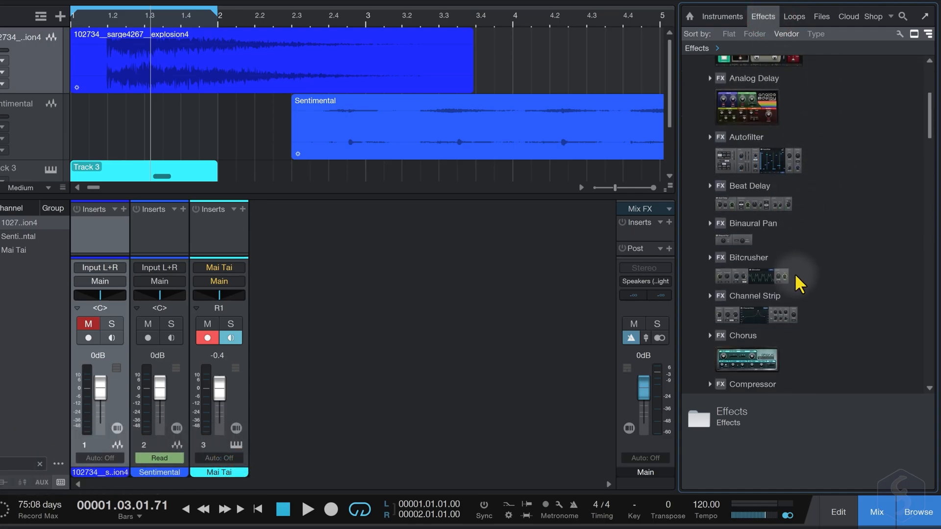
scroll("down", 3)
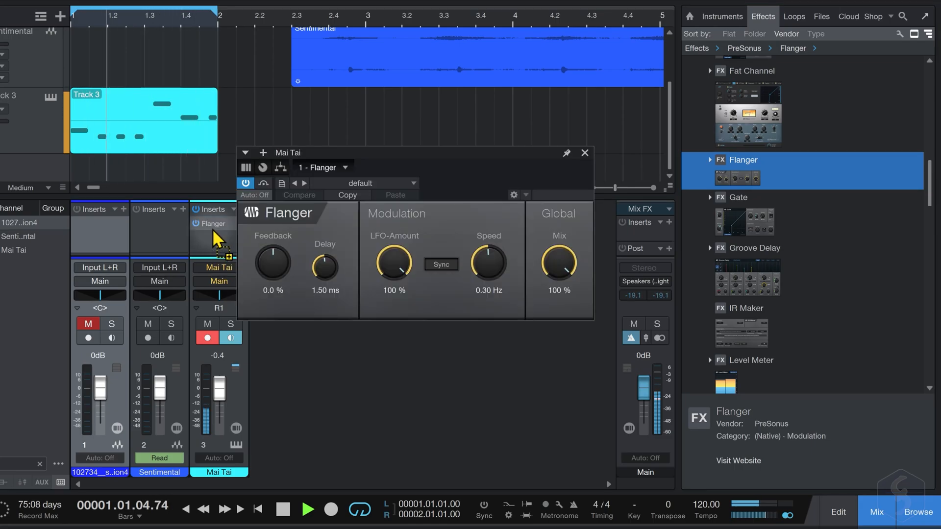
mouse_move(437, 246)
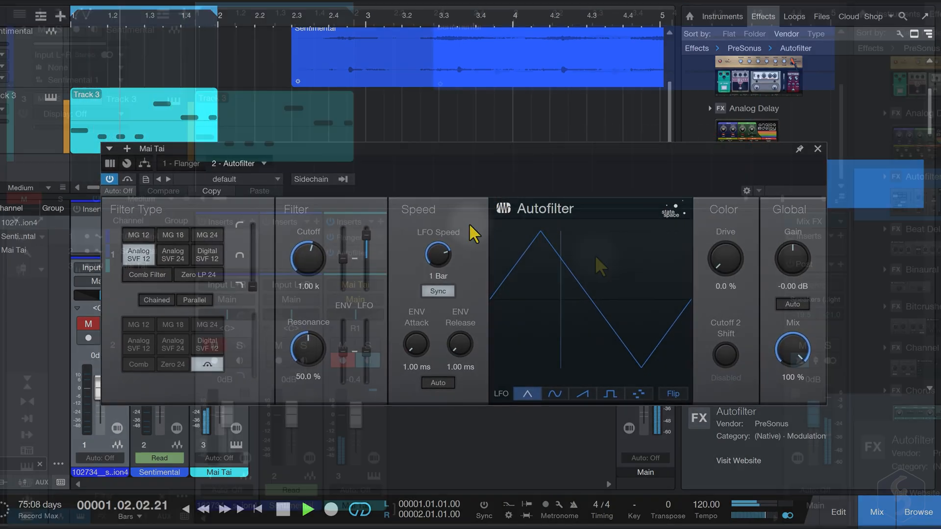
- Close and reopen the Autofilter insert editor, then bring up its insert options
left_click(816, 149)
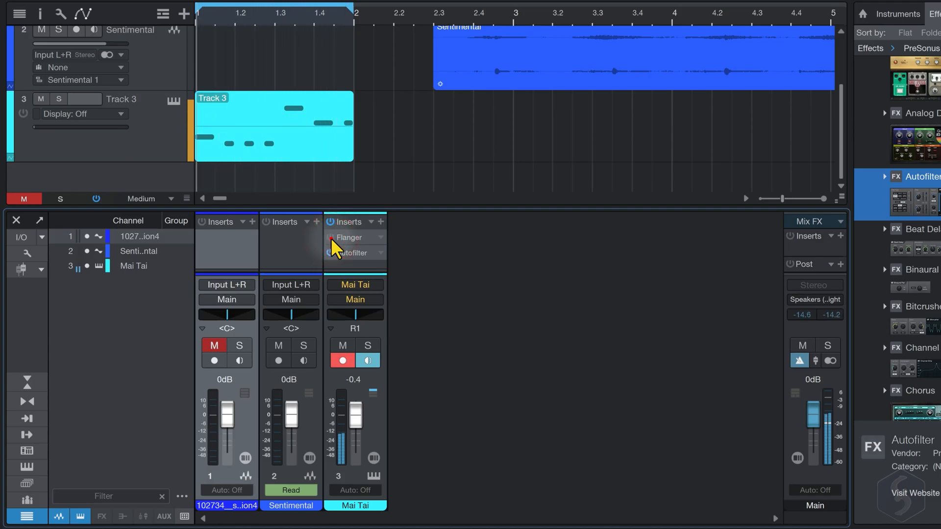
left_click(329, 253)
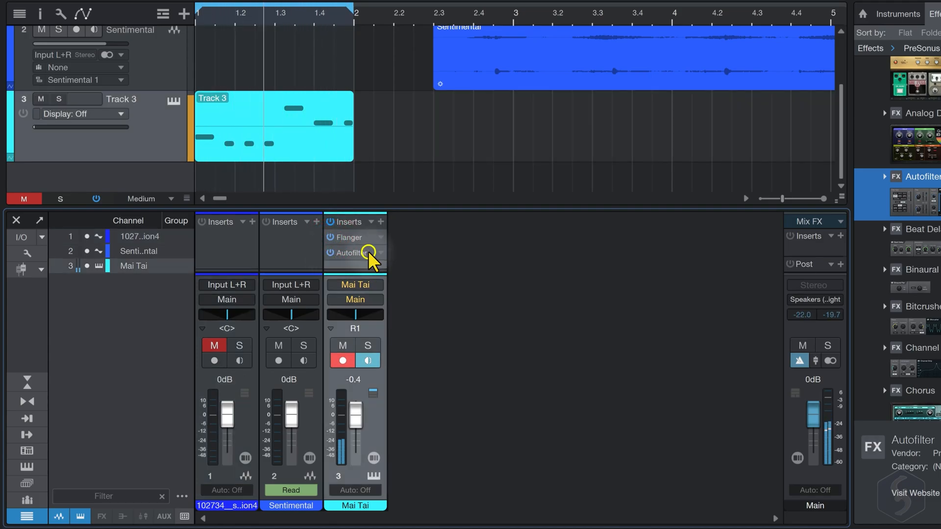
double_click(348, 253)
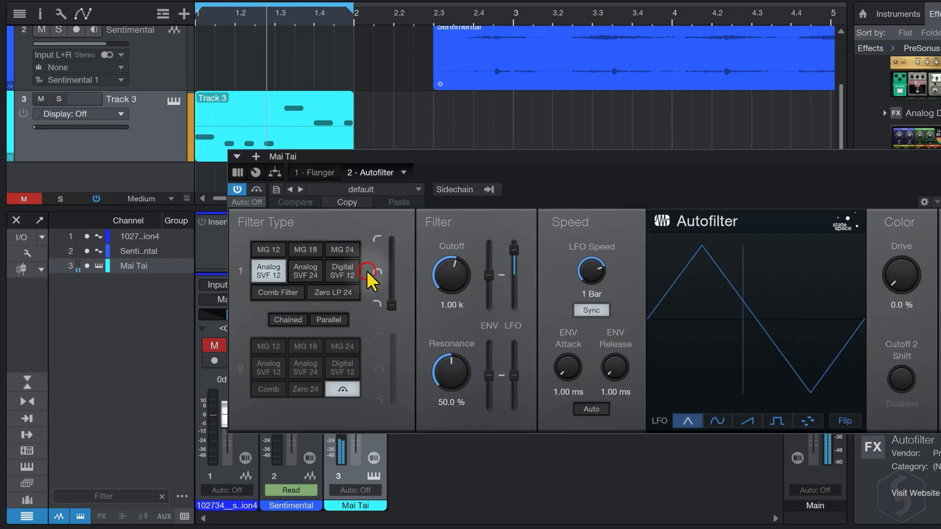
right_click(354, 252)
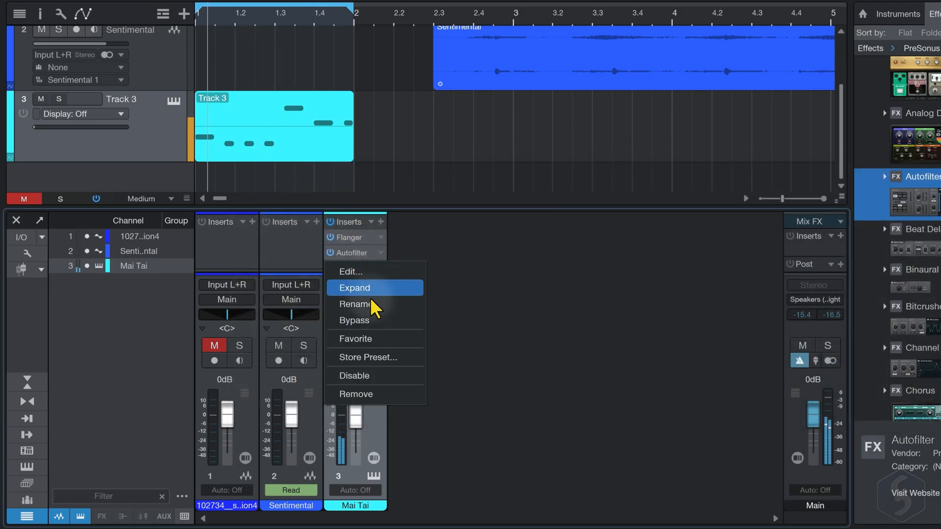
mouse_move(376, 384)
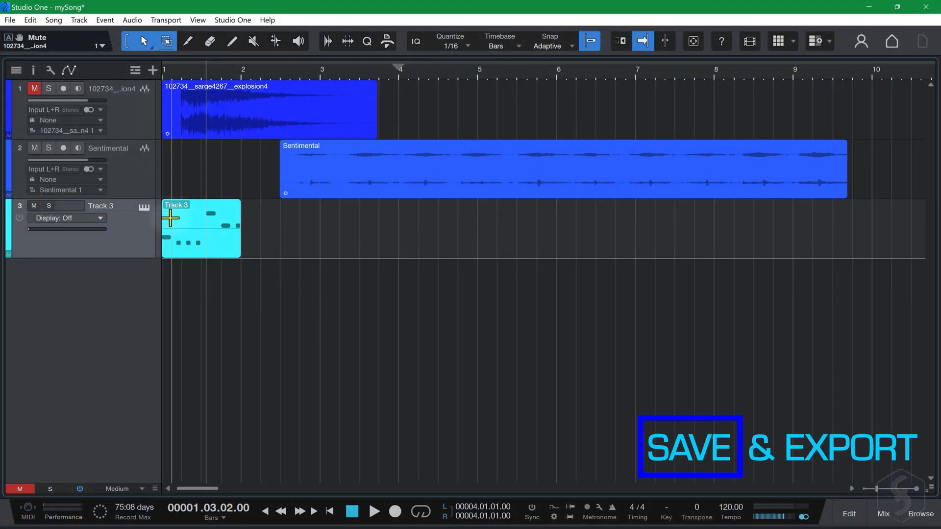
- Open Export Mixdown, name the file MyRenderedSong, and try the AIFF and M4A formats
left_click(53, 19)
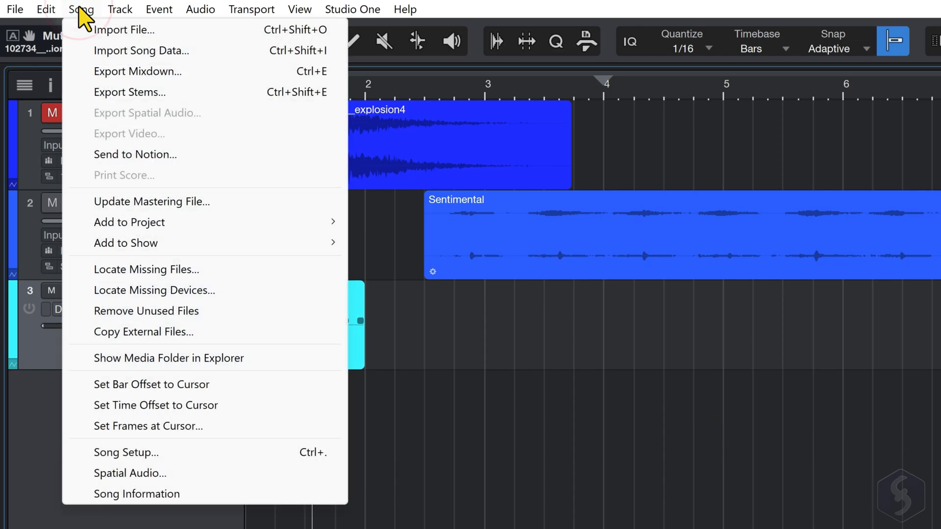
left_click(137, 71)
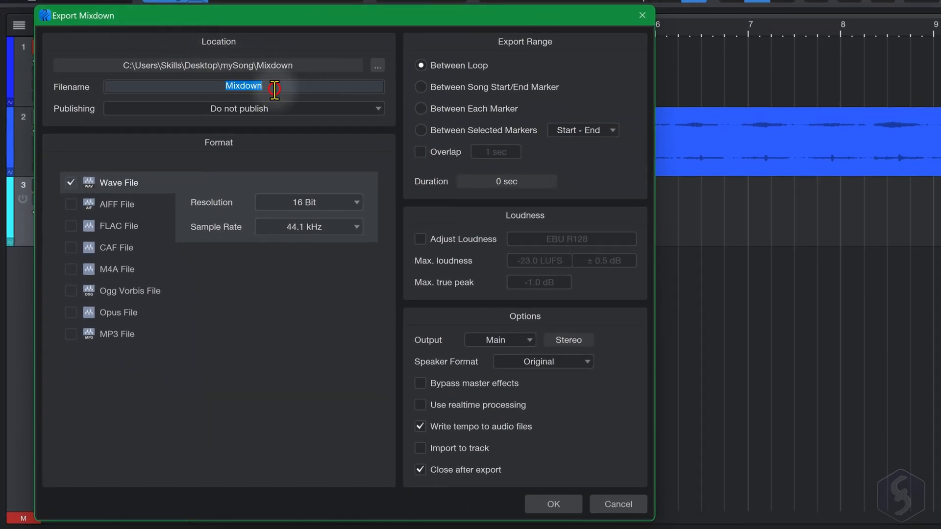
type("MyRenderedSong")
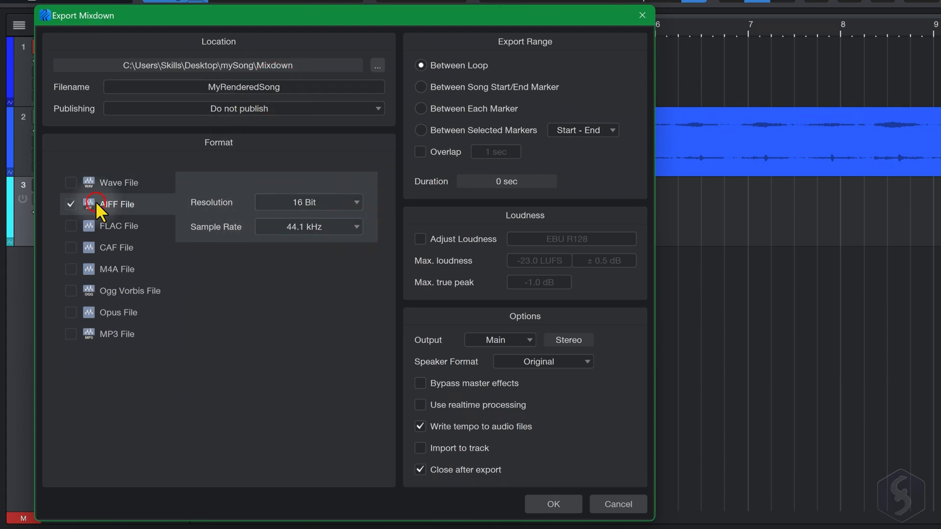
left_click(71, 269)
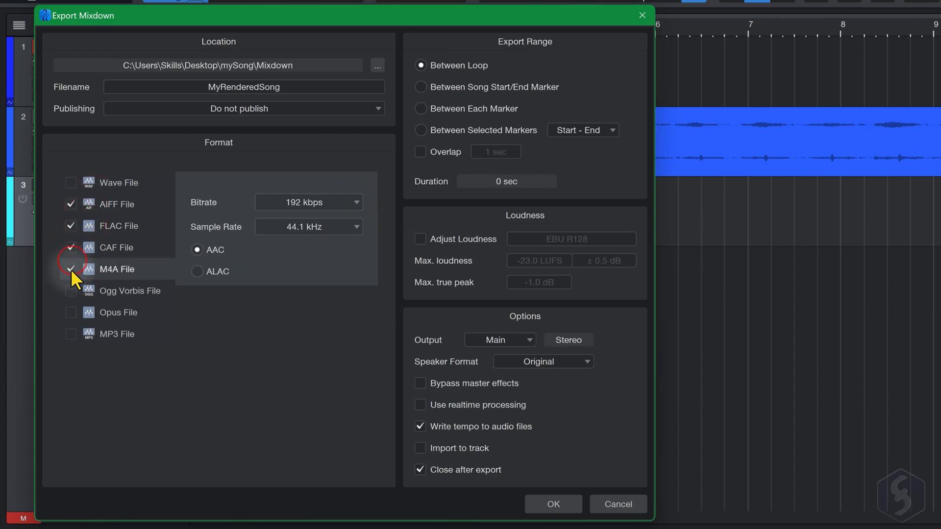
left_click(70, 183)
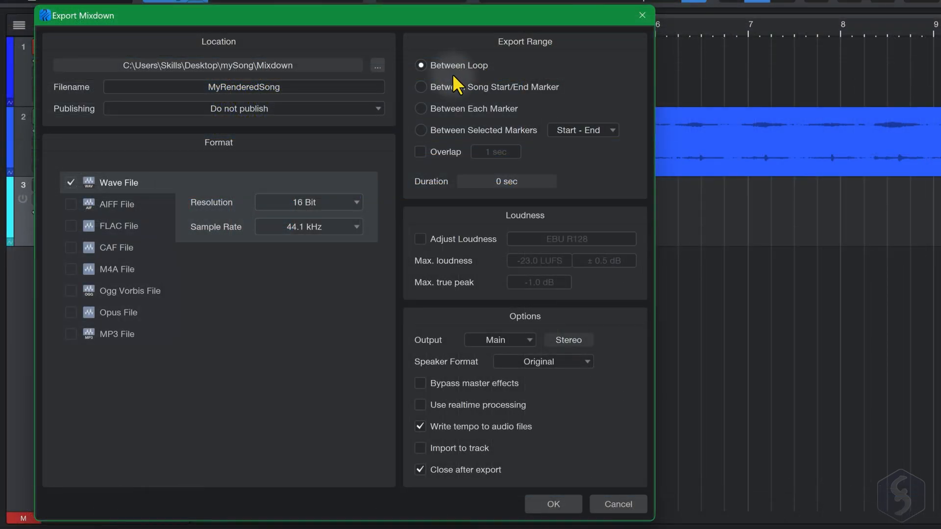
mouse_move(492, 131)
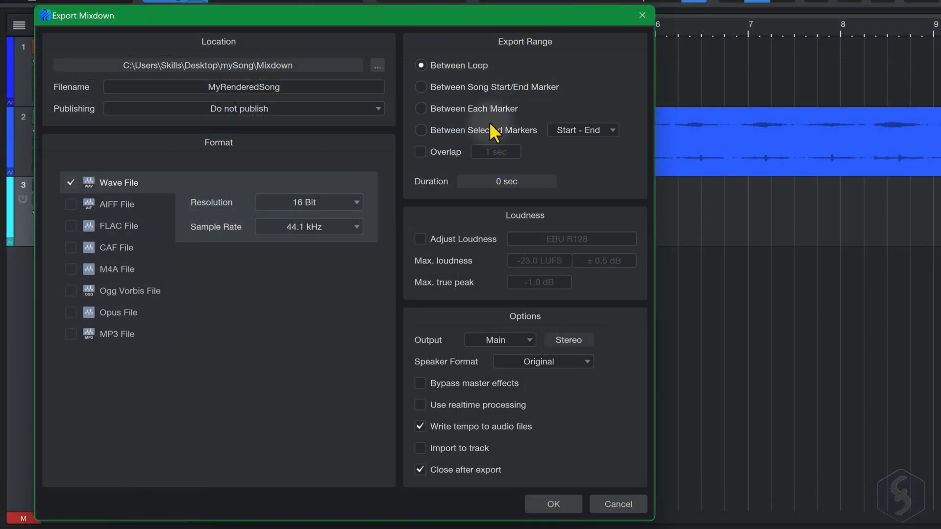